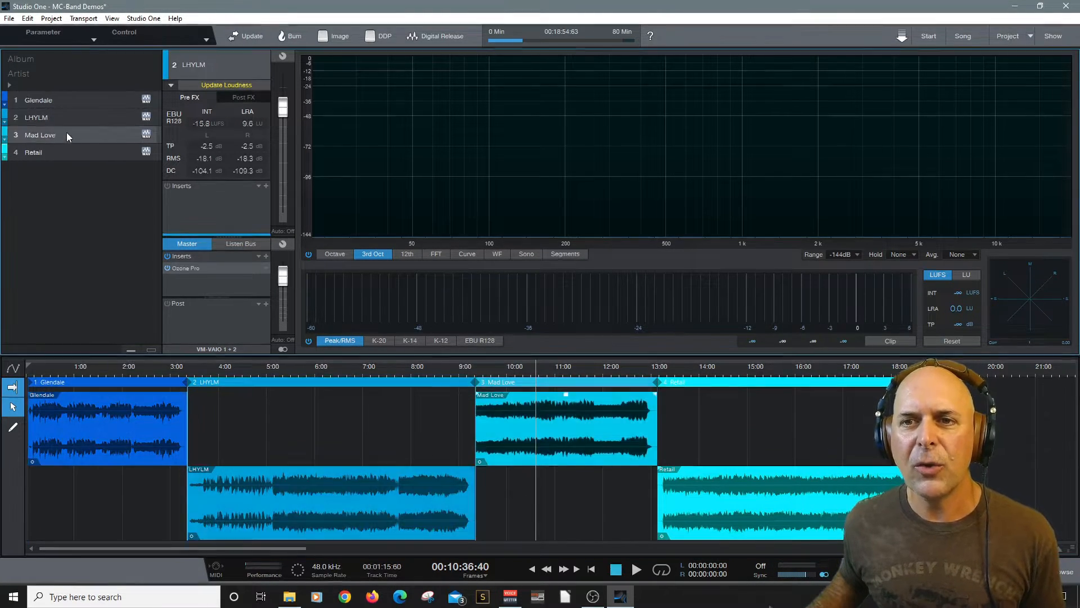
Select Glendale in the track list to show its EBU R128 loudness readings
left_click(38, 100)
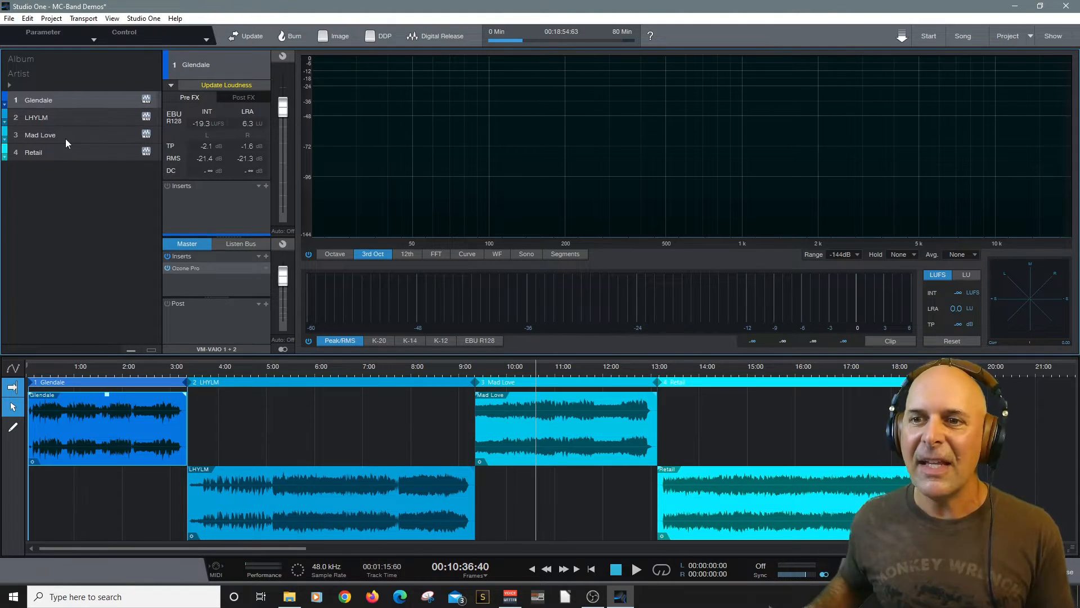
mouse_move(319, 155)
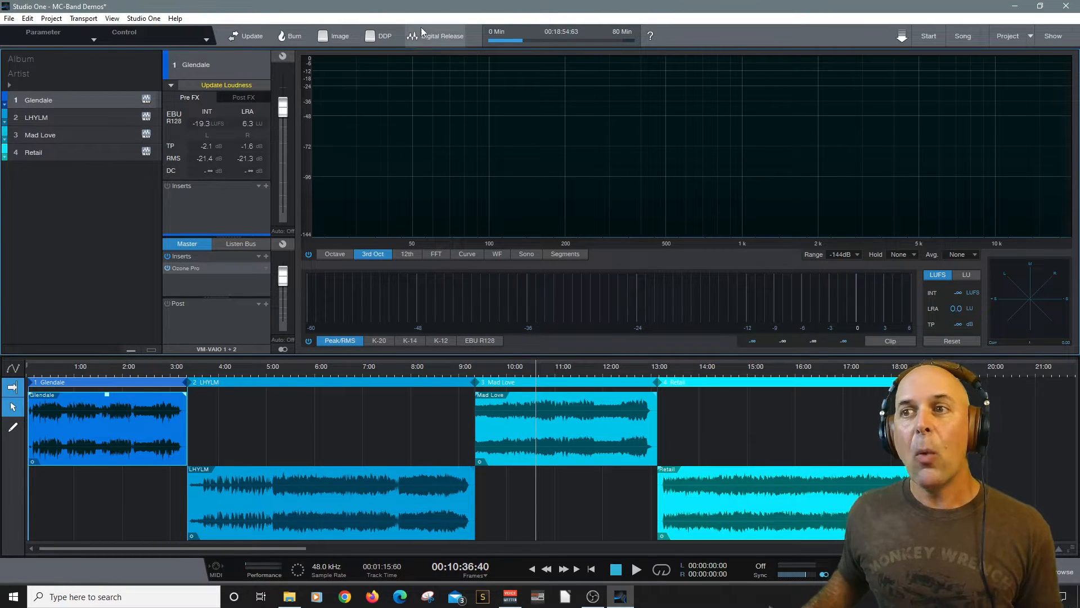
Bring up Digital Release with all four tracks, including Glendale, checked for export
left_click(441, 36)
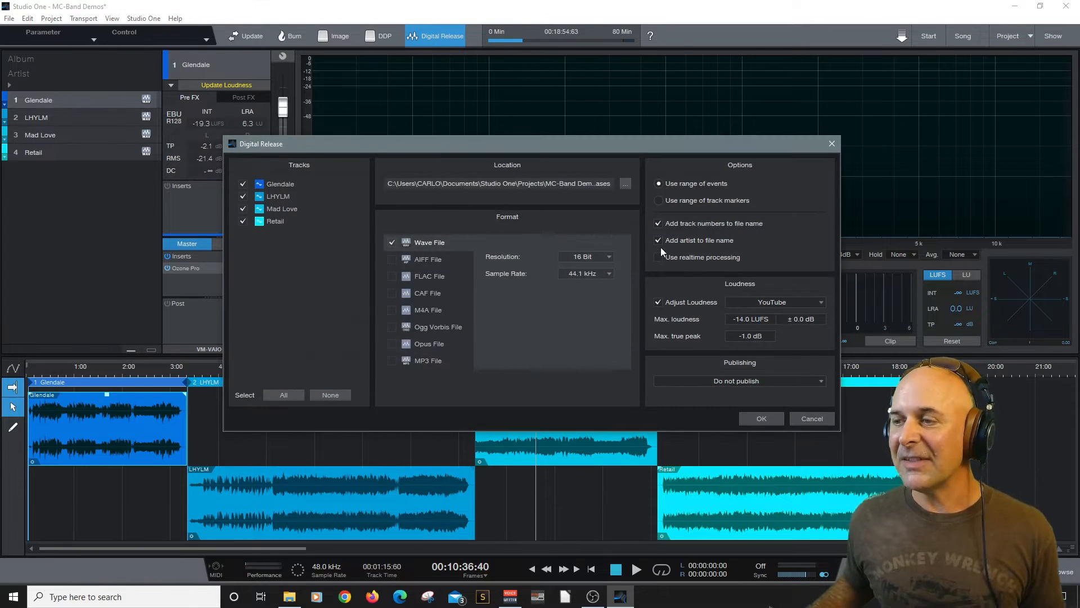
mouse_move(327, 317)
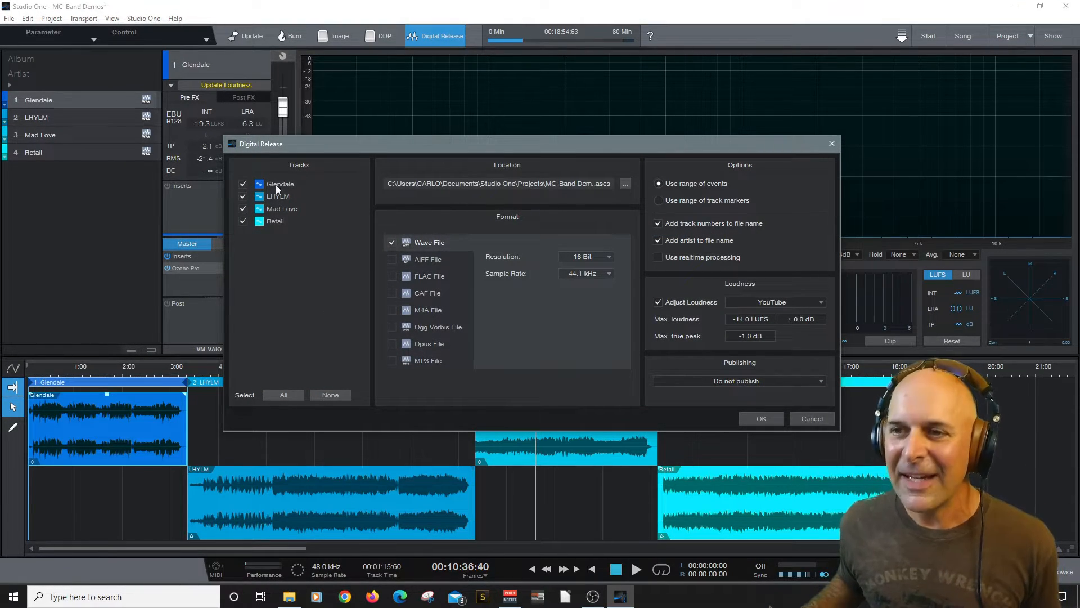
left_click(242, 184)
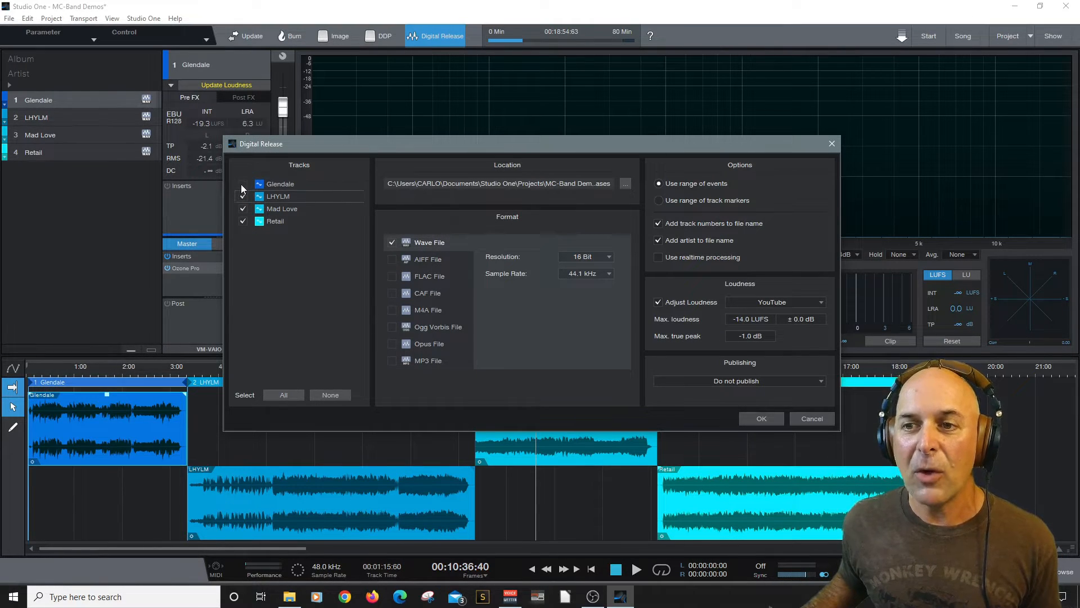
left_click(243, 183)
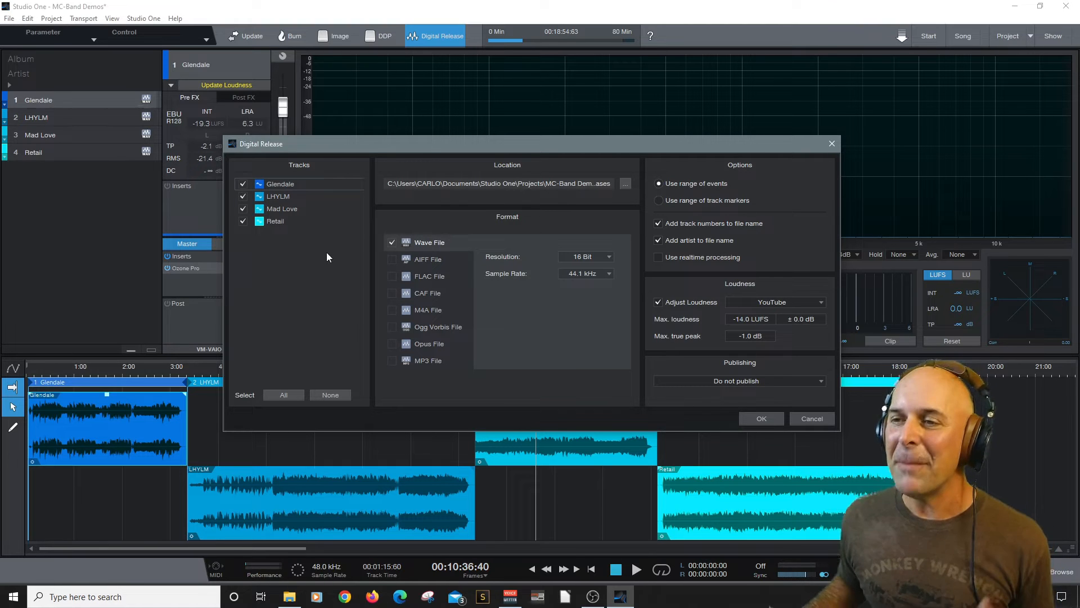
mouse_move(485, 247)
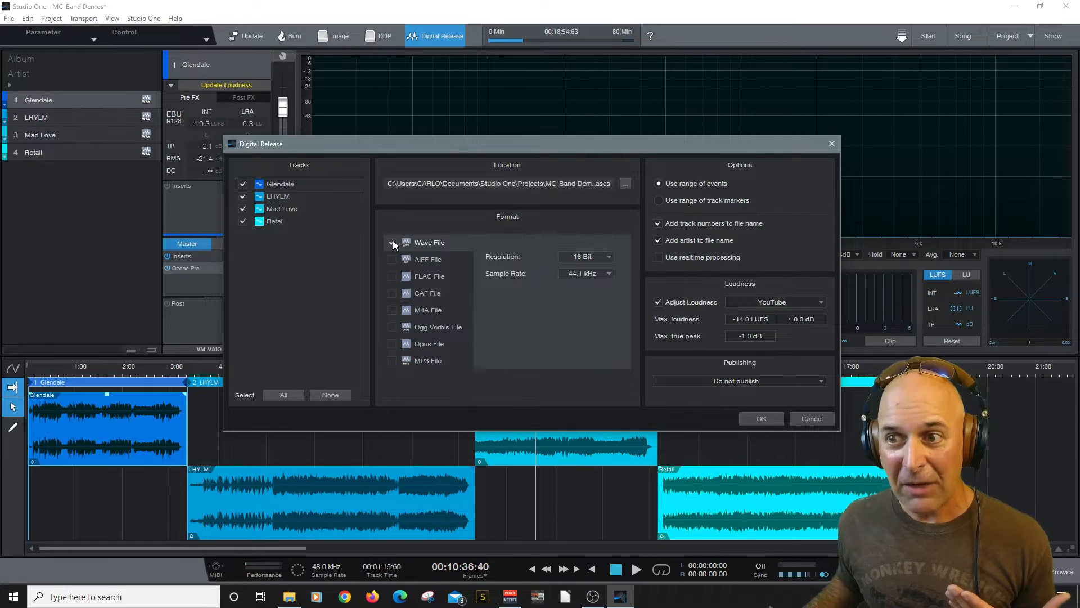
Keep Wave File output at 16 Bit resolution and 44.1 kHz sample rate
left_click(392, 242)
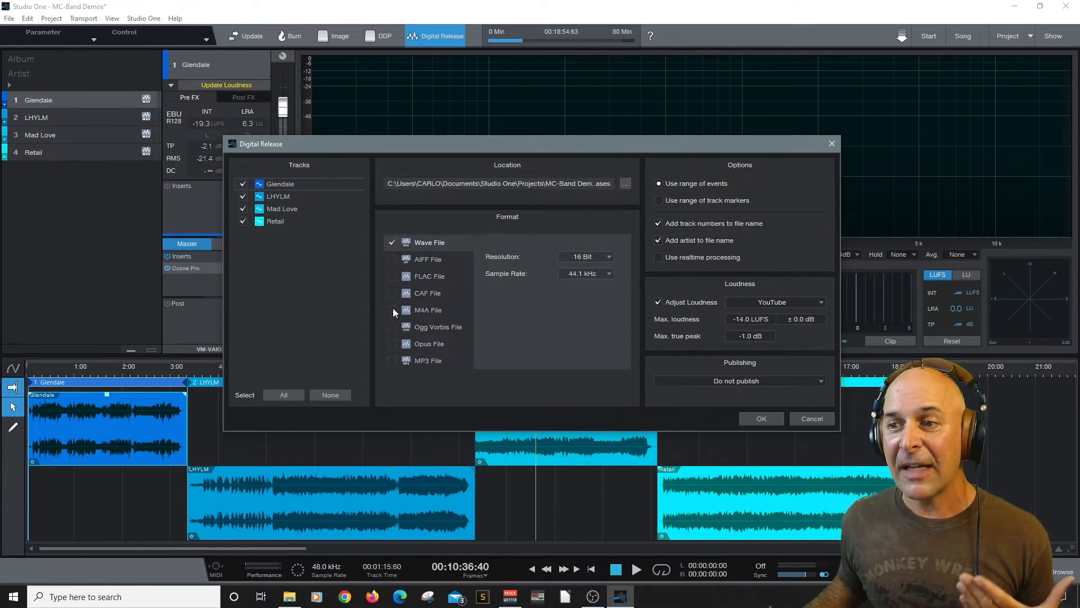
left_click(392, 242)
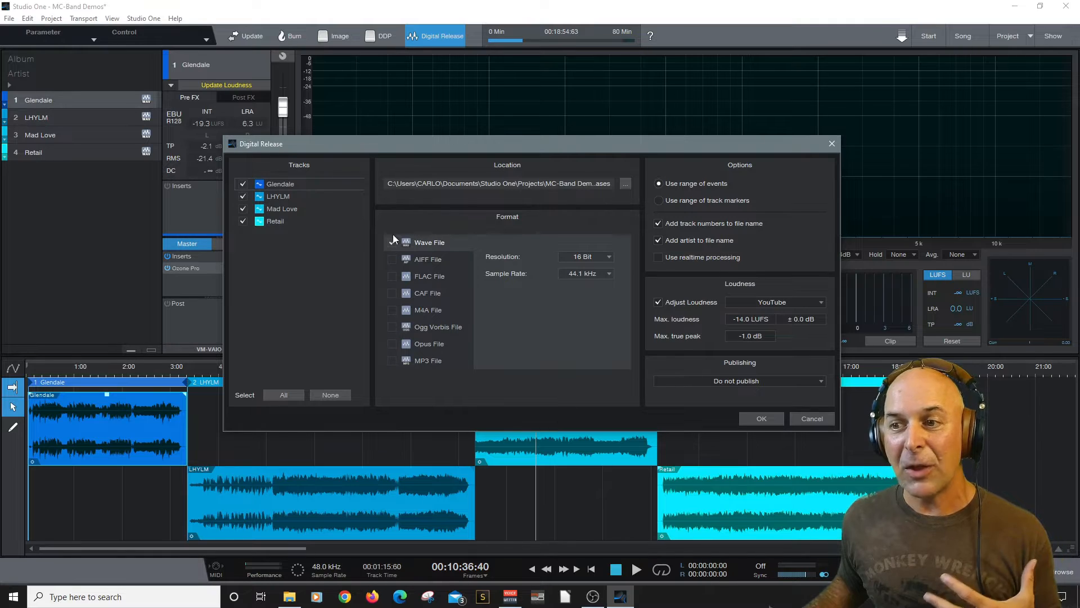
left_click(392, 242)
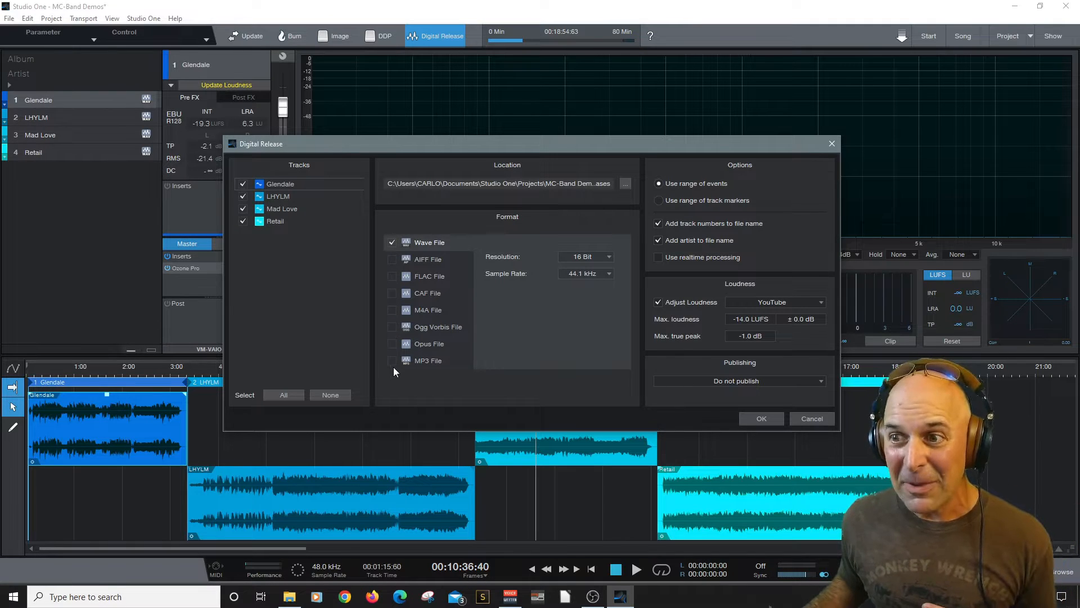
mouse_move(283, 247)
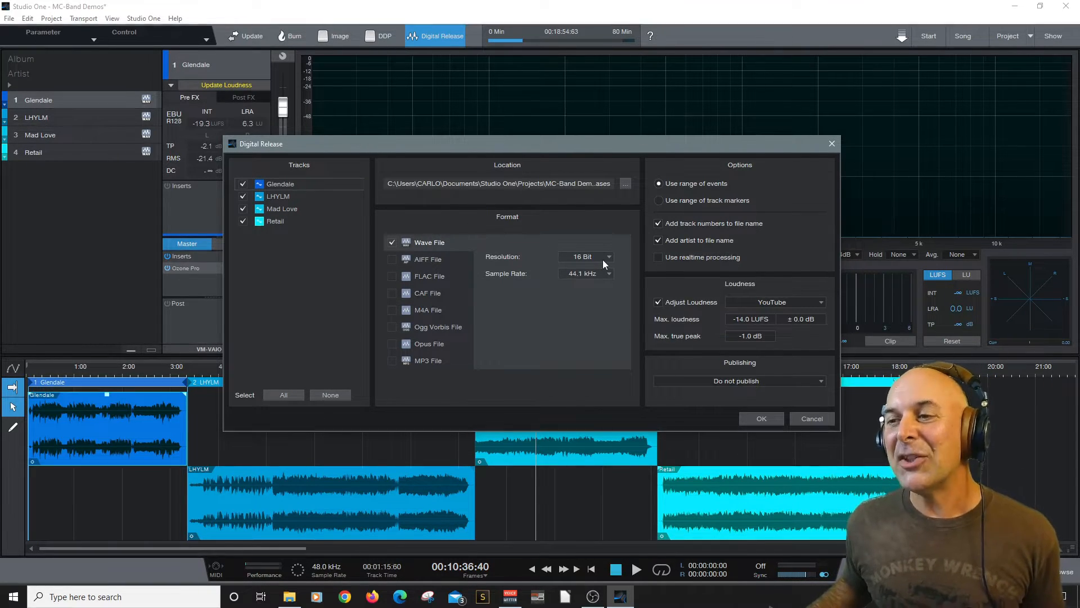
left_click(585, 256)
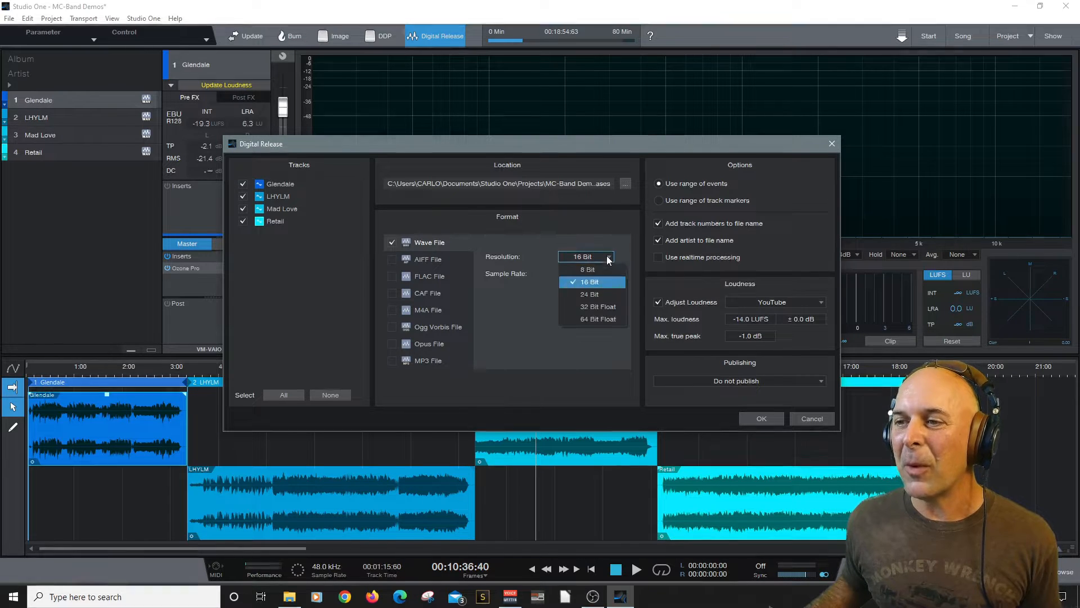
left_click(586, 274)
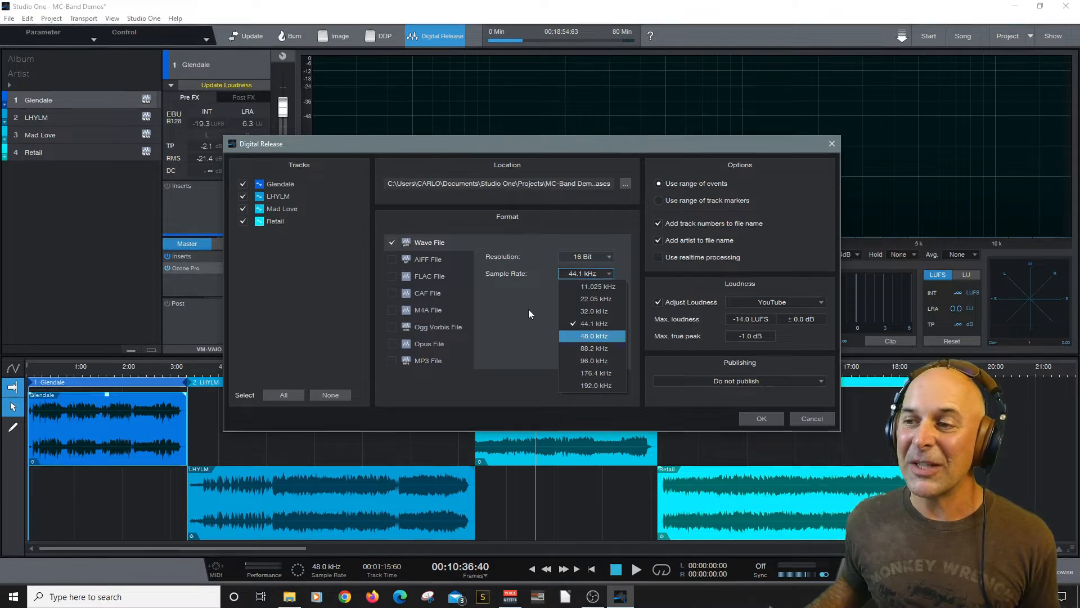
left_click(593, 323)
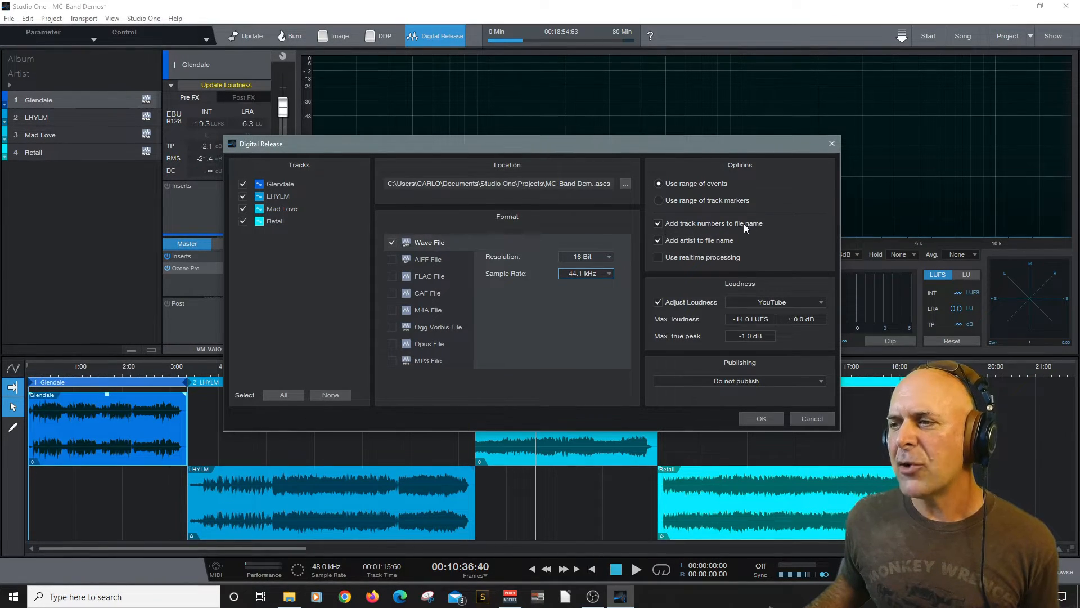
mouse_move(713, 245)
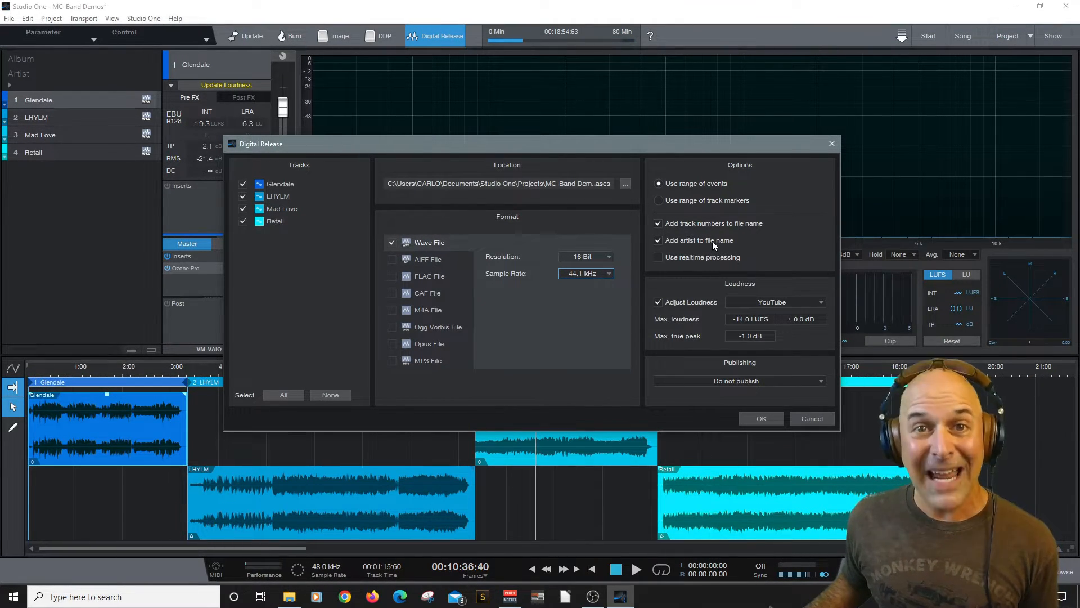
Drop the artist from file names and try YouTube, Amazon, Spotify targets, settling on Apple Music loudness
left_click(658, 239)
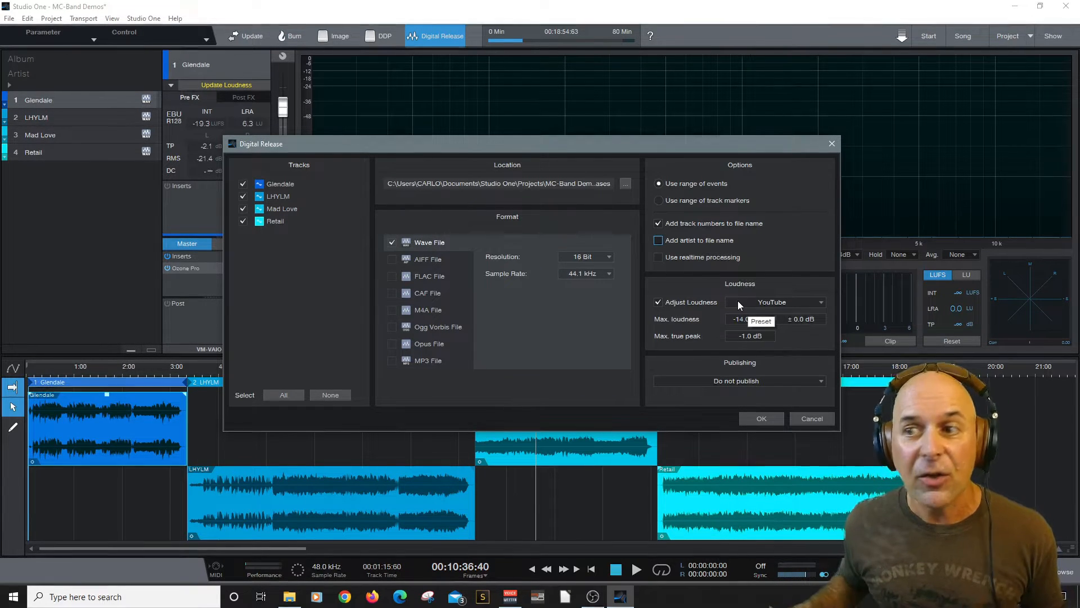
mouse_move(788, 294)
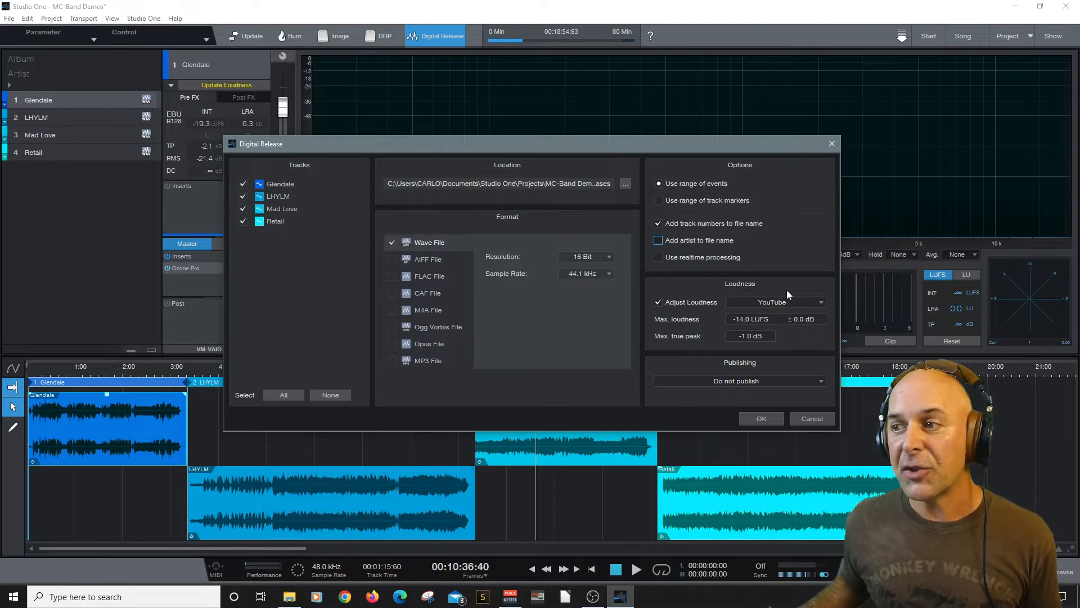
left_click(776, 301)
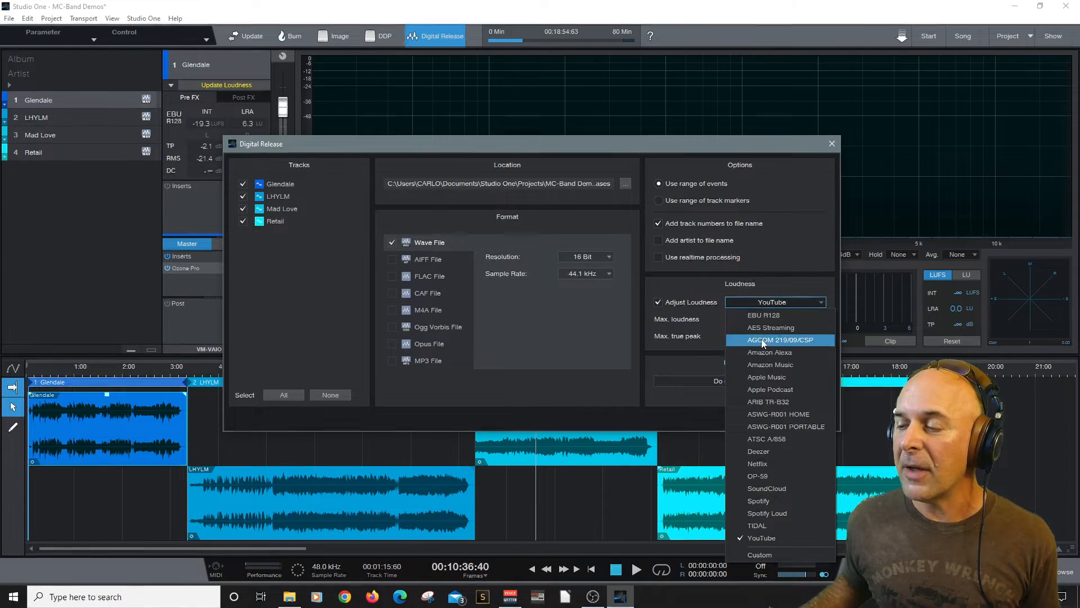
mouse_move(768, 538)
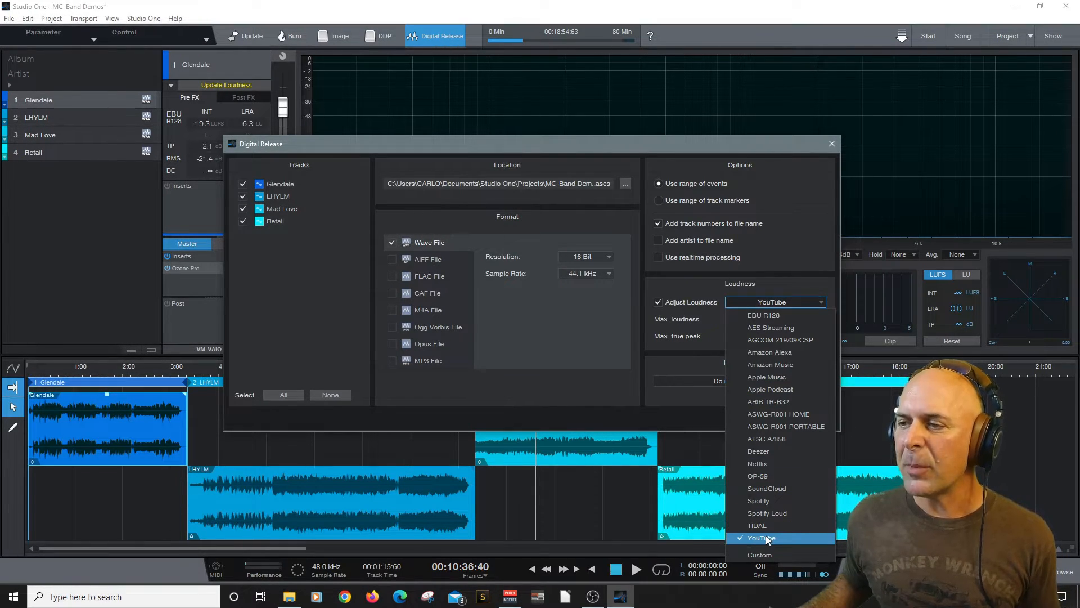
left_click(761, 537)
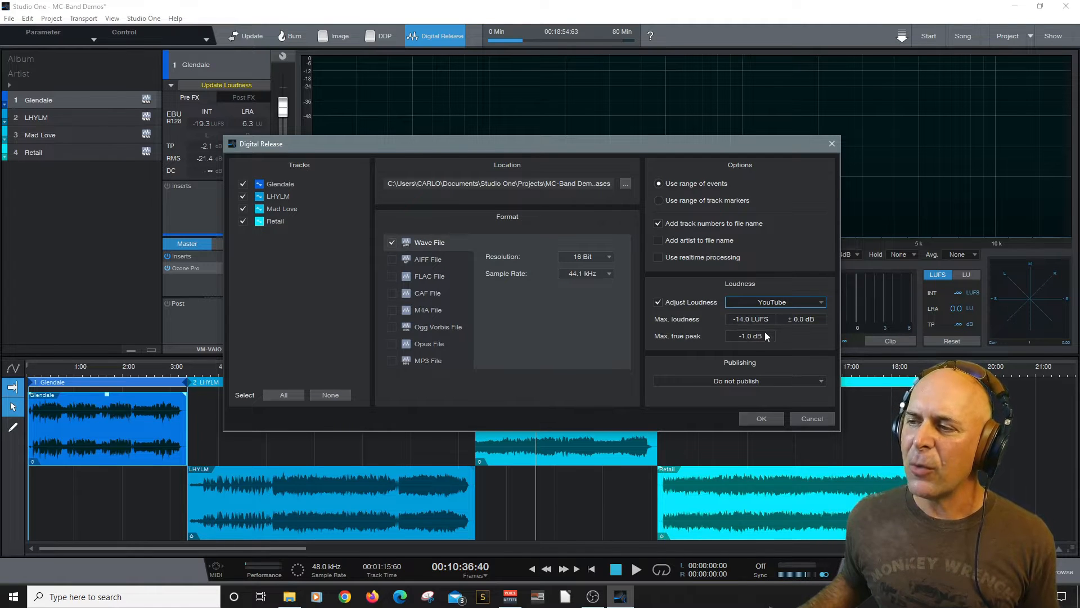
left_click(776, 302)
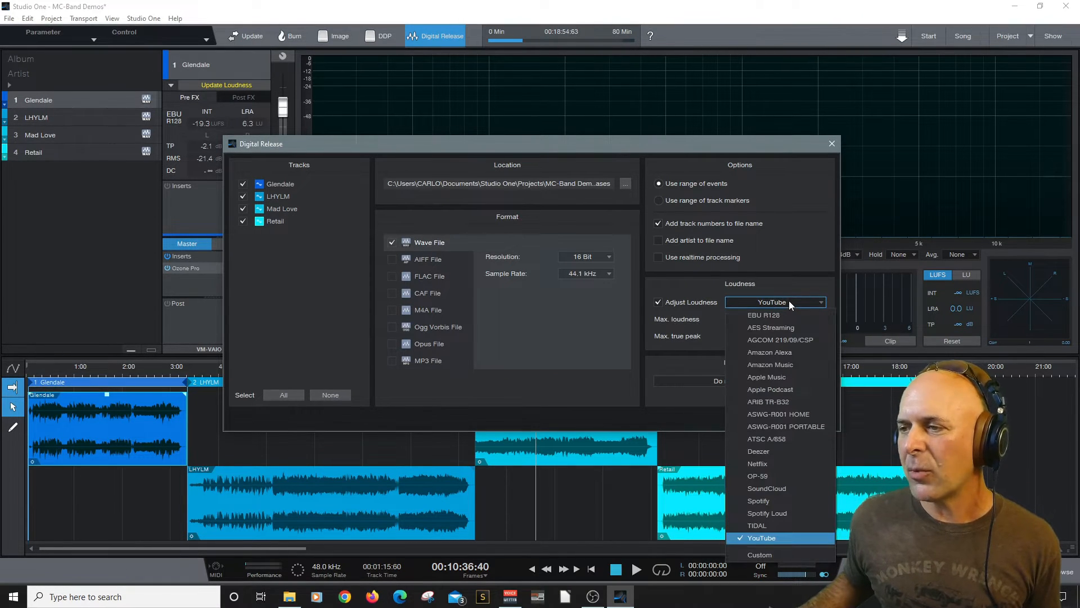
left_click(771, 364)
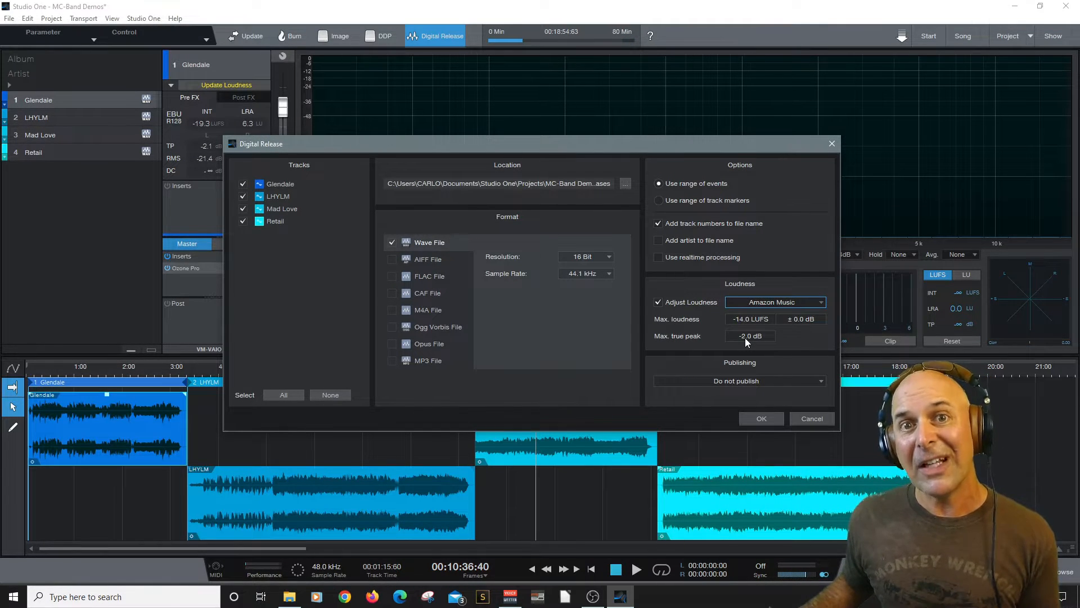
left_click(774, 301)
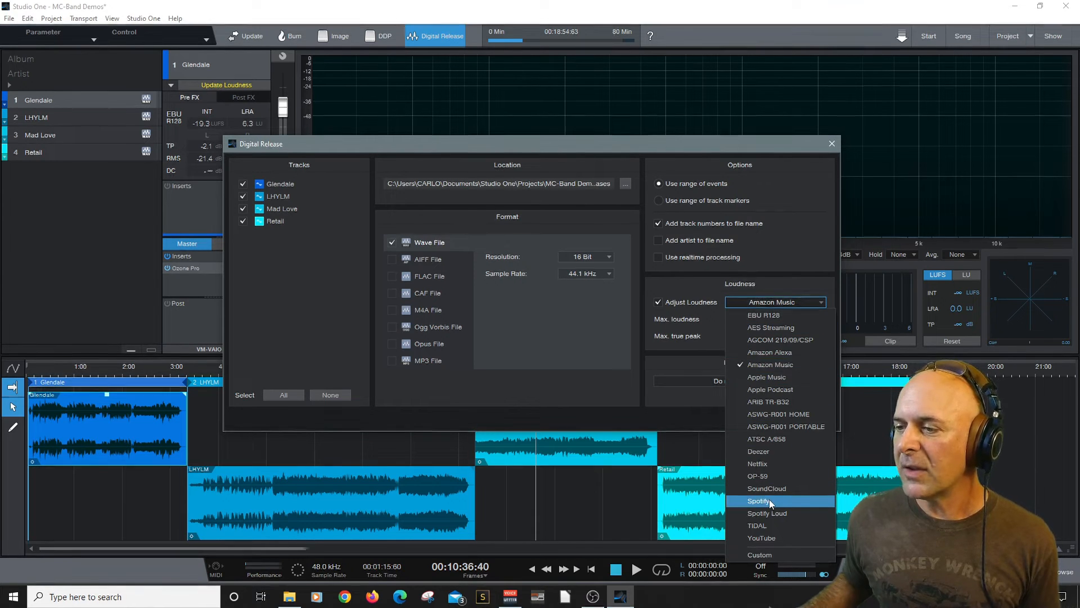
left_click(758, 500)
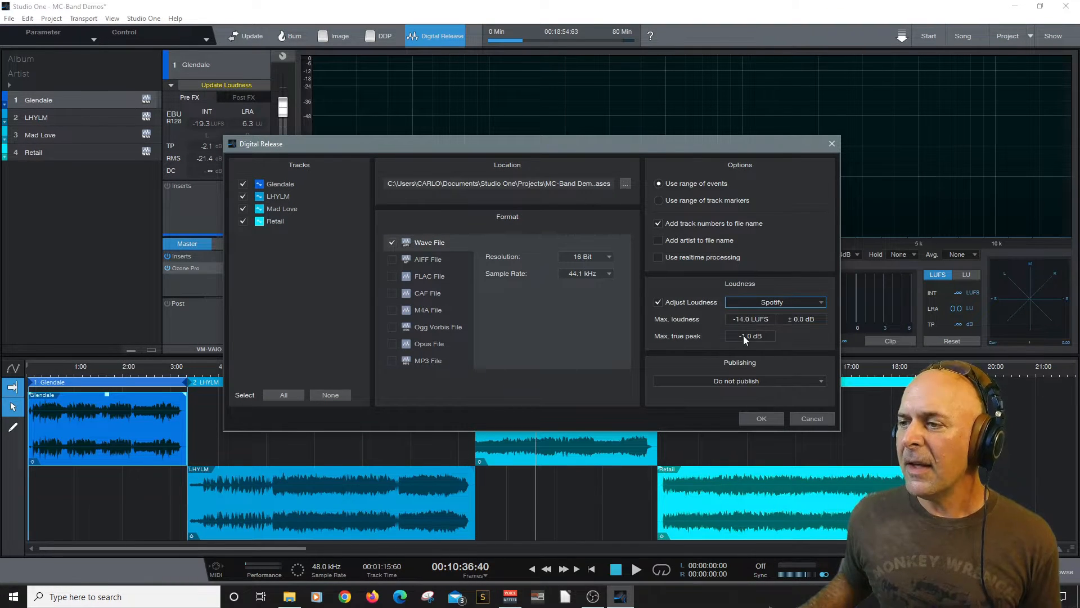
left_click(771, 301)
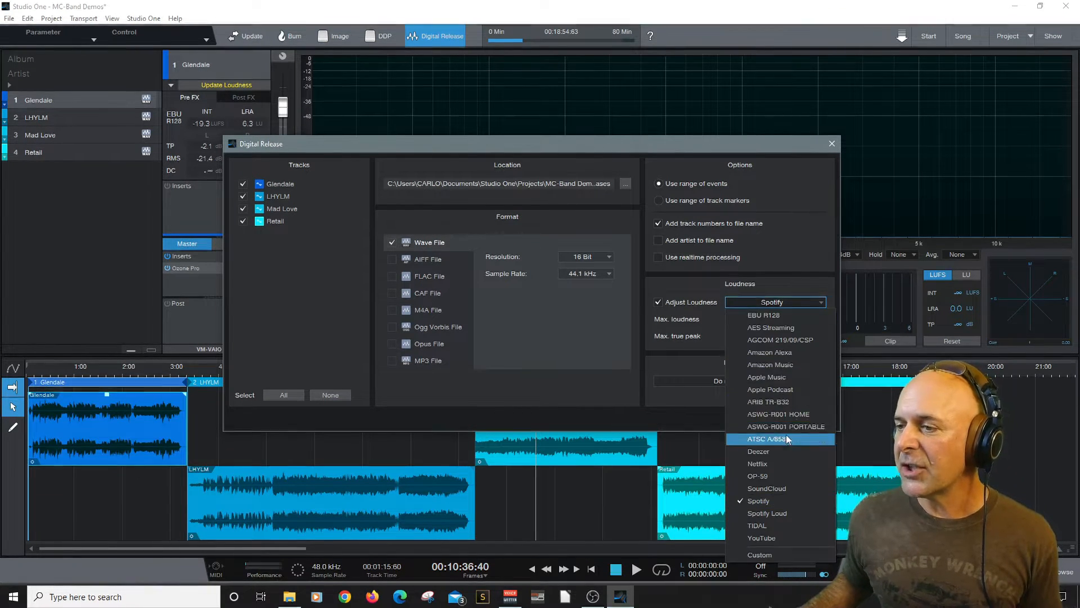
left_click(765, 377)
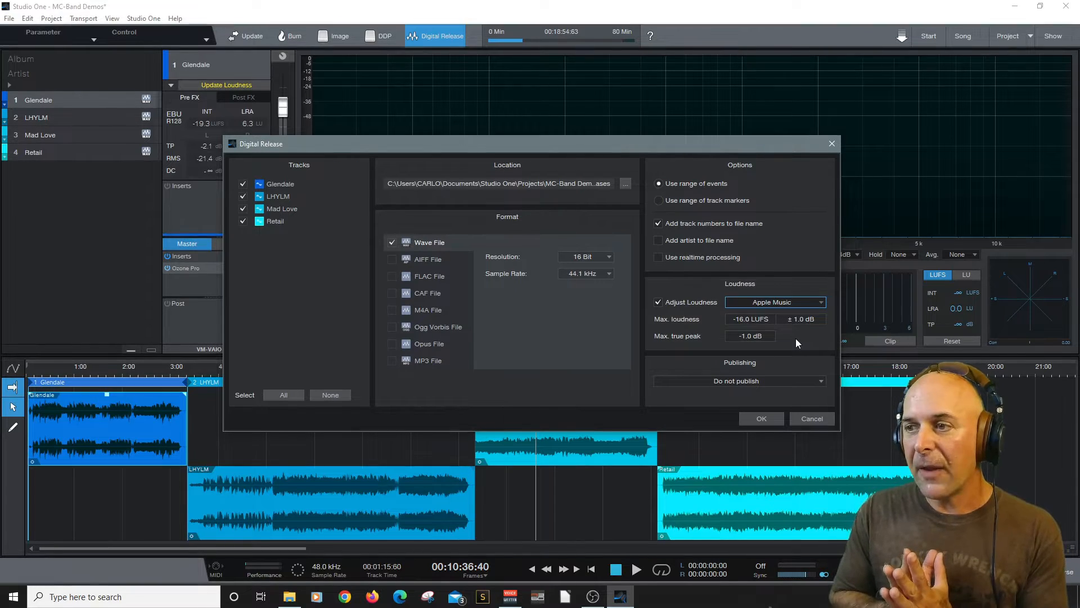
mouse_move(780, 368)
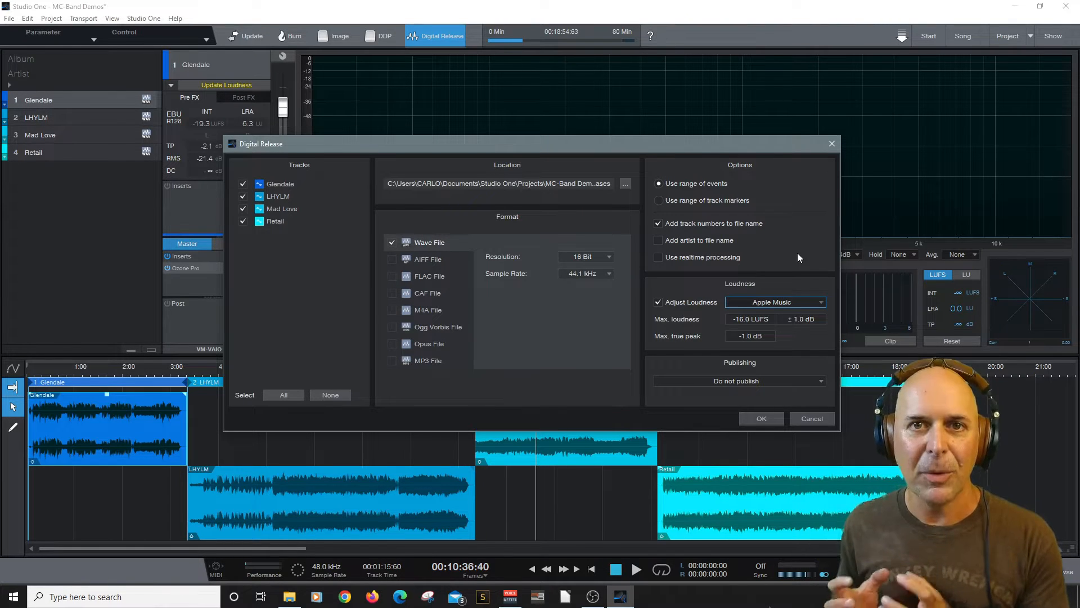
mouse_move(781, 310)
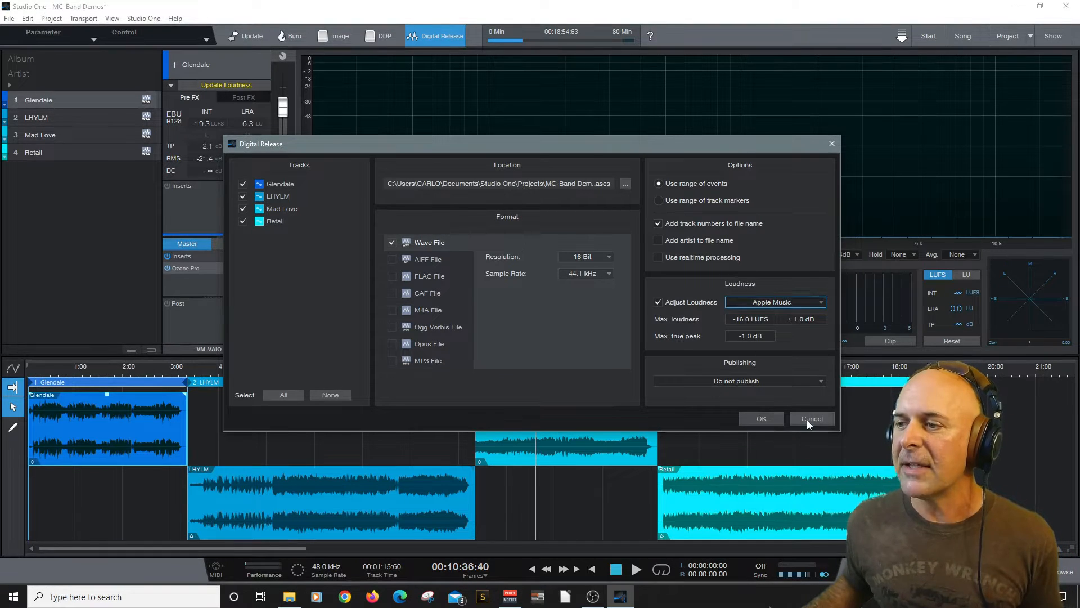
Cancel the Digital Release dialog so nothing is exported
left_click(811, 418)
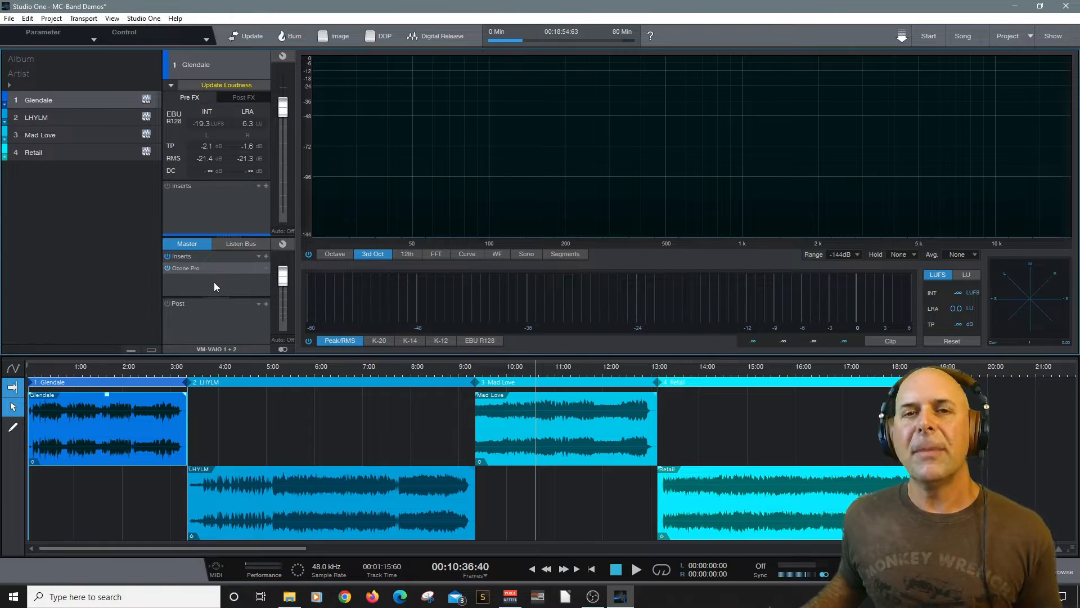
mouse_move(777, 144)
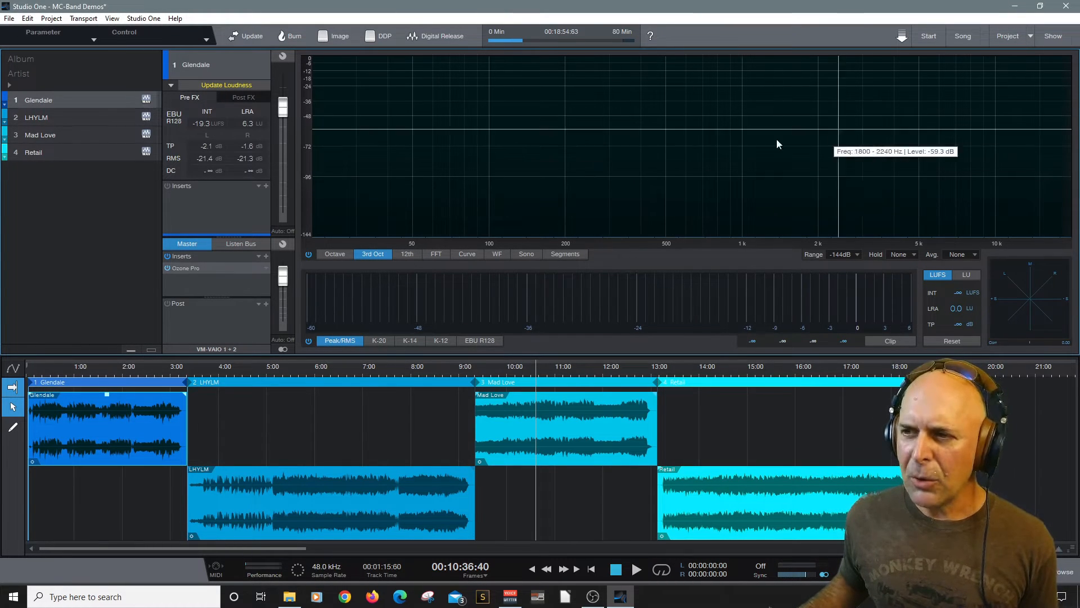
mouse_move(849, 279)
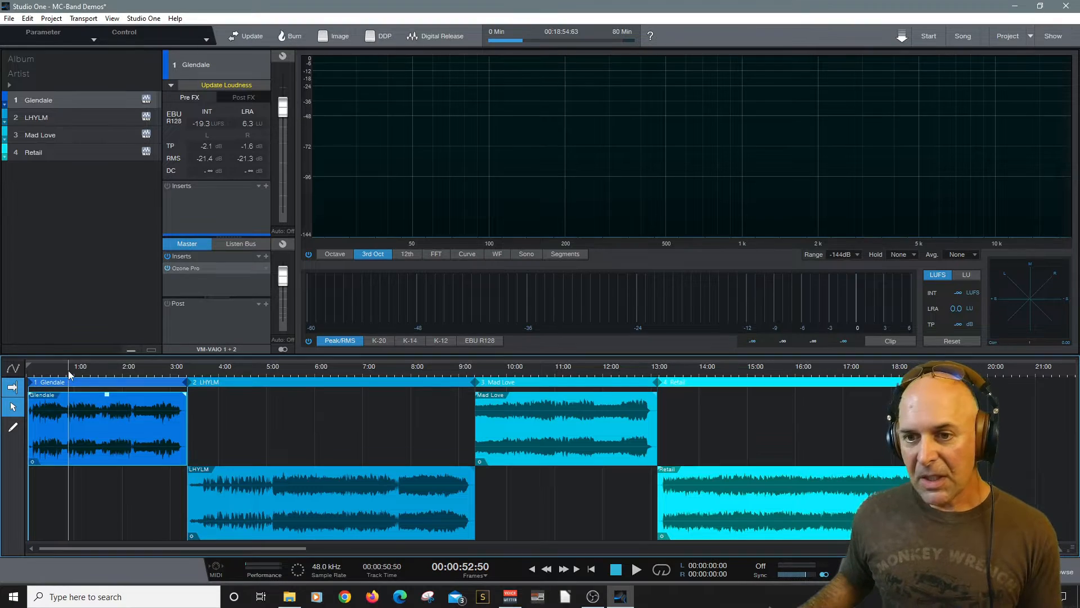
Play Glendale and cycle the spectrum meter through Curve, Segments, Sono, WF, FFT, 3rd Oct, ending on 12th
left_click(635, 569)
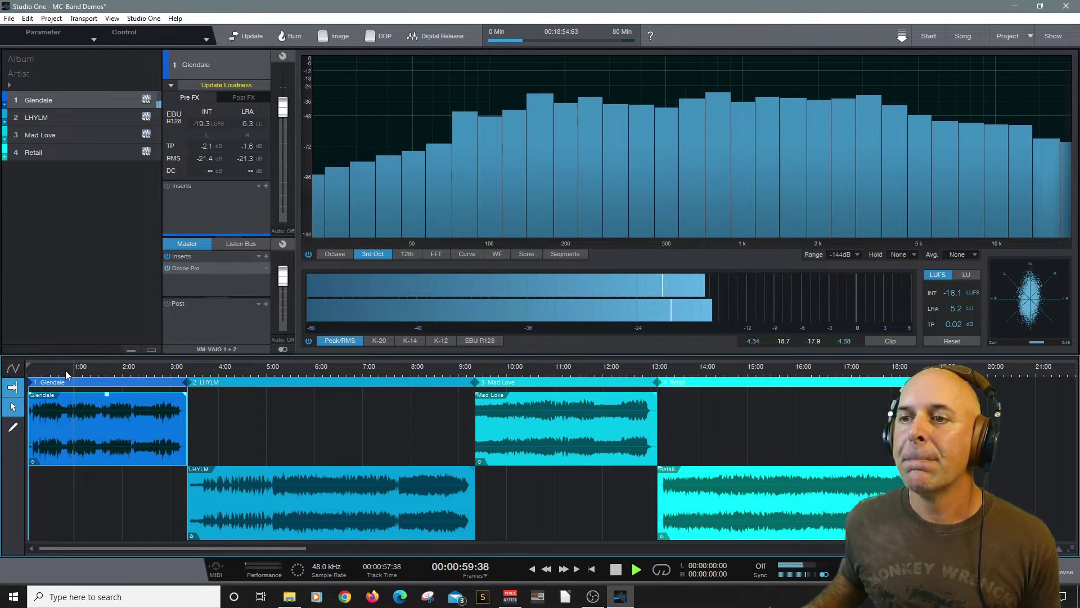
left_click(406, 254)
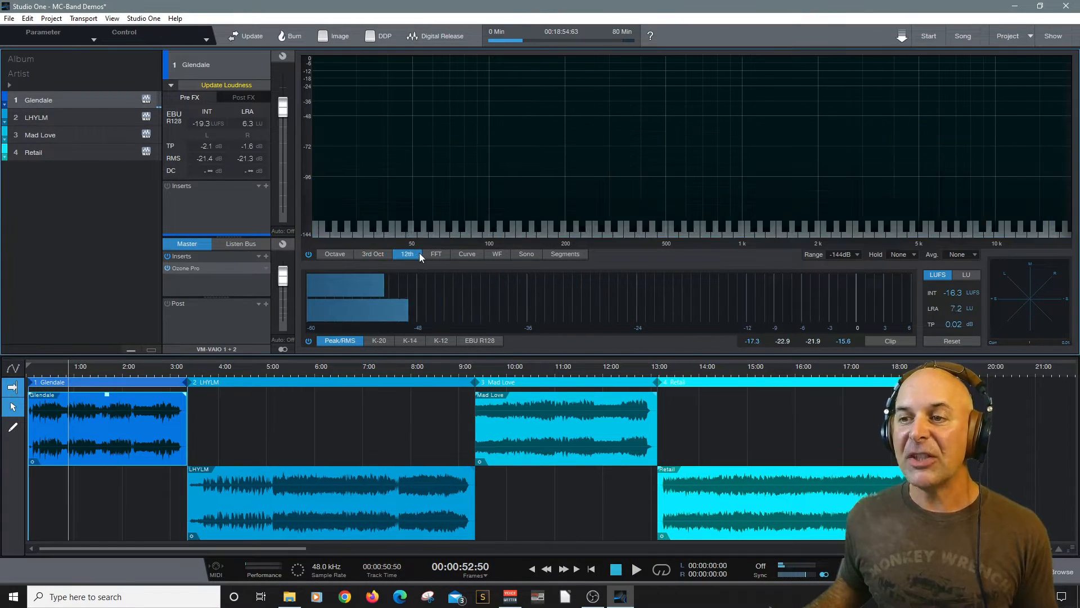
left_click(467, 254)
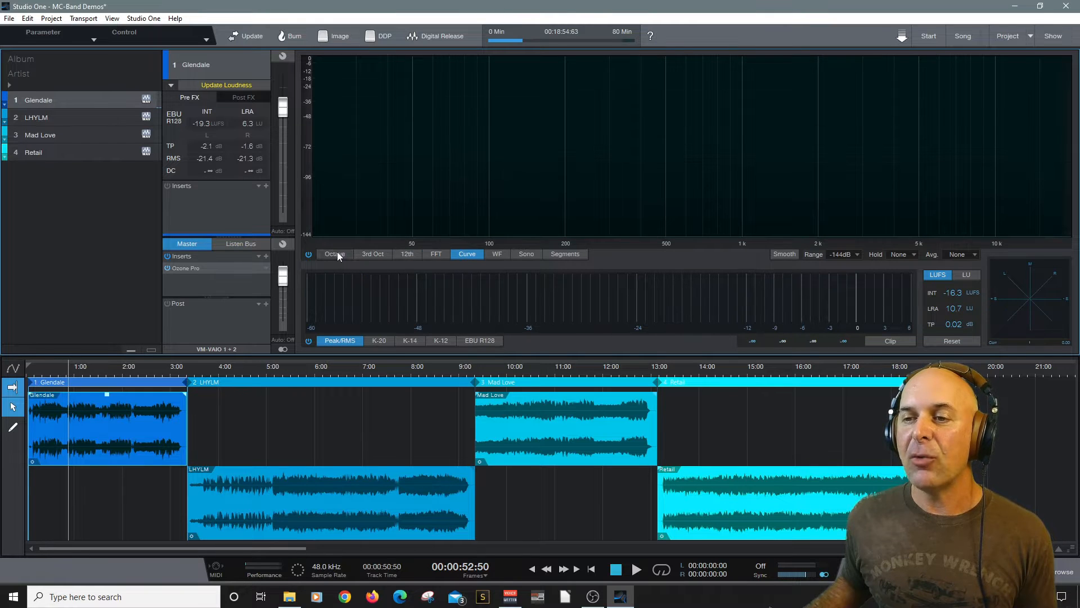
left_click(565, 254)
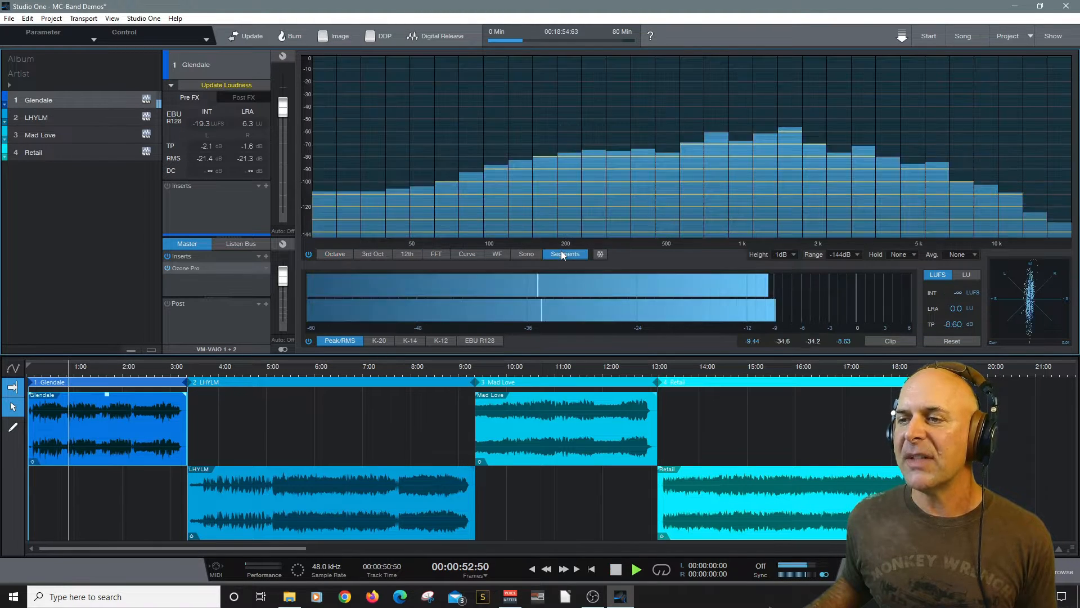
left_click(526, 254)
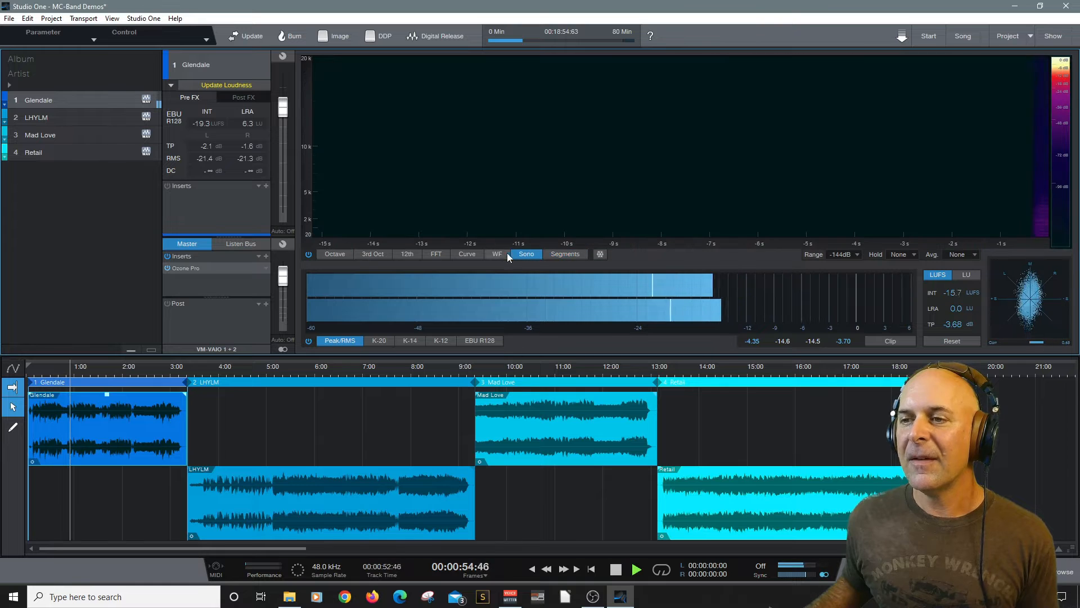
left_click(496, 254)
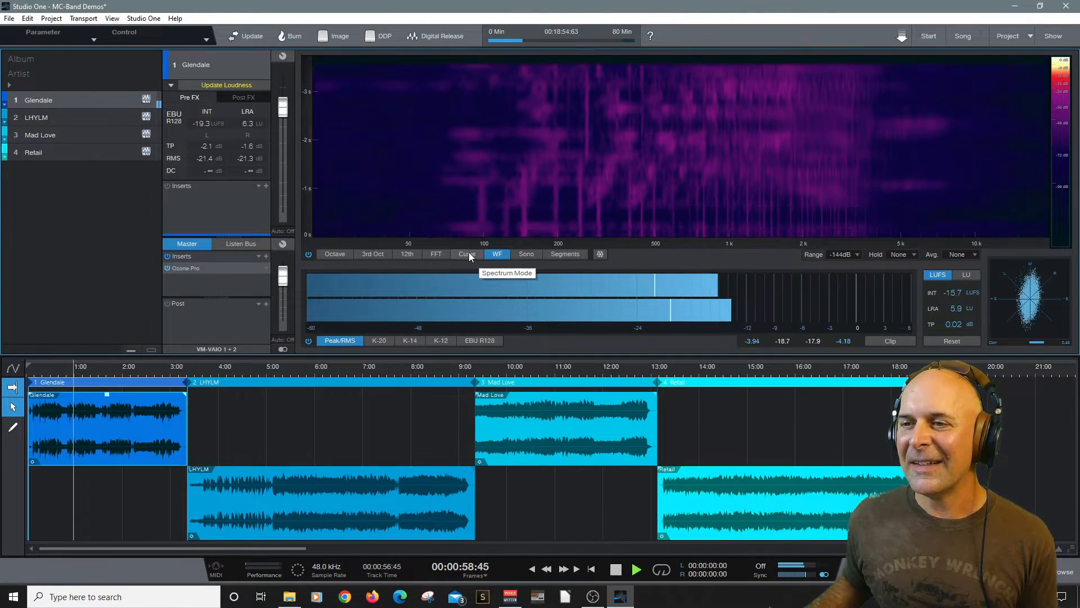
left_click(467, 254)
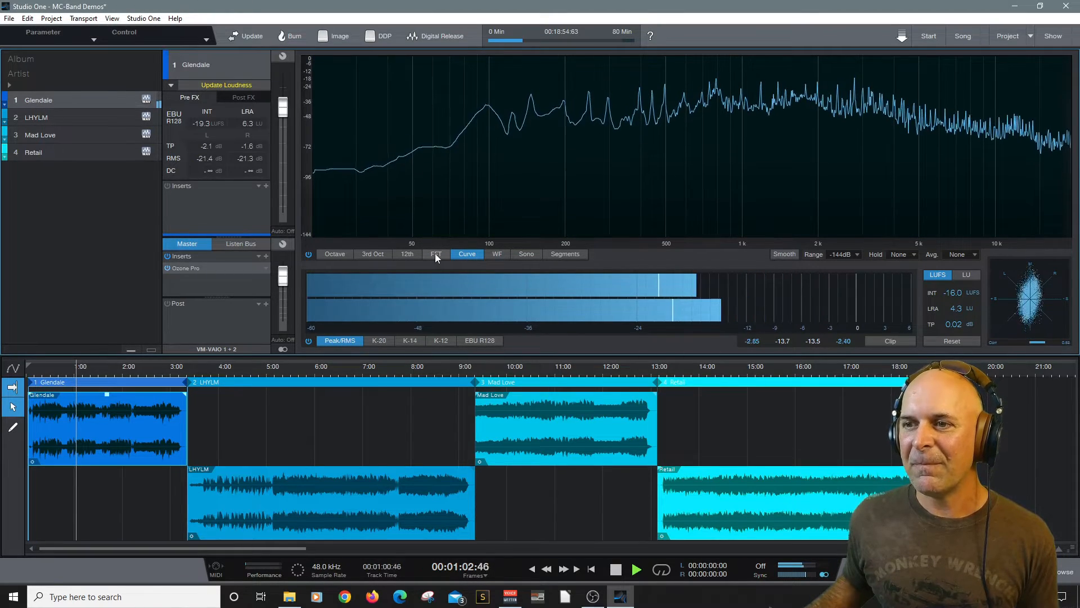
left_click(436, 255)
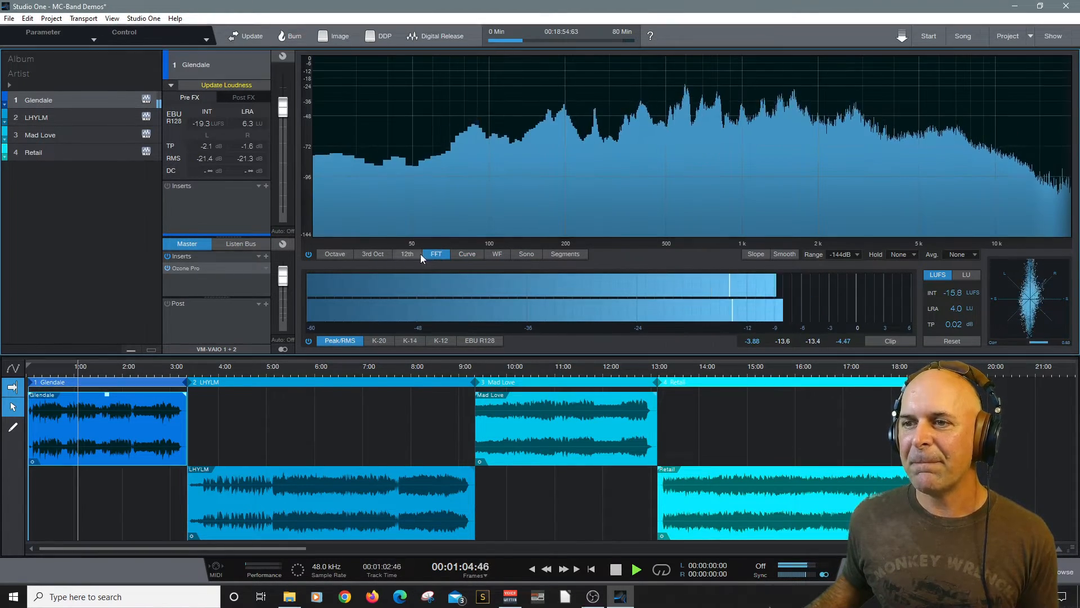
left_click(372, 253)
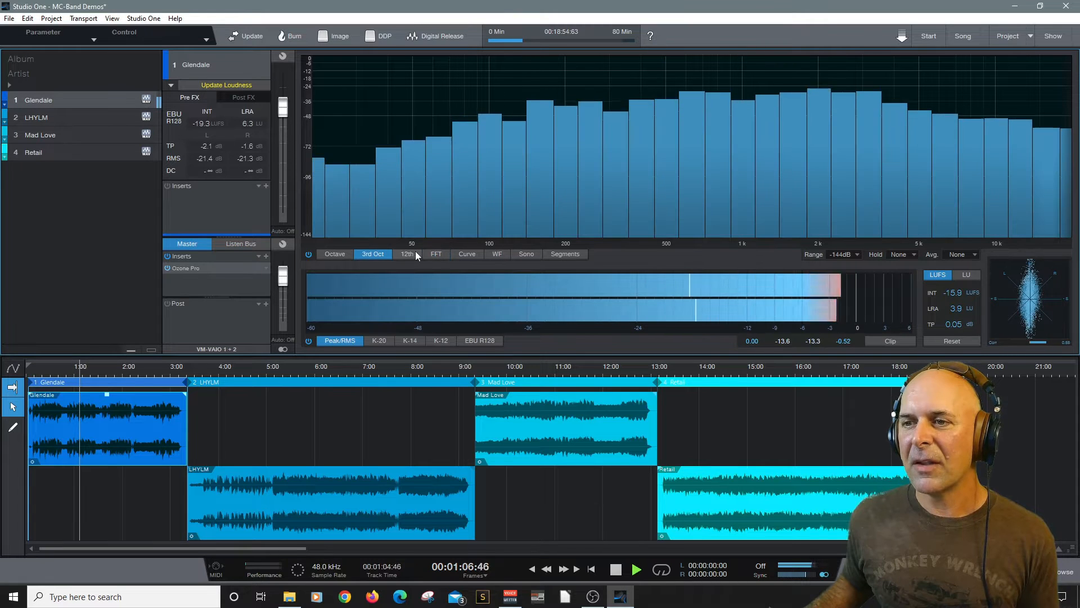
left_click(406, 254)
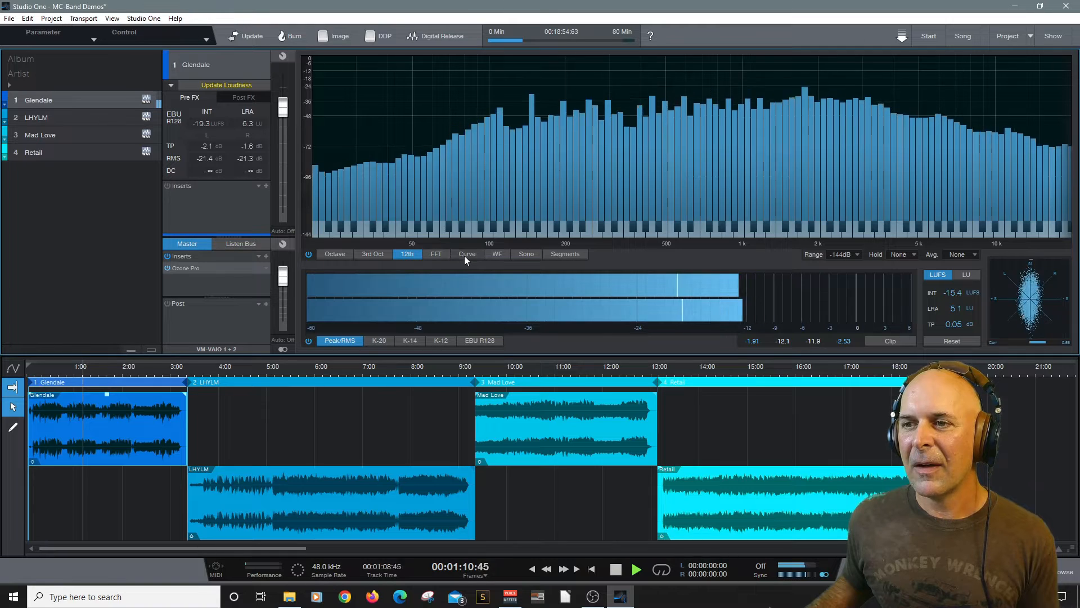
left_click(436, 254)
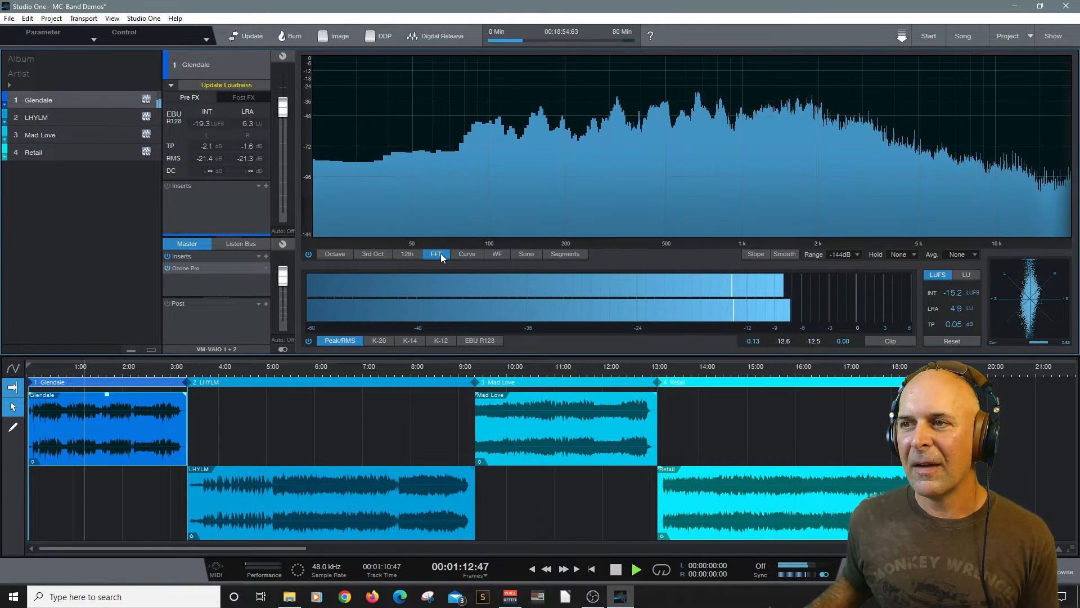
left_click(407, 253)
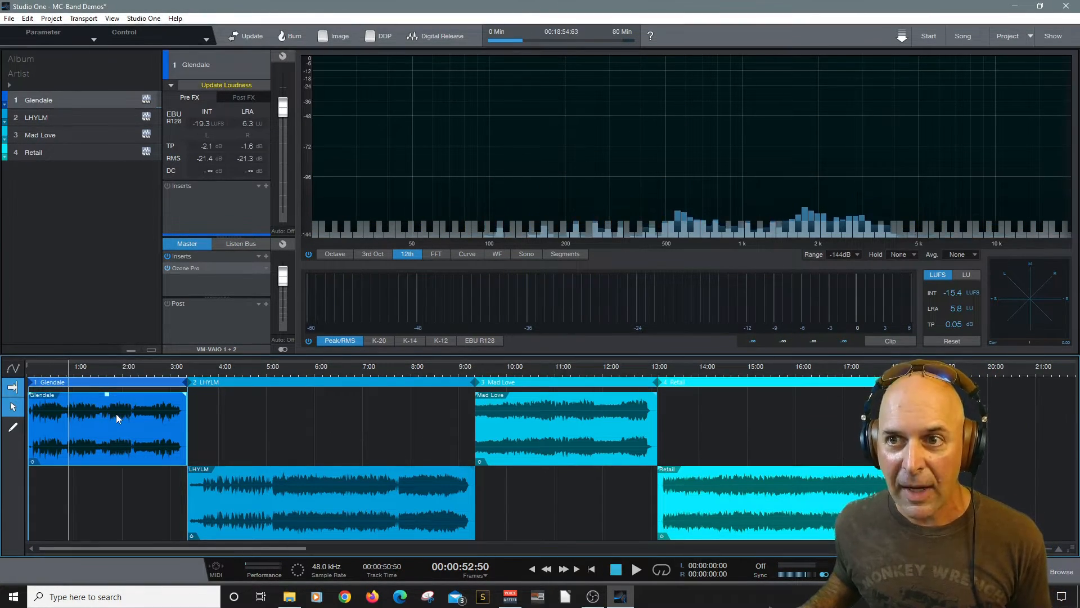
Glance at LHYLM's loudness and inserts, then return to Glendale
left_click(36, 117)
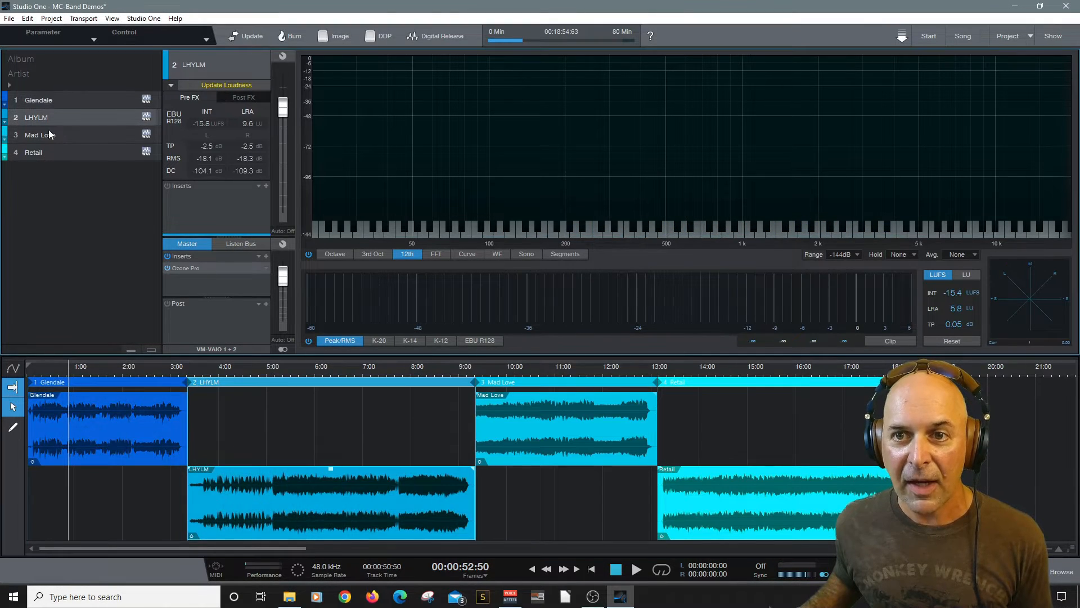
left_click(38, 100)
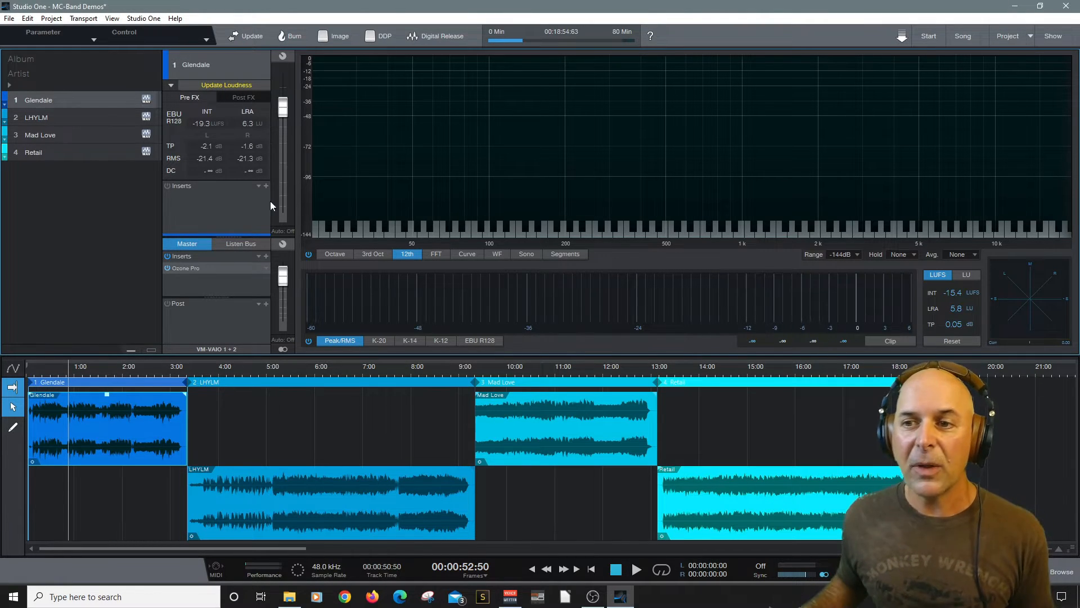
mouse_move(227, 273)
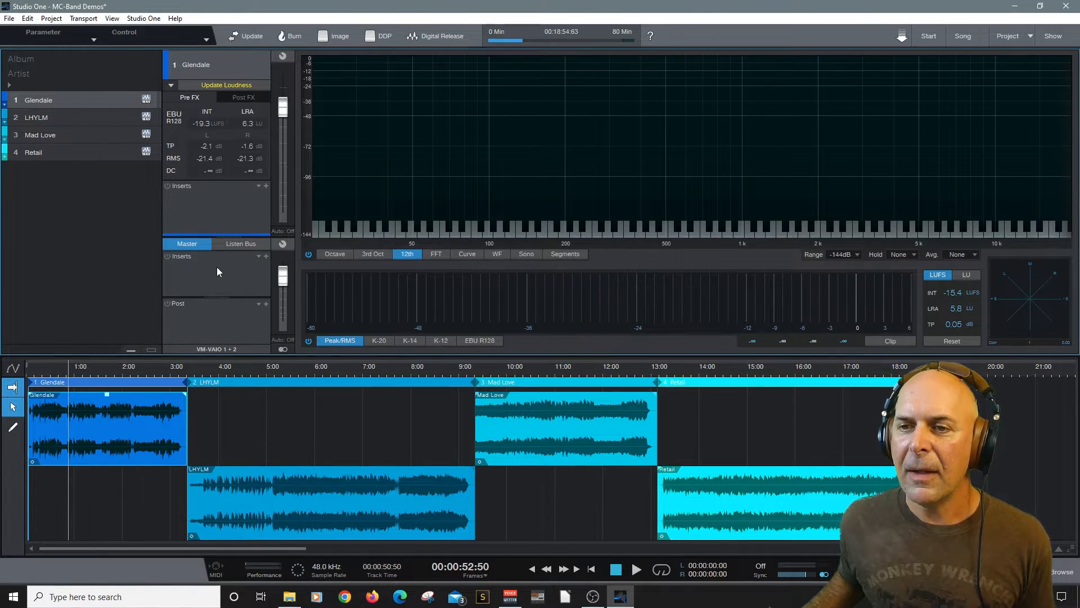
mouse_move(76, 102)
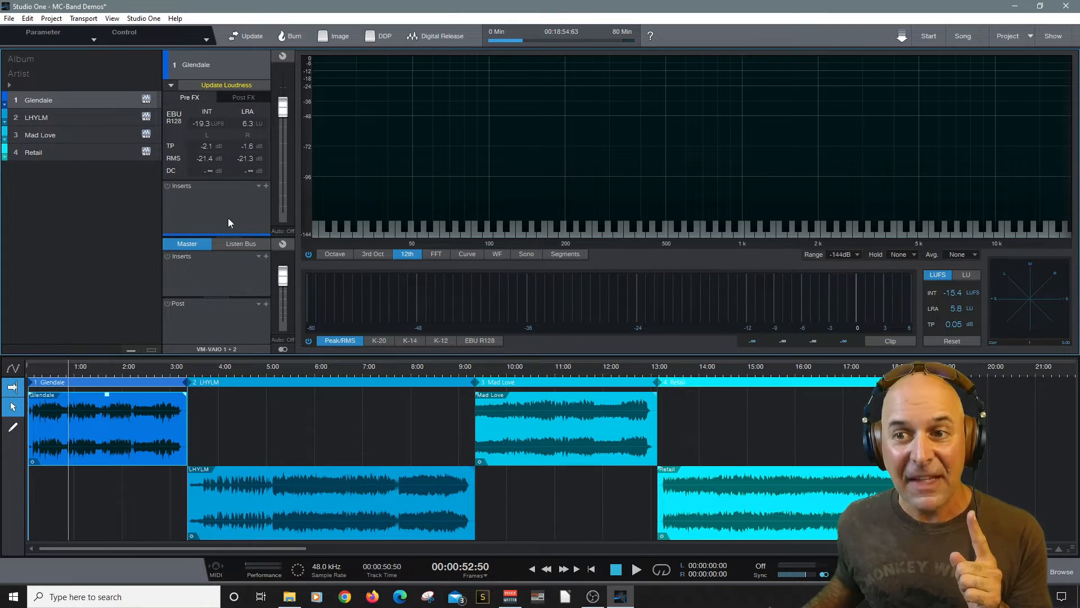
Load the Vintage mastering chain onto Glendale's inserts and bring up the insert options menu
left_click(266, 187)
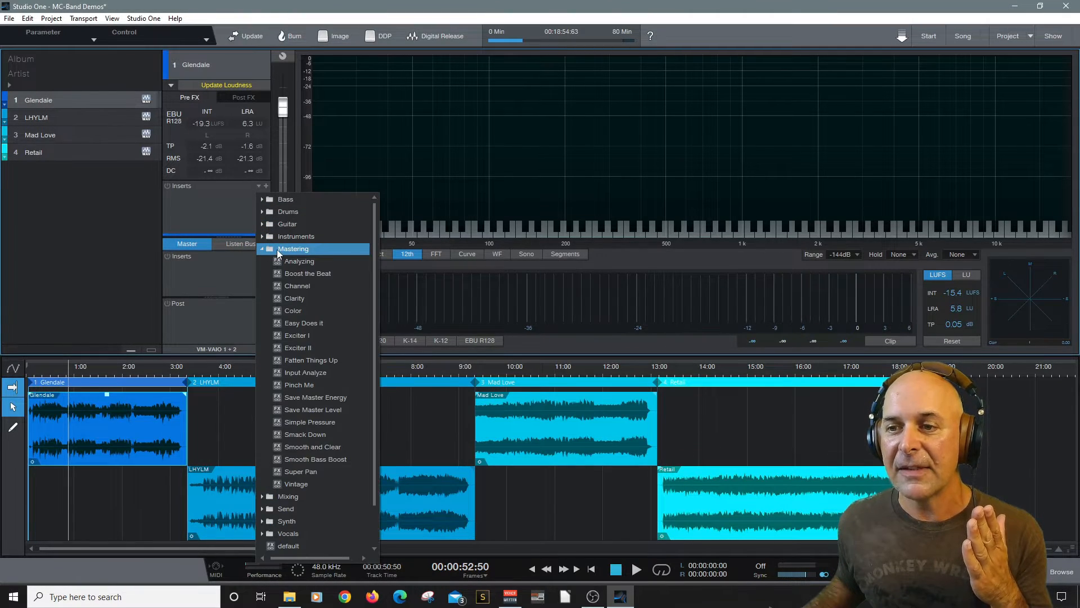
mouse_move(297, 334)
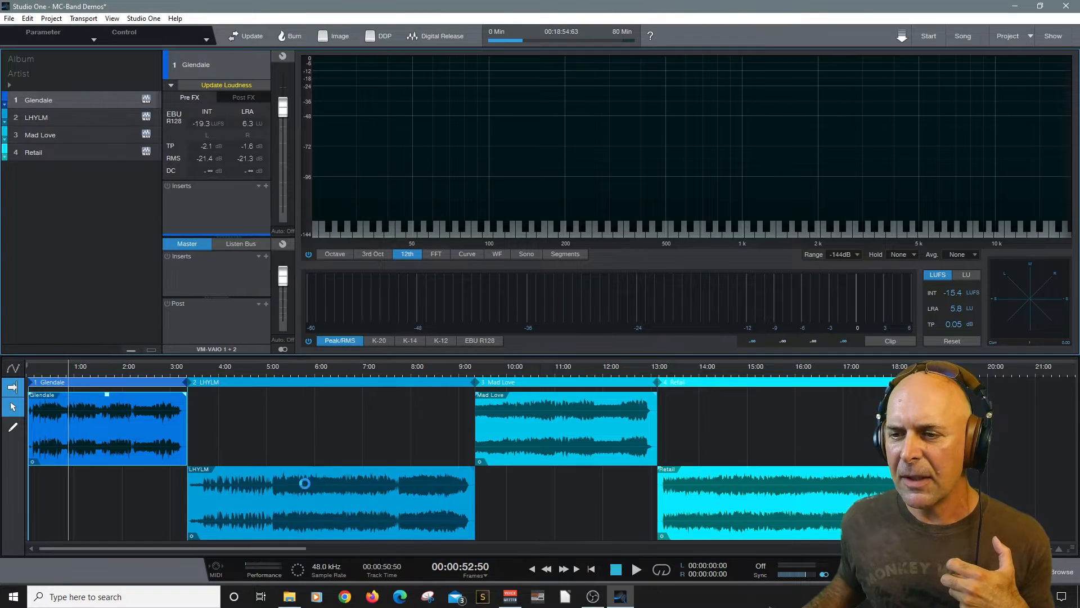
left_click(182, 185)
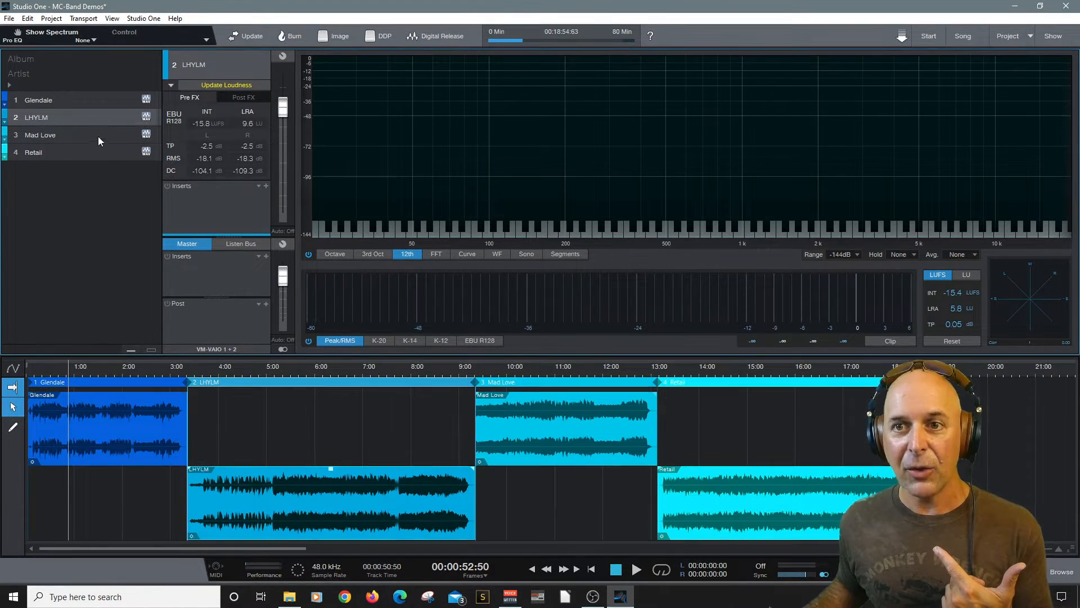
left_click(38, 101)
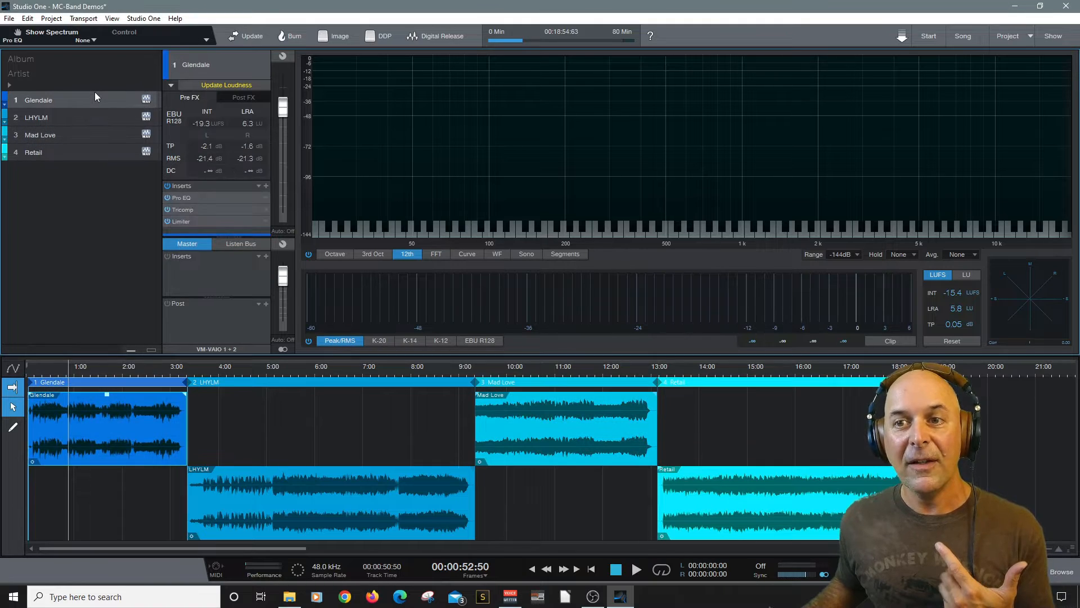
mouse_move(207, 171)
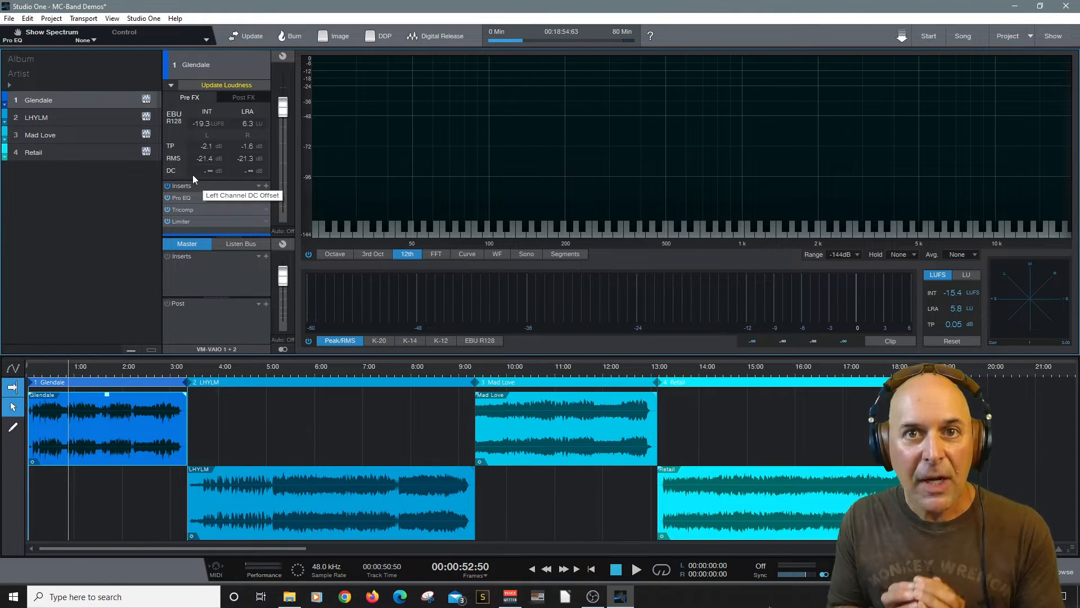
mouse_move(210, 182)
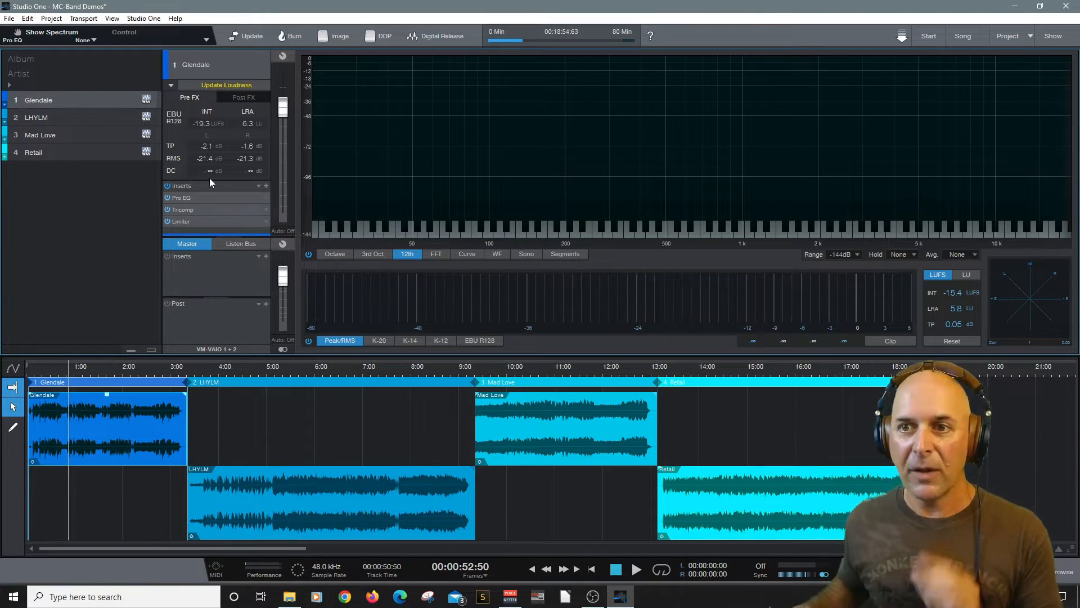
left_click(258, 185)
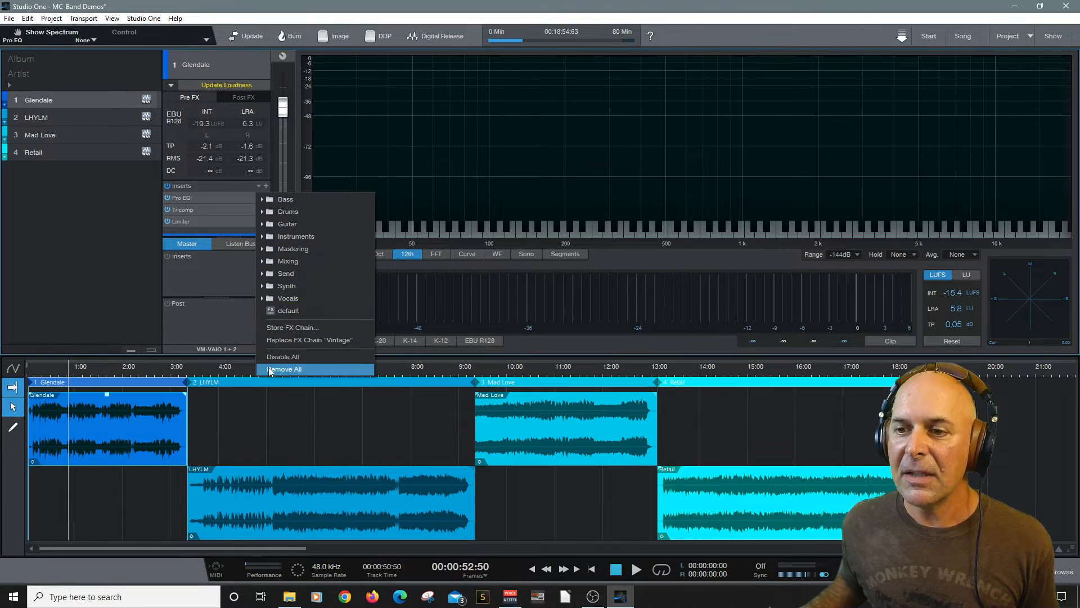
Remove all of Glendale's inserts and load Smooth and Clear (Multiband Dynamics, Pro EQ) on the master bus
left_click(284, 369)
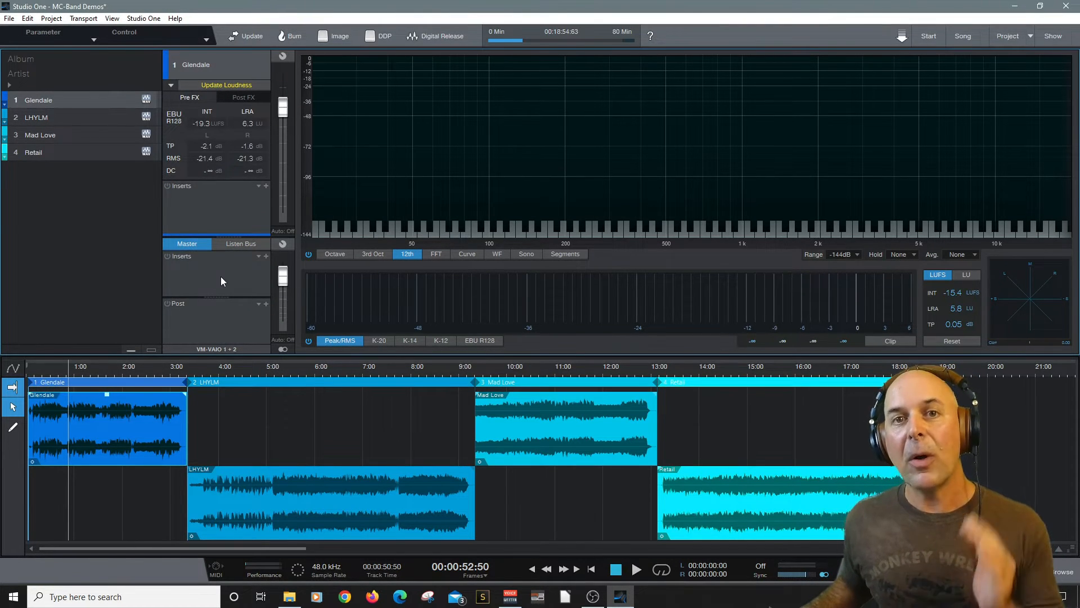
mouse_move(206, 277)
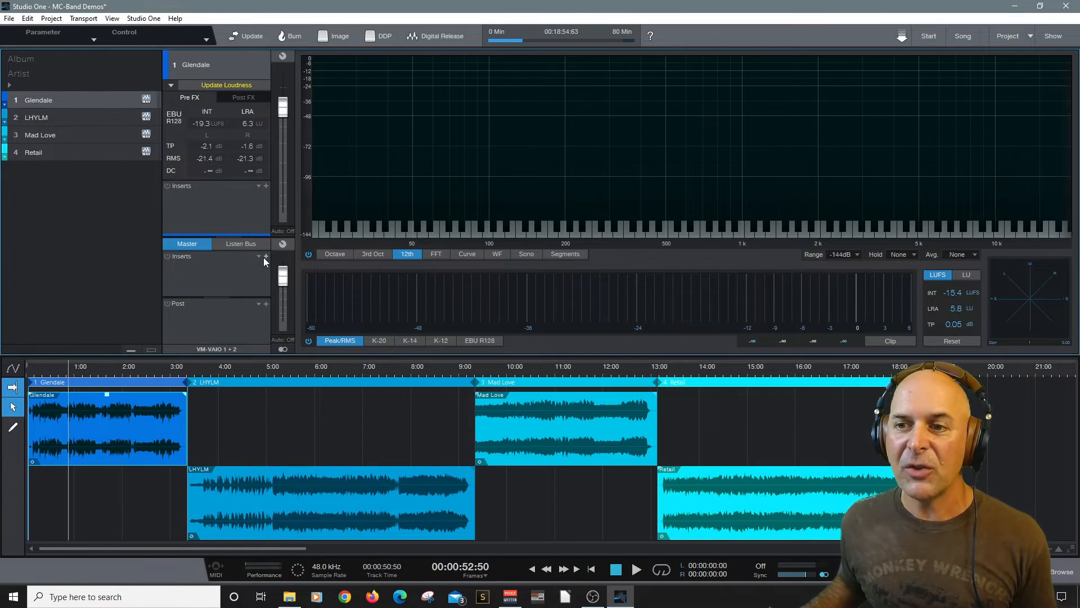
left_click(265, 256)
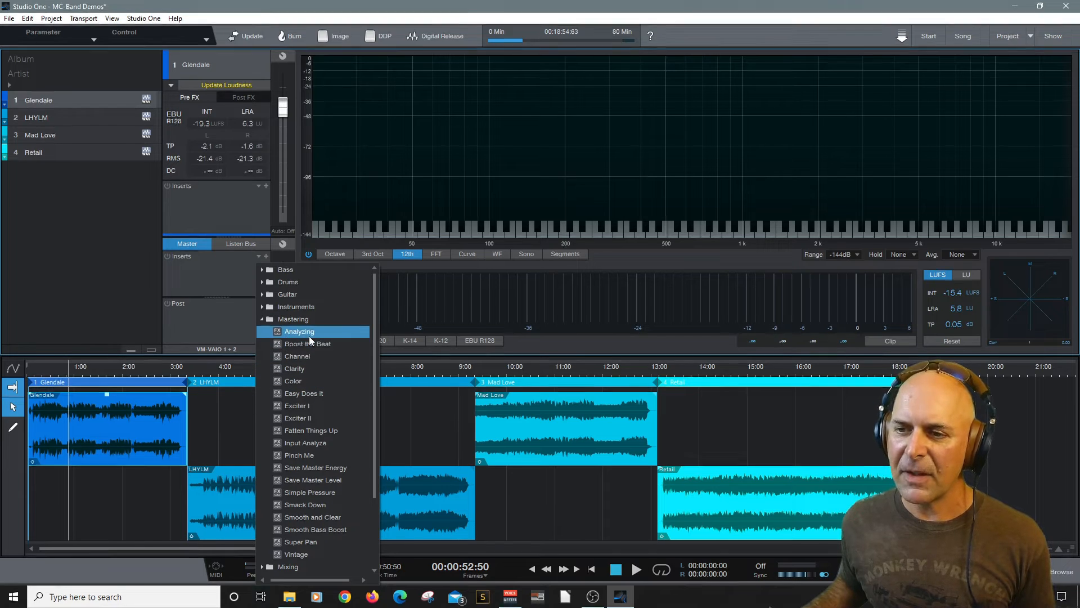
mouse_move(312, 516)
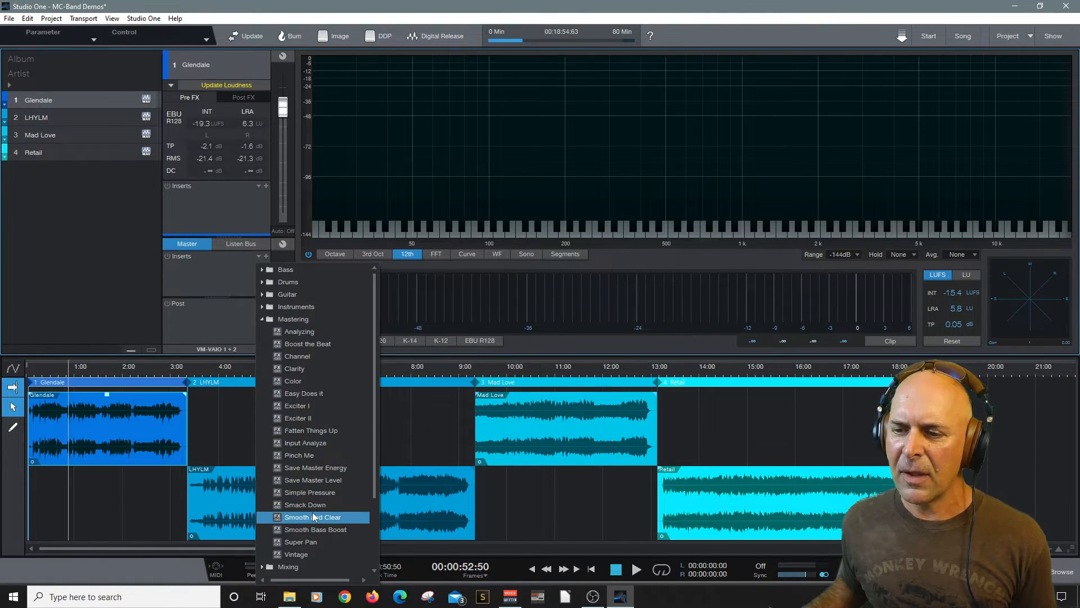
left_click(312, 516)
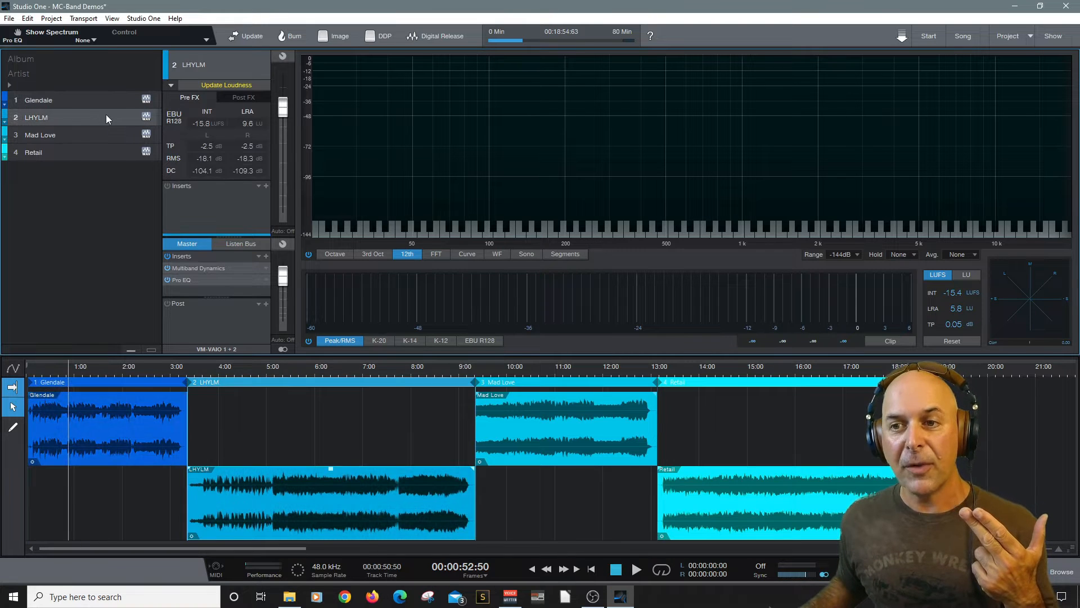
left_click(33, 153)
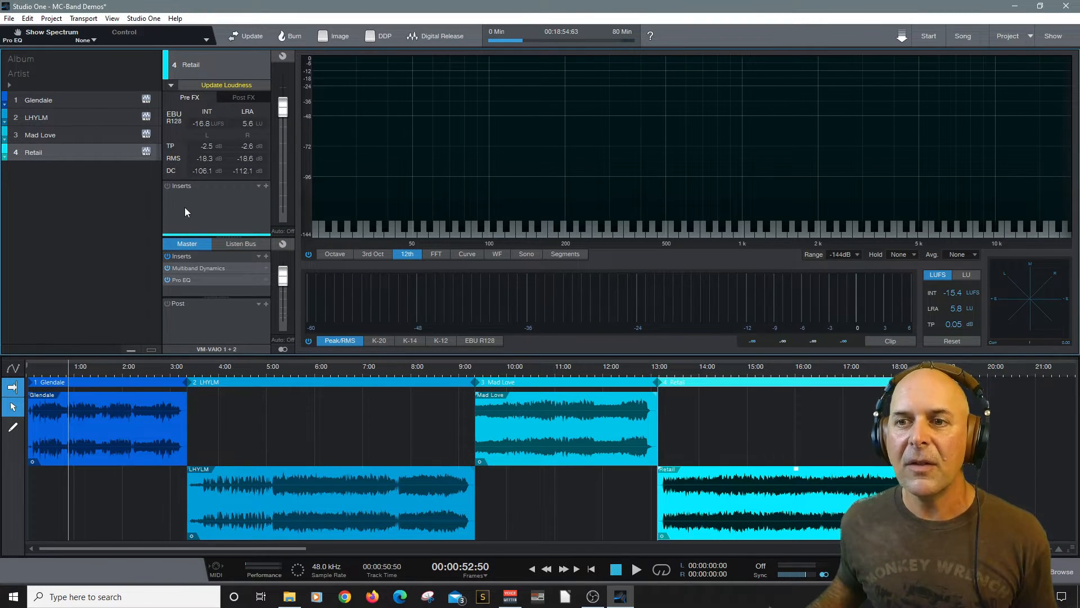
left_click(38, 100)
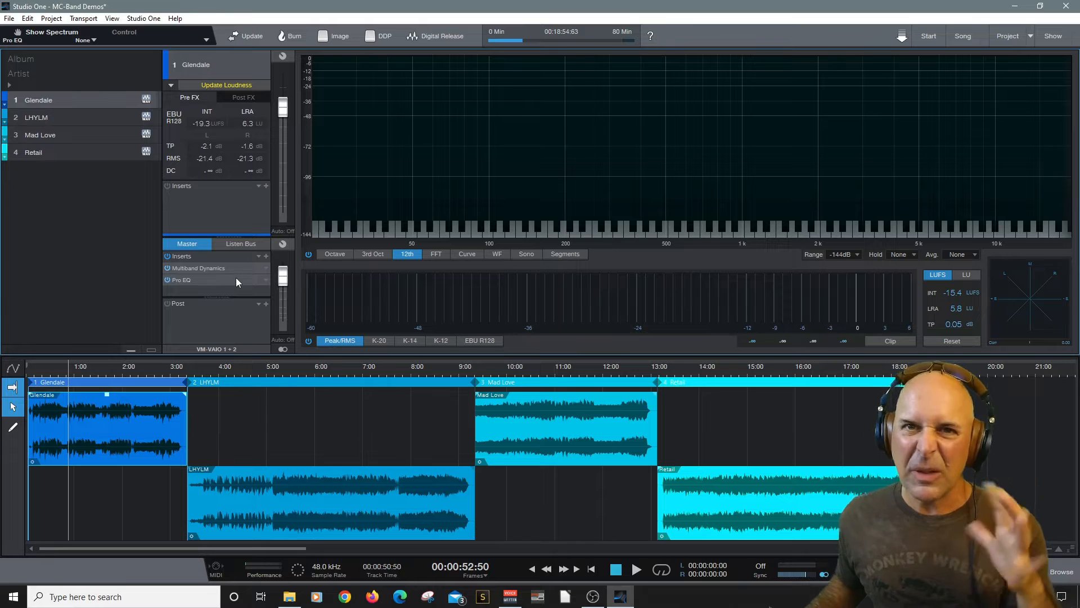
mouse_move(224, 316)
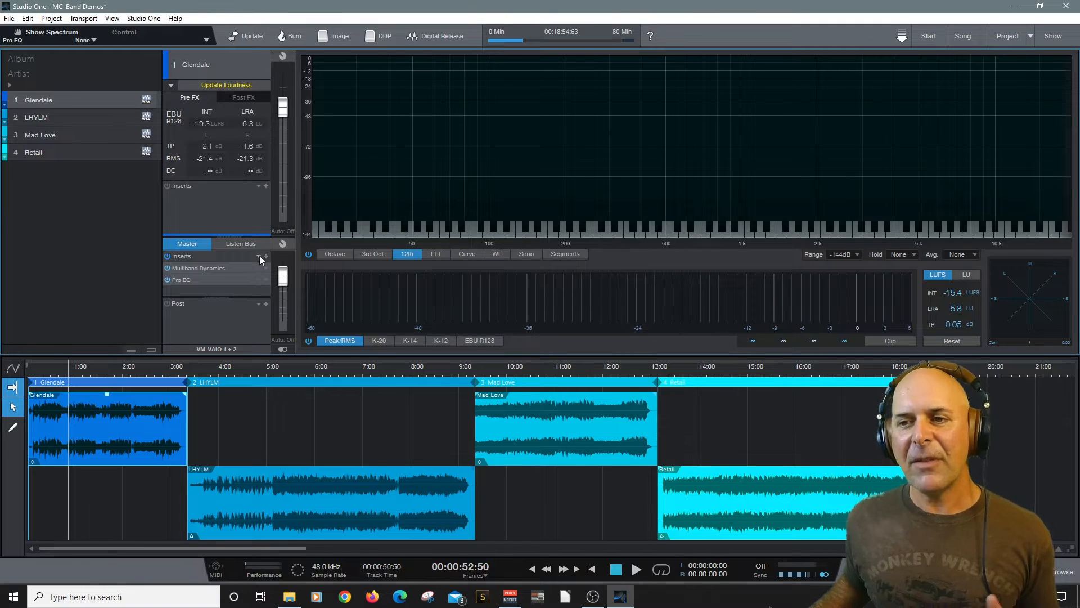
Update Glendale's loudness and view the Post FX reading around -16.4 LUFS, -3.5 dB true peak
left_click(107, 427)
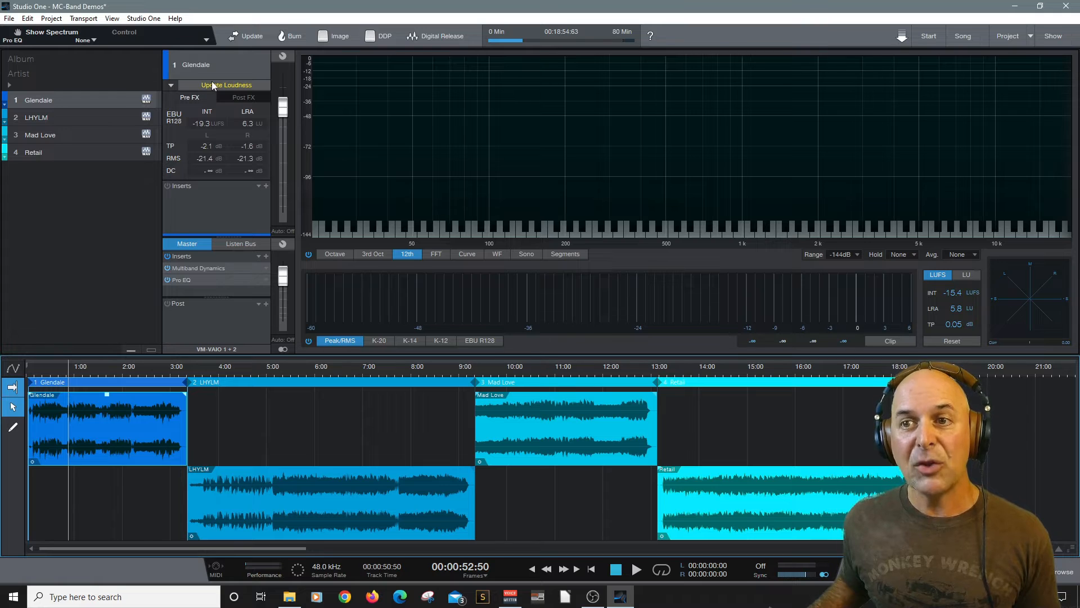
left_click(225, 85)
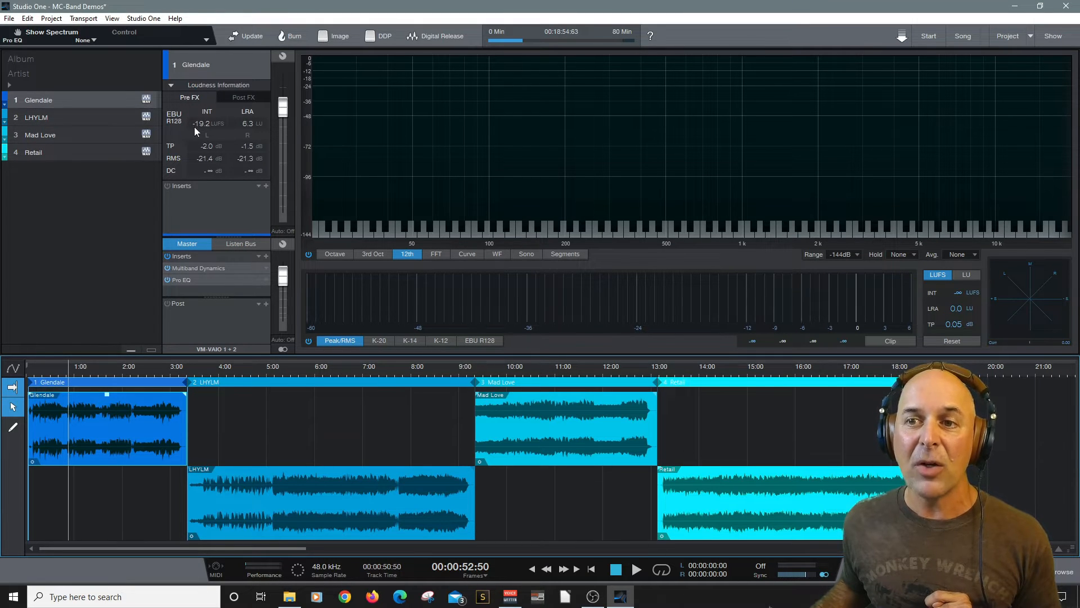
left_click(243, 97)
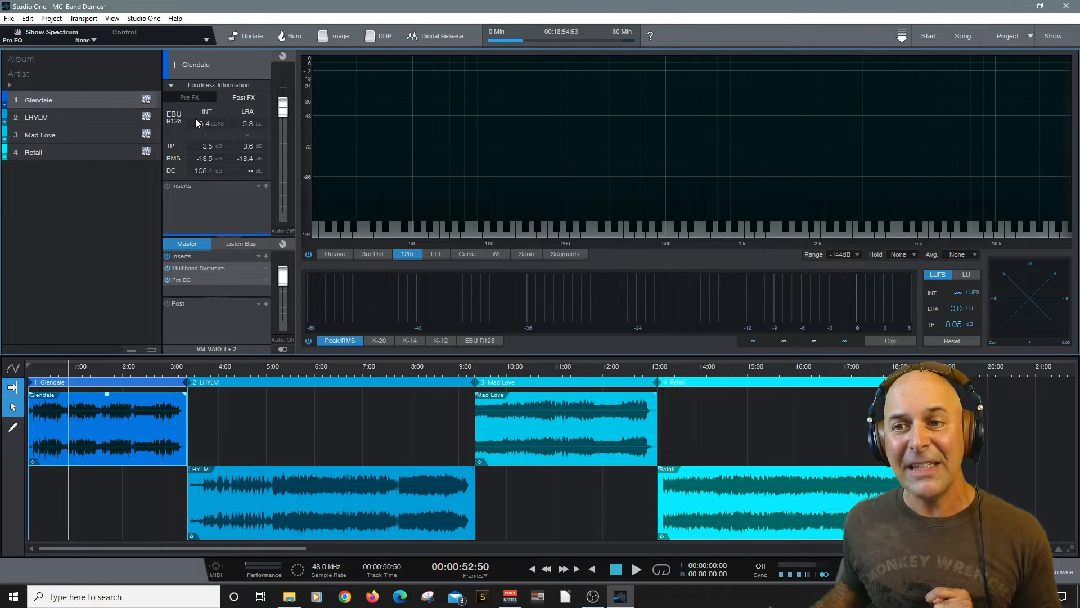
mouse_move(204, 123)
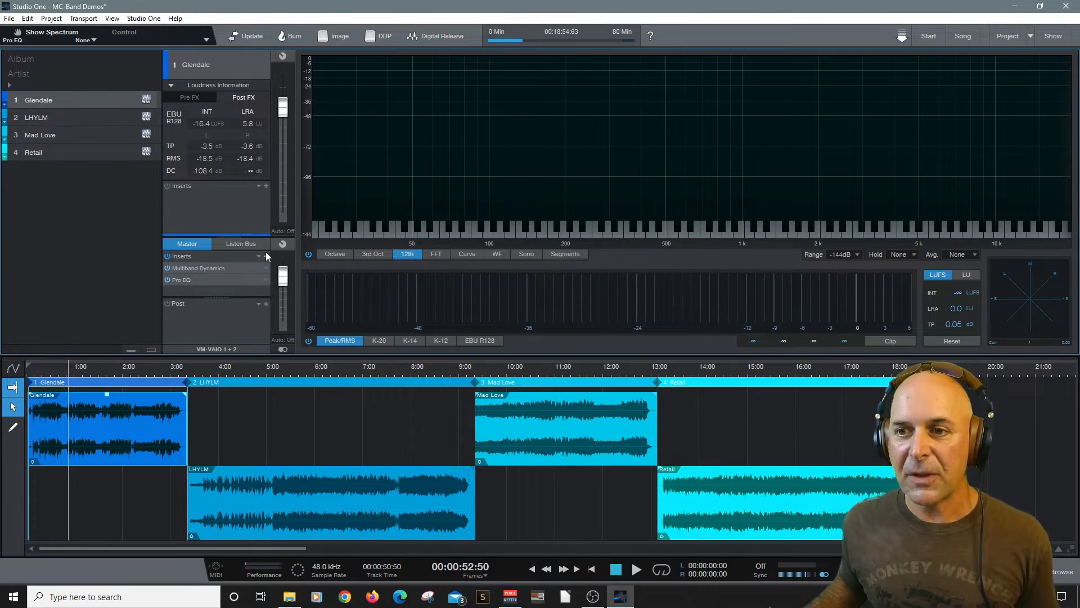
Remove All from the master inserts and re-measure Glendale unprocessed at -19.2 LUFS, comparing Pre FX
left_click(266, 255)
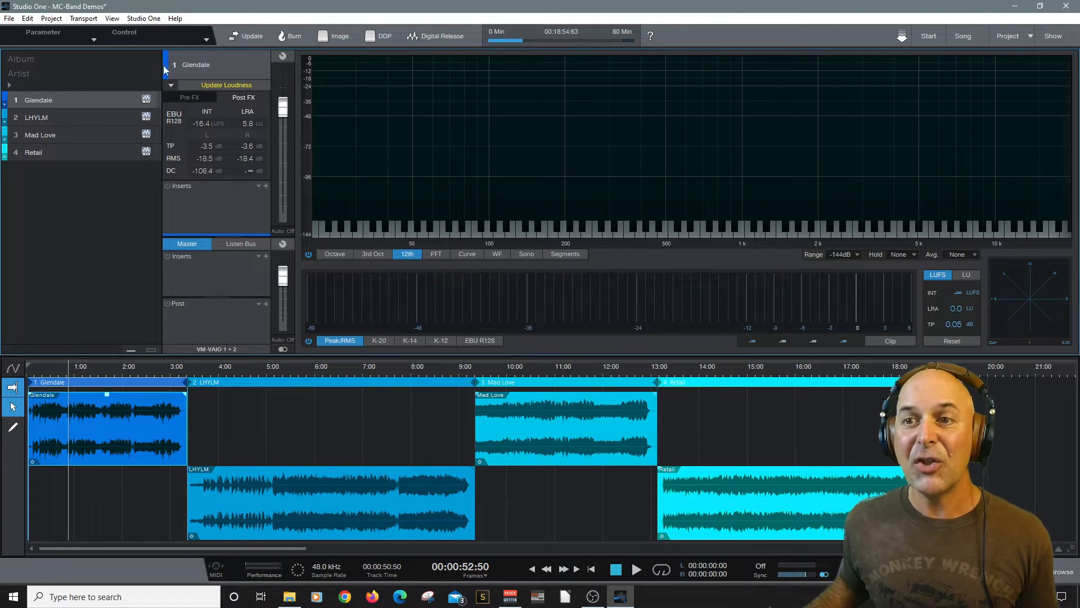
mouse_move(226, 85)
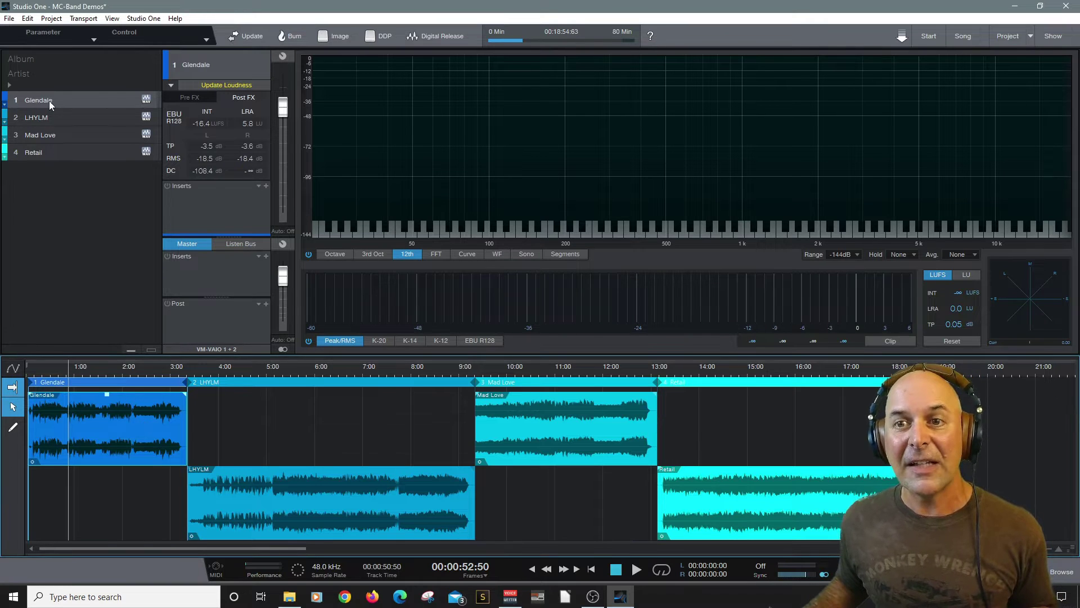
left_click(224, 85)
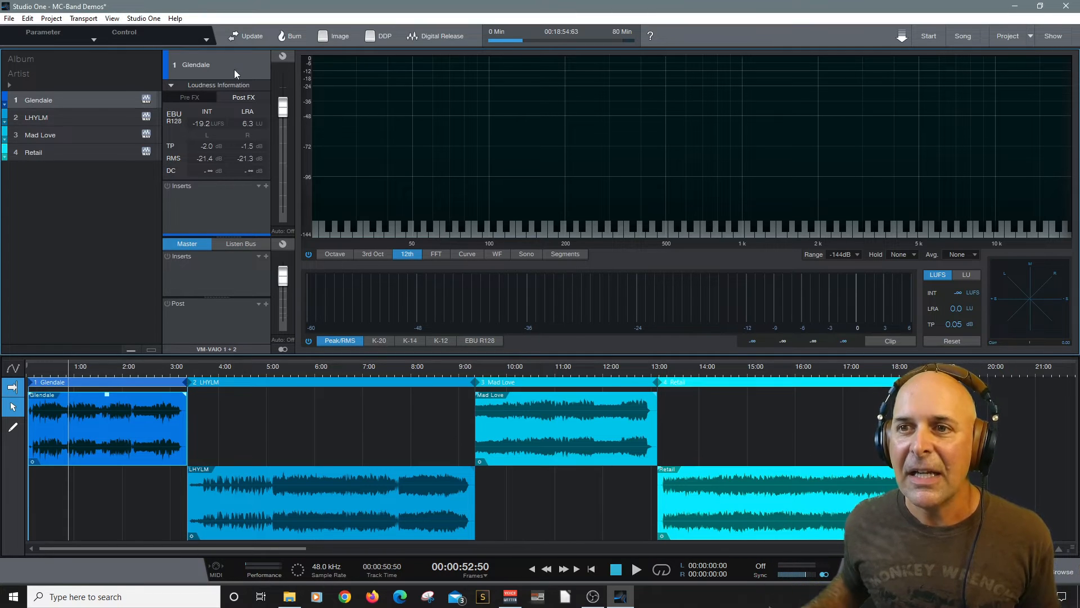
left_click(190, 98)
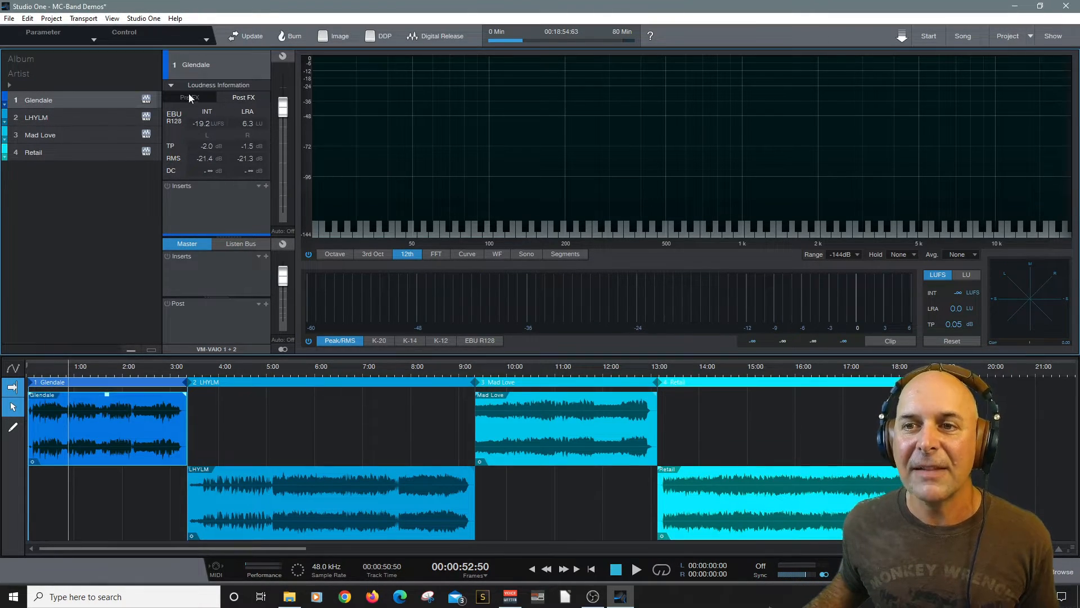
left_click(190, 98)
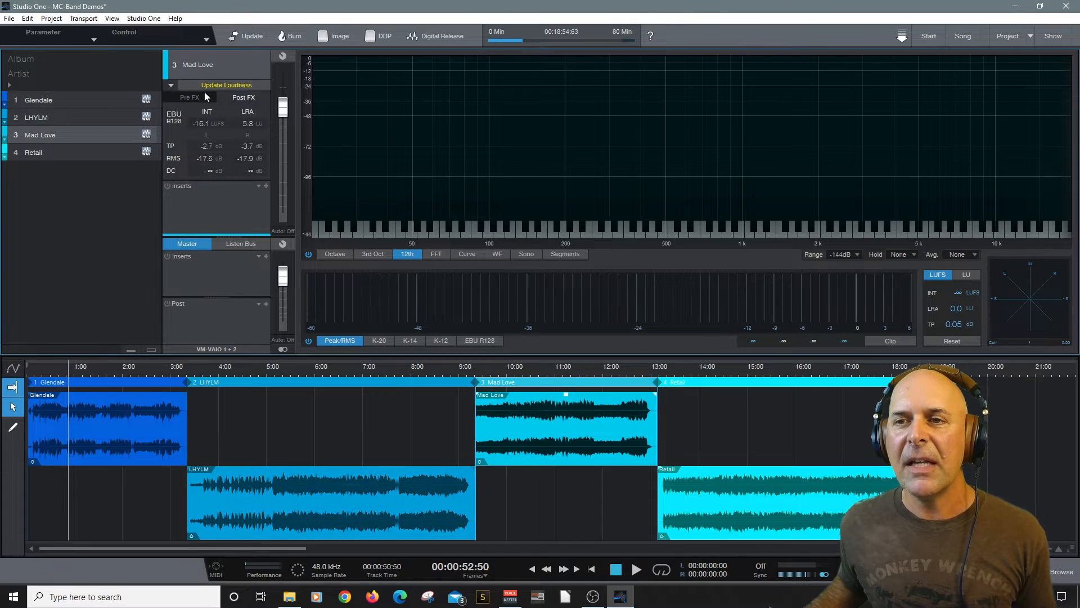
Update loudness for Mad Love, then Retail, reading -16.8 LUFS integrated and -2.5 dB true peak post-FX
left_click(226, 85)
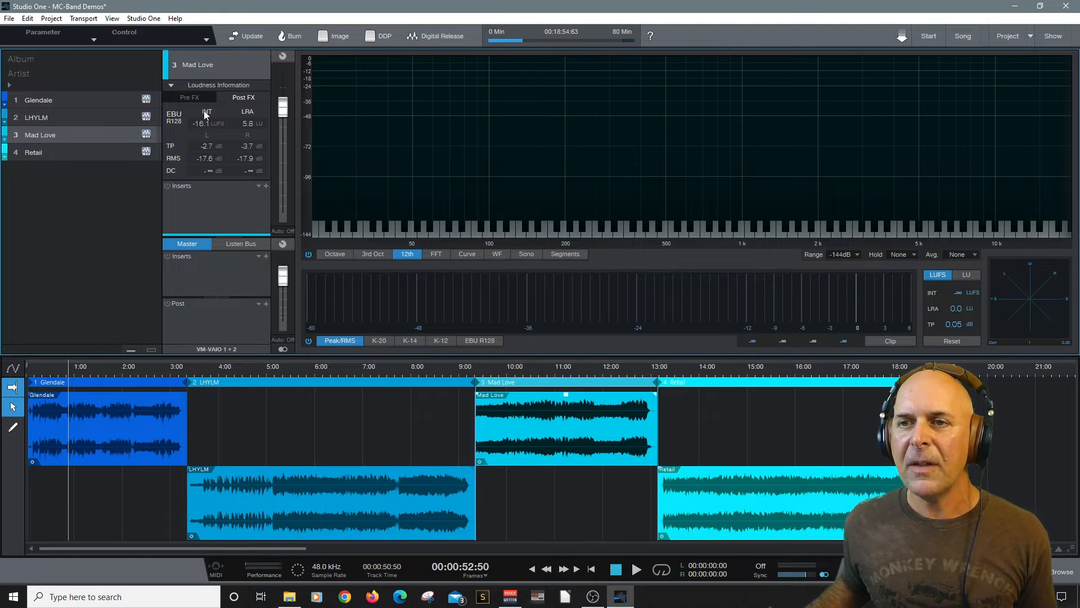
left_click(170, 85)
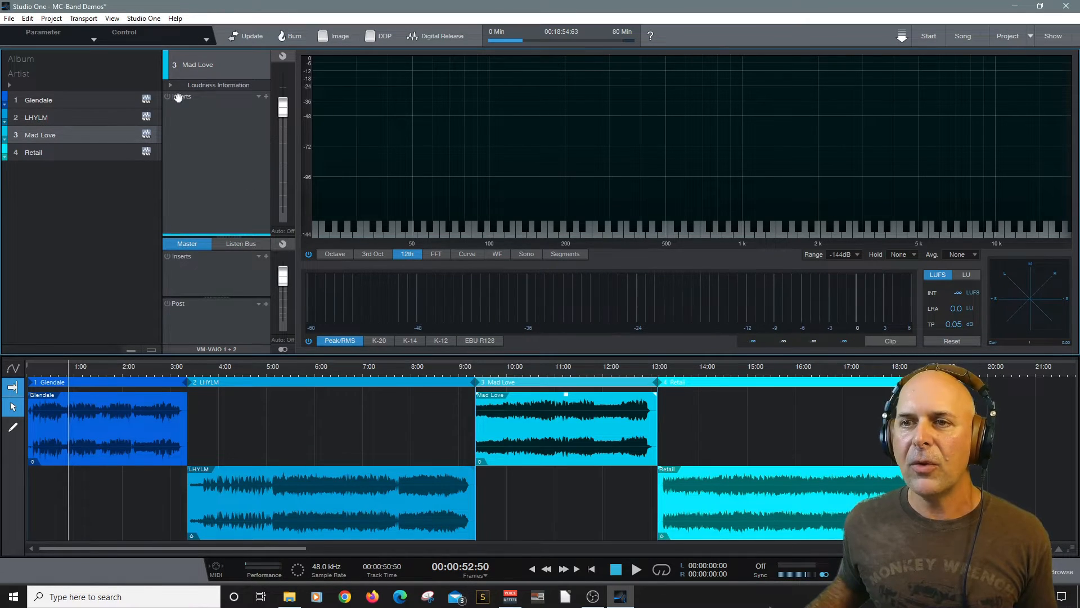
left_click(33, 152)
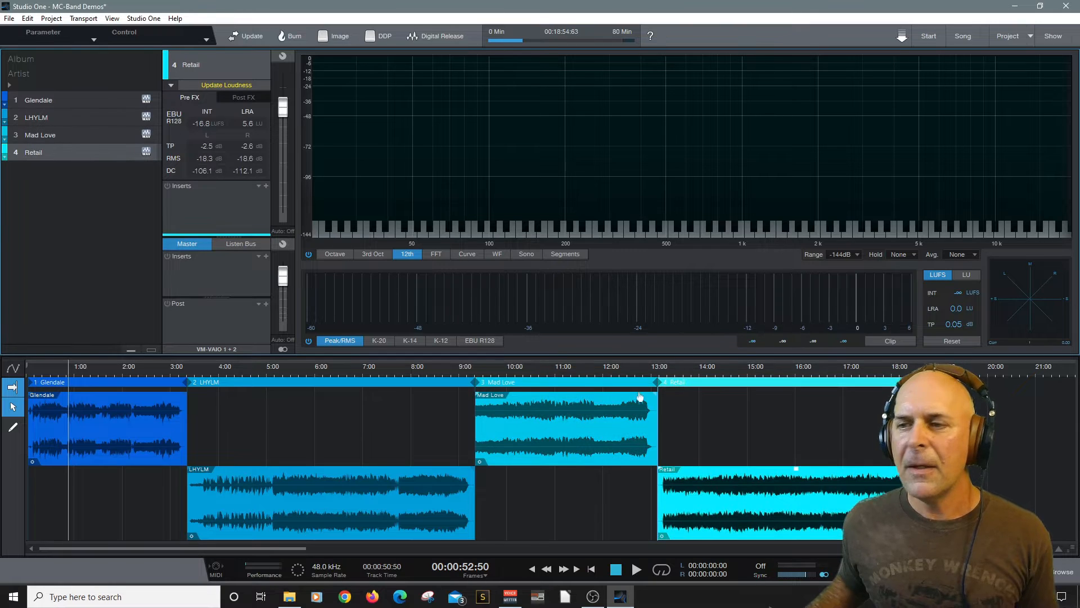
left_click(225, 85)
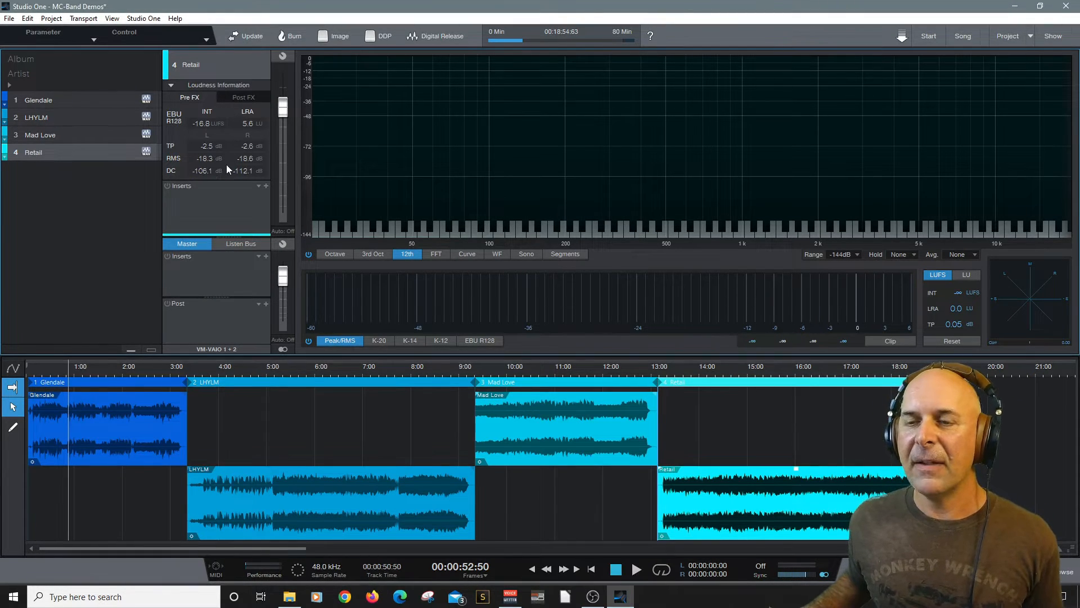
left_click(244, 97)
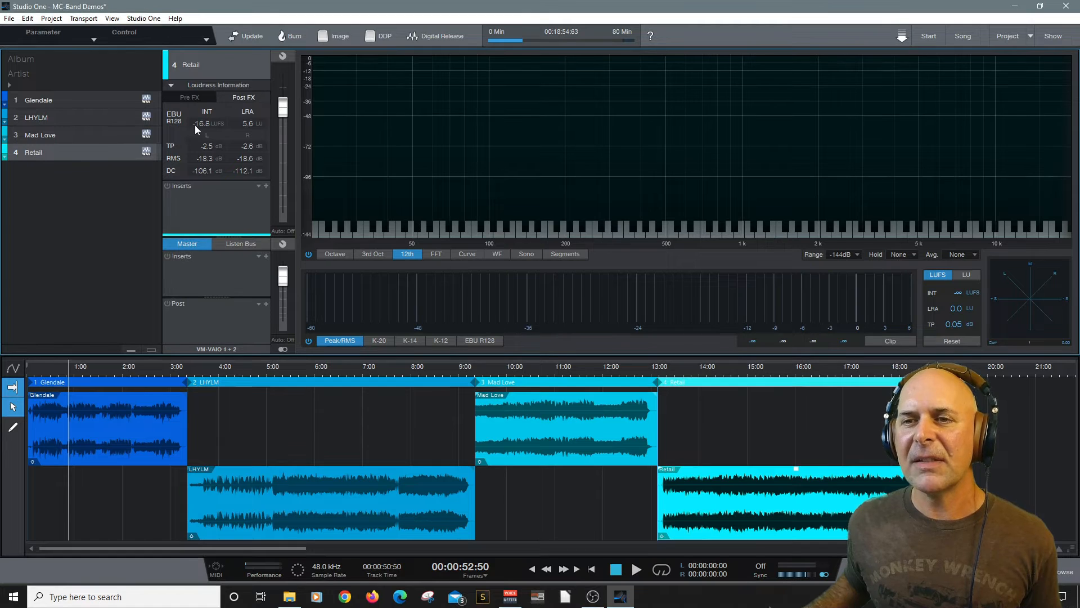
mouse_move(257, 212)
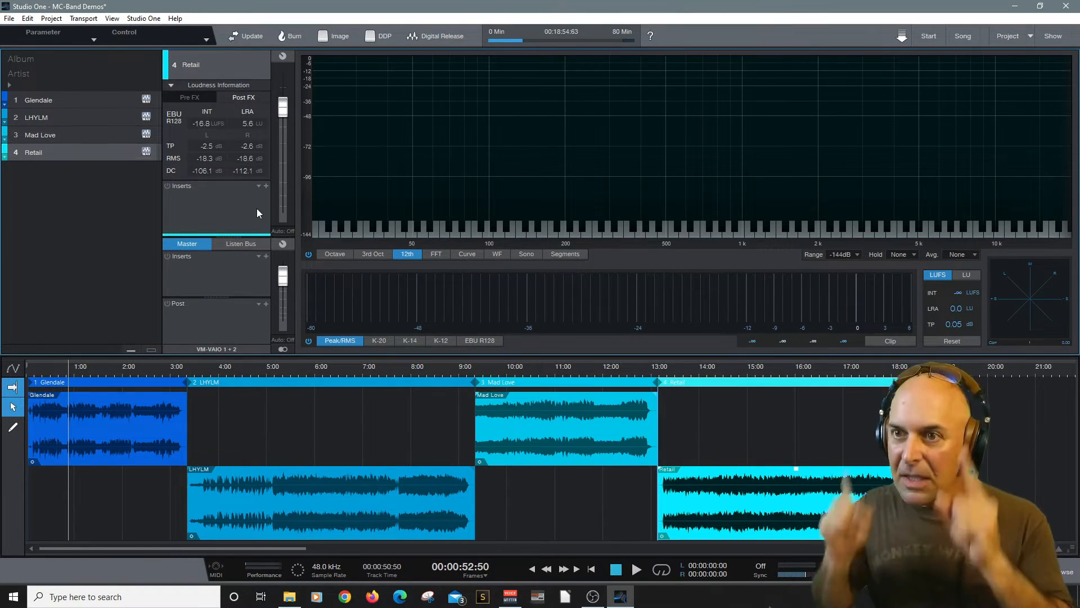
mouse_move(237, 200)
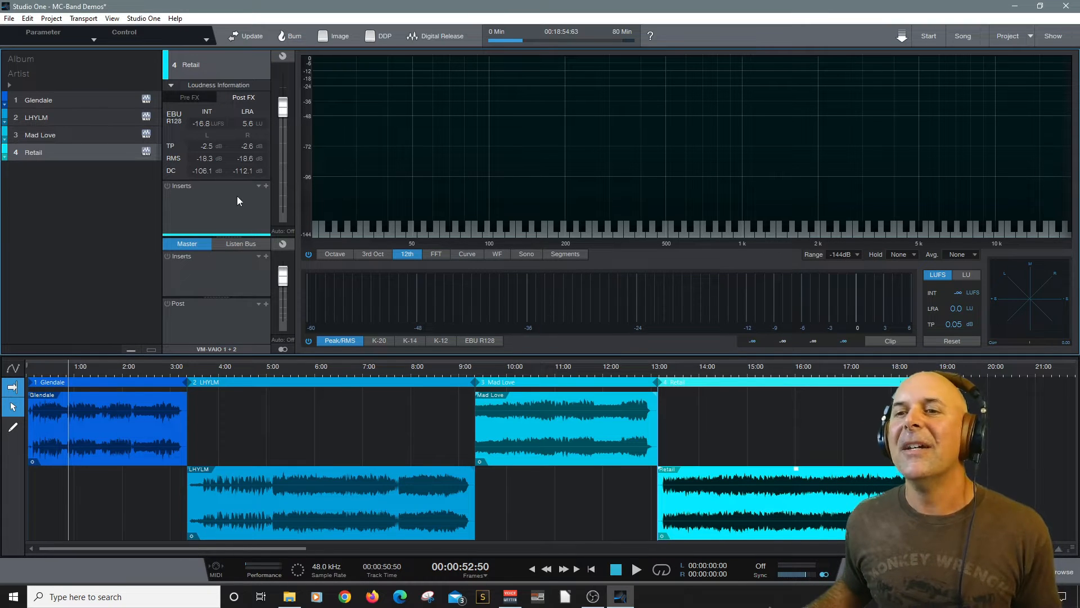
mouse_move(95, 107)
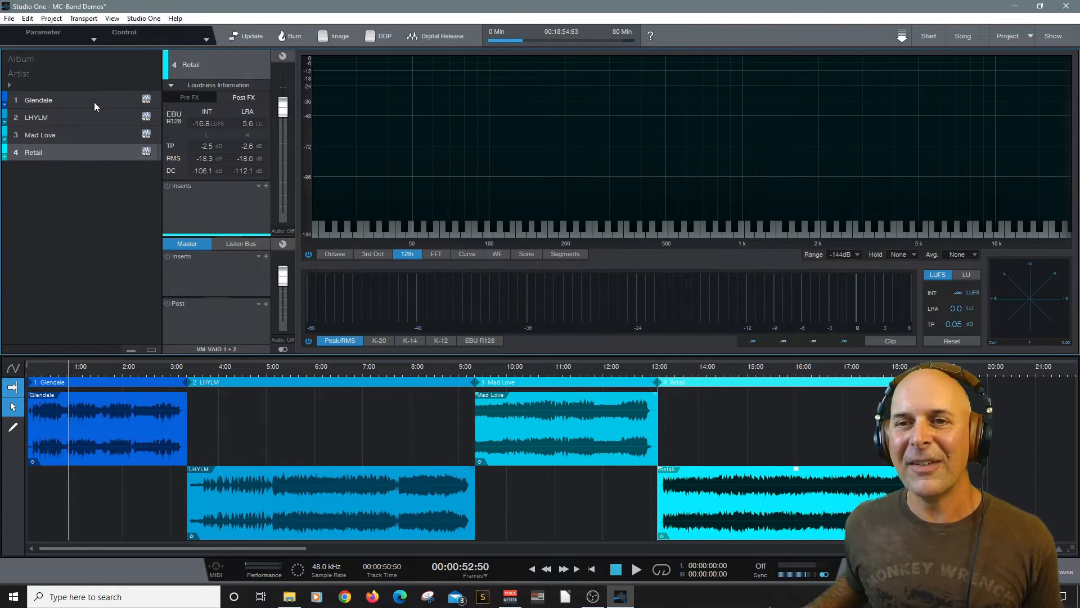
Insert a Mastering preset chain of Multiband Dynamics and Pro EQ on Glendale
left_click(38, 100)
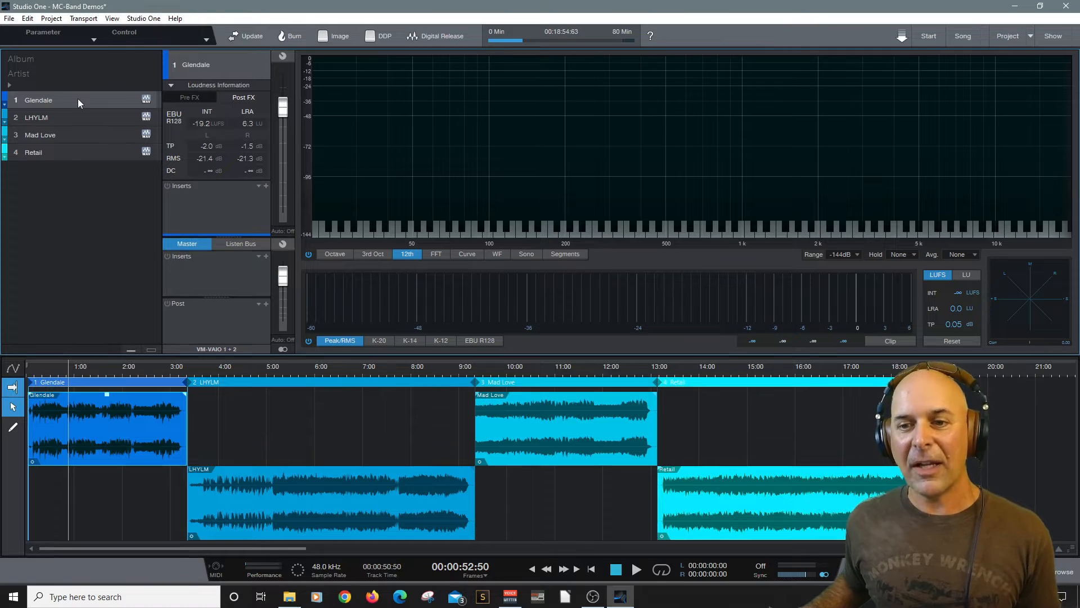
mouse_move(255, 208)
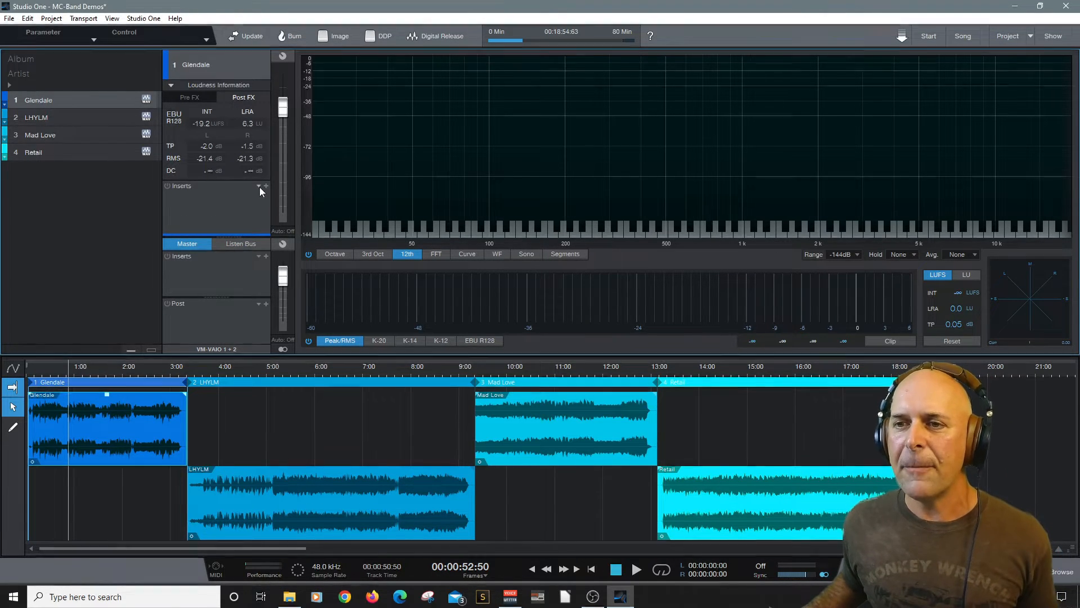
left_click(265, 185)
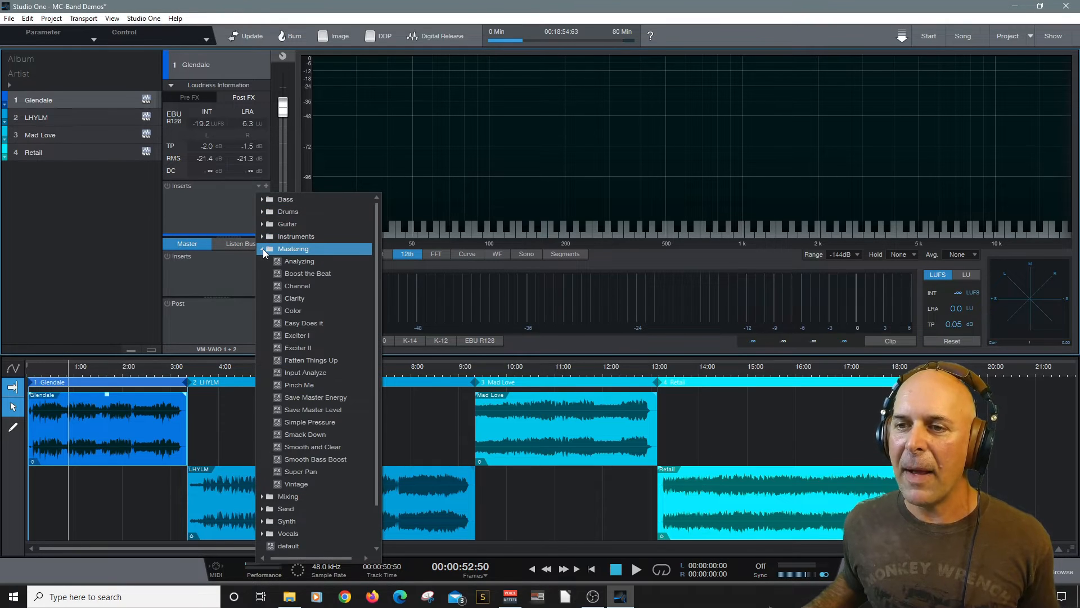
mouse_move(316, 459)
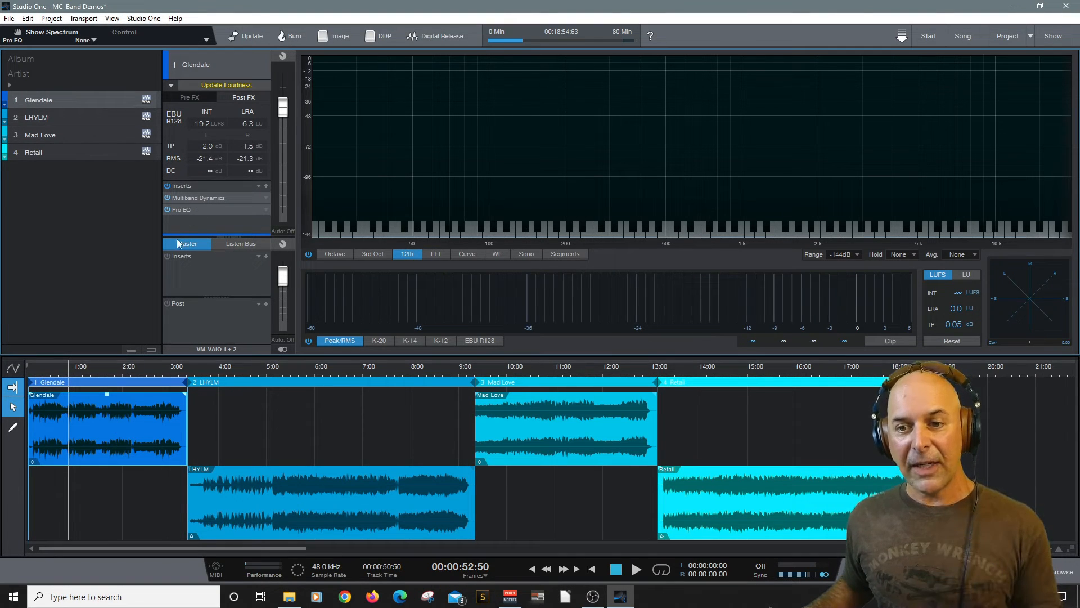
left_click(635, 569)
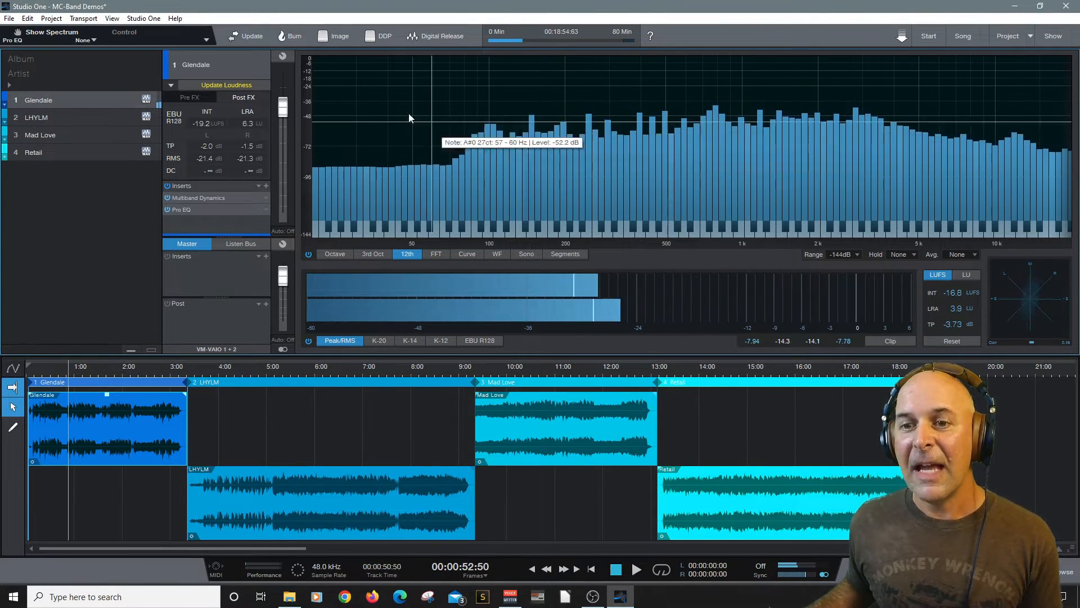
Update Glendale's loudness and compare -19.2 LUFS pre-FX with -16.4 LUFS post-FX
left_click(225, 85)
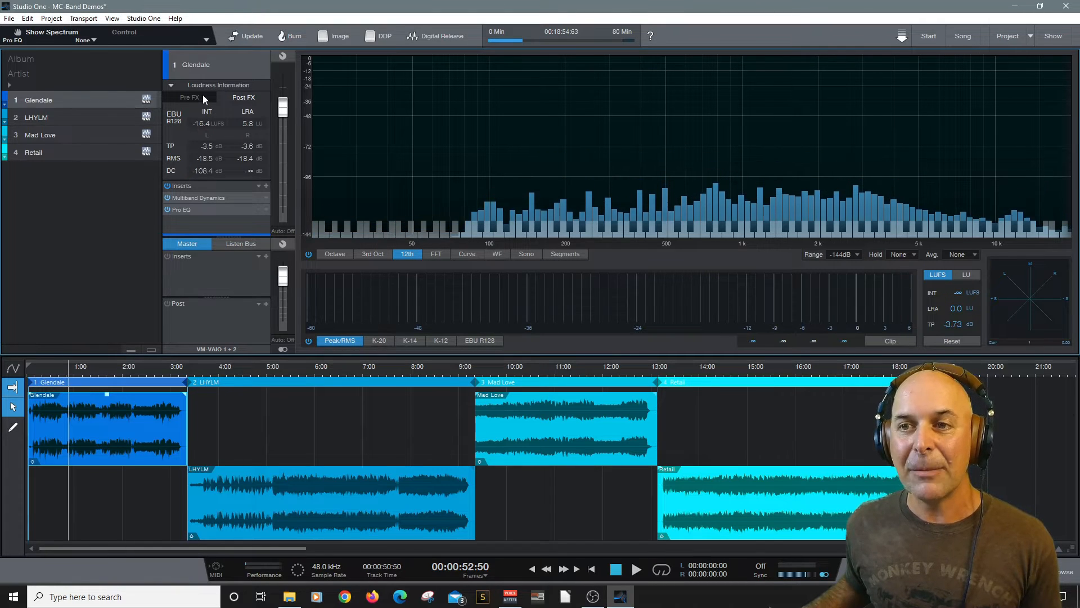
left_click(190, 98)
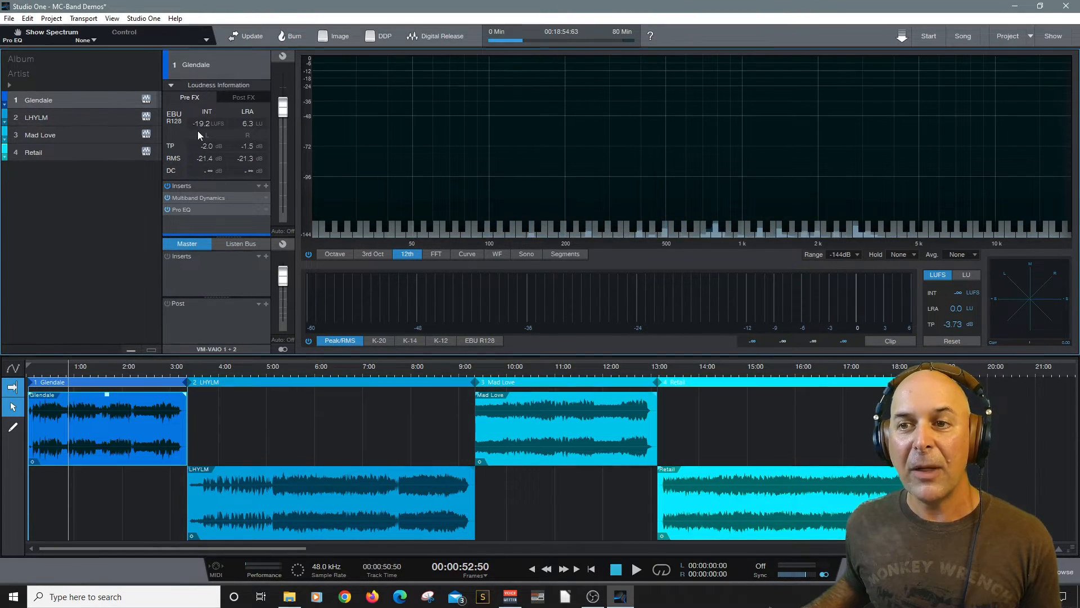
left_click(243, 98)
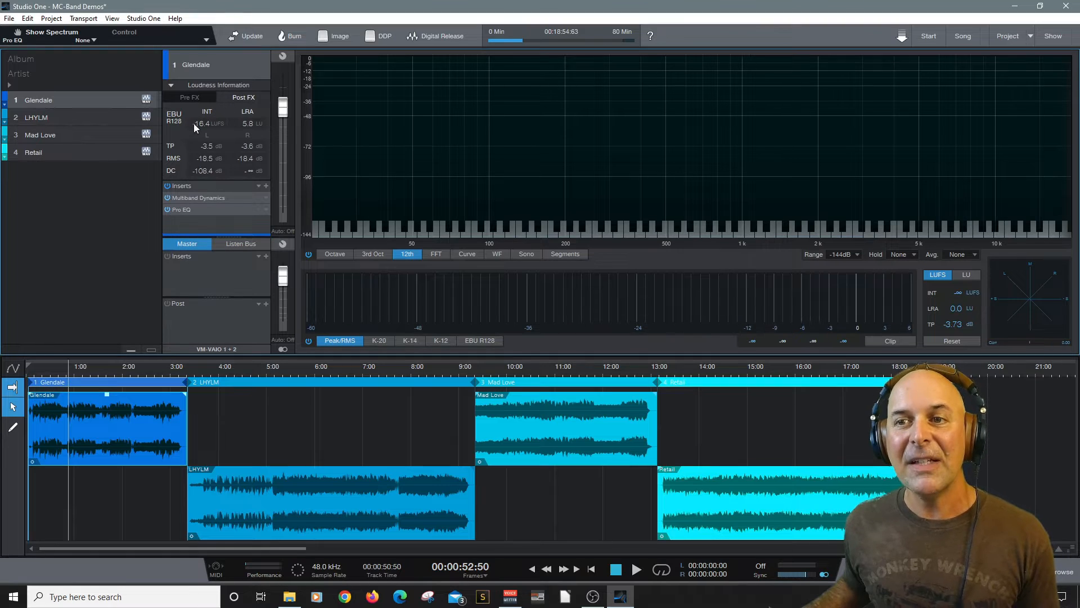
mouse_move(262, 500)
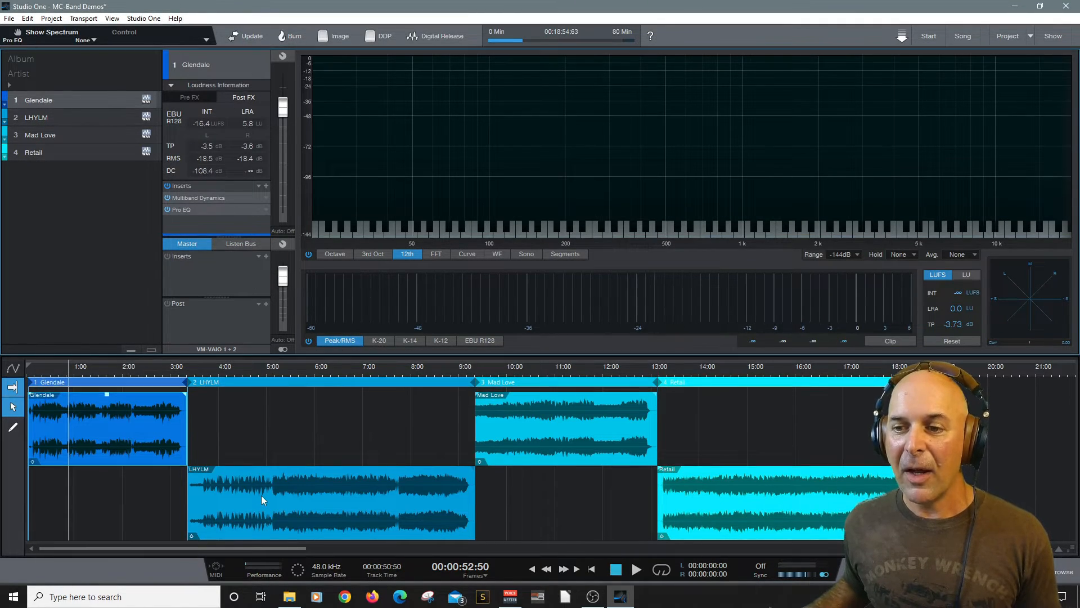
Insert the Multiband Dynamics and Pro EQ mastering chain on LHYLM and update its loudness
left_click(35, 117)
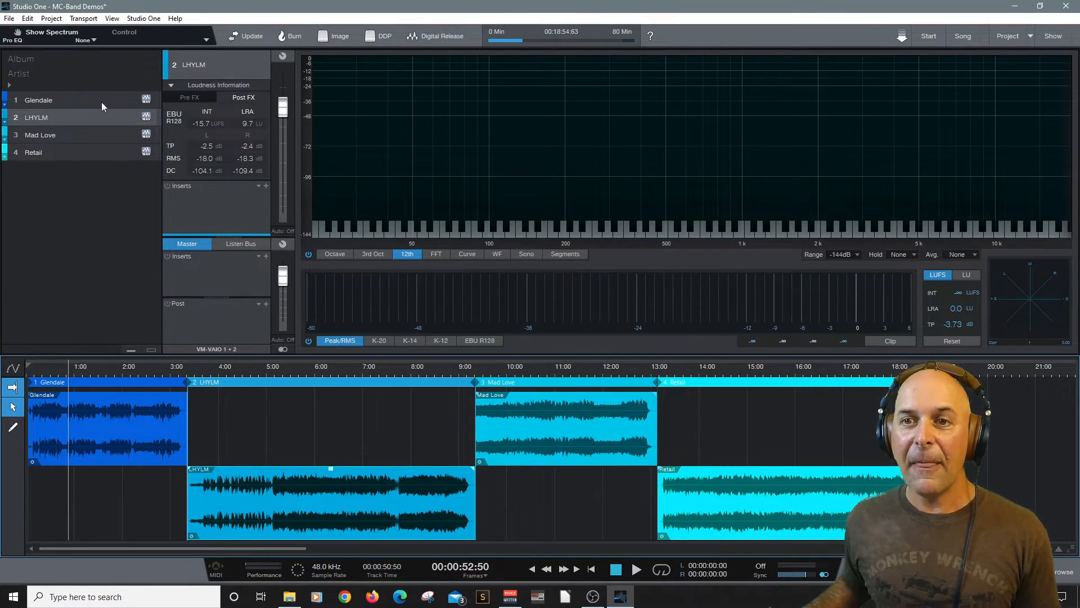
left_click(39, 100)
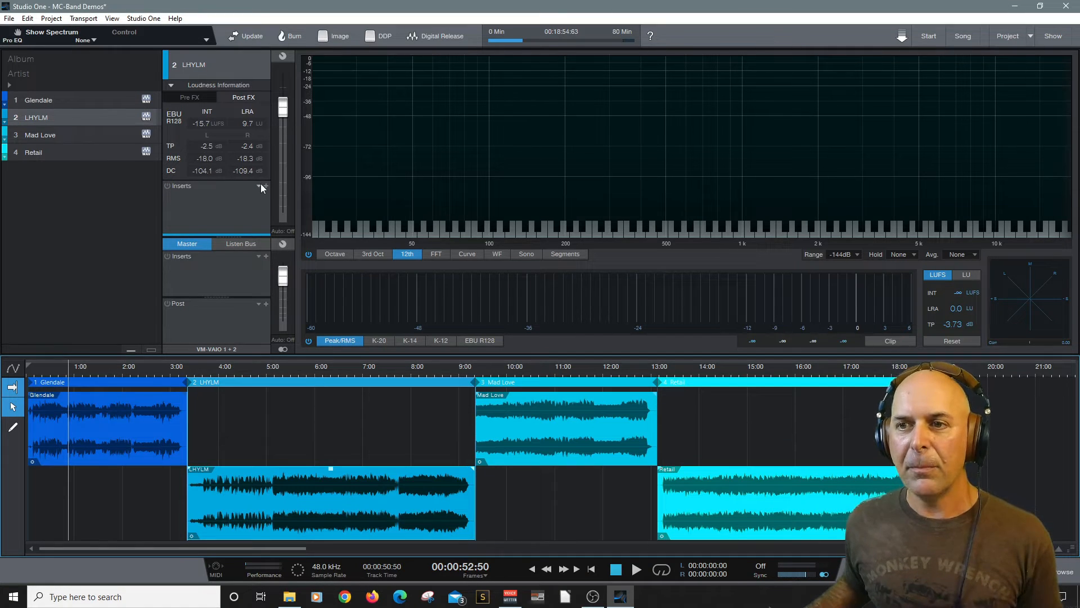
left_click(265, 185)
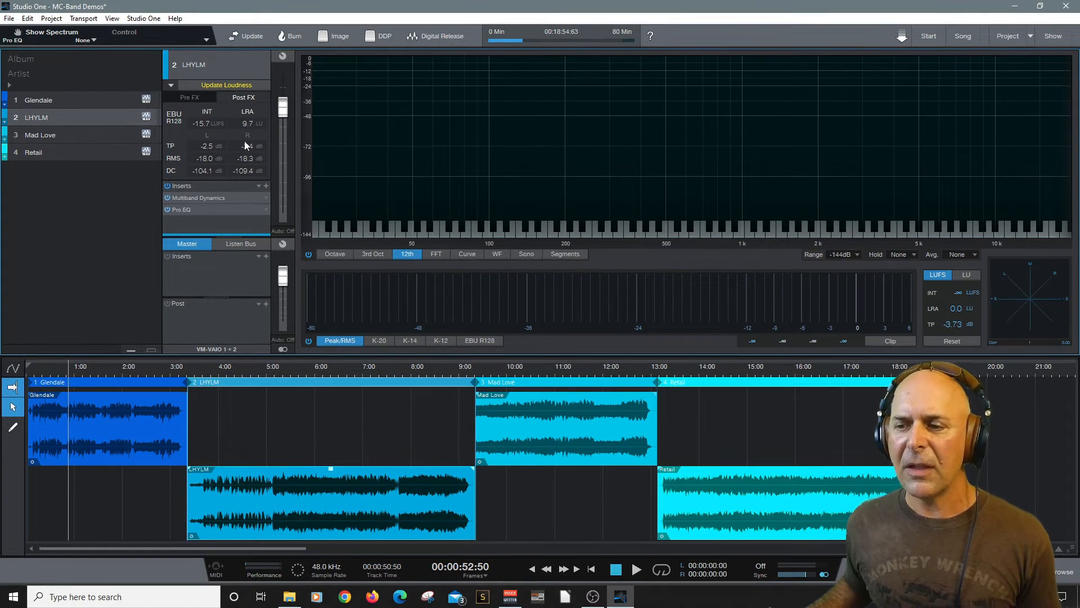
left_click(225, 85)
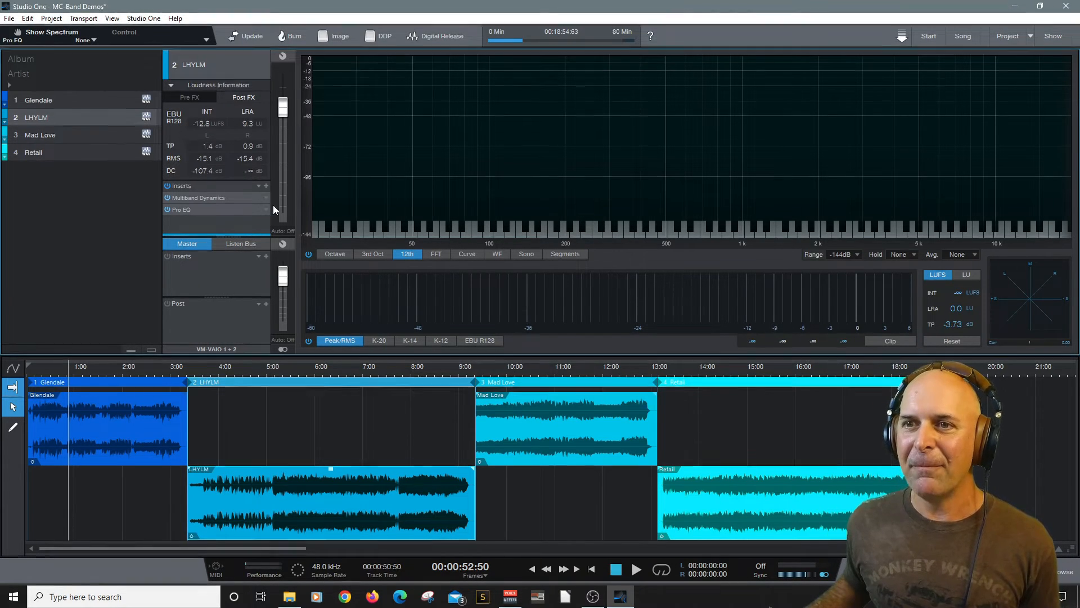
Compare LHYLM's pre- and post-FX loudness and remeasure after adjustment at -13.9 LUFS
left_click(189, 98)
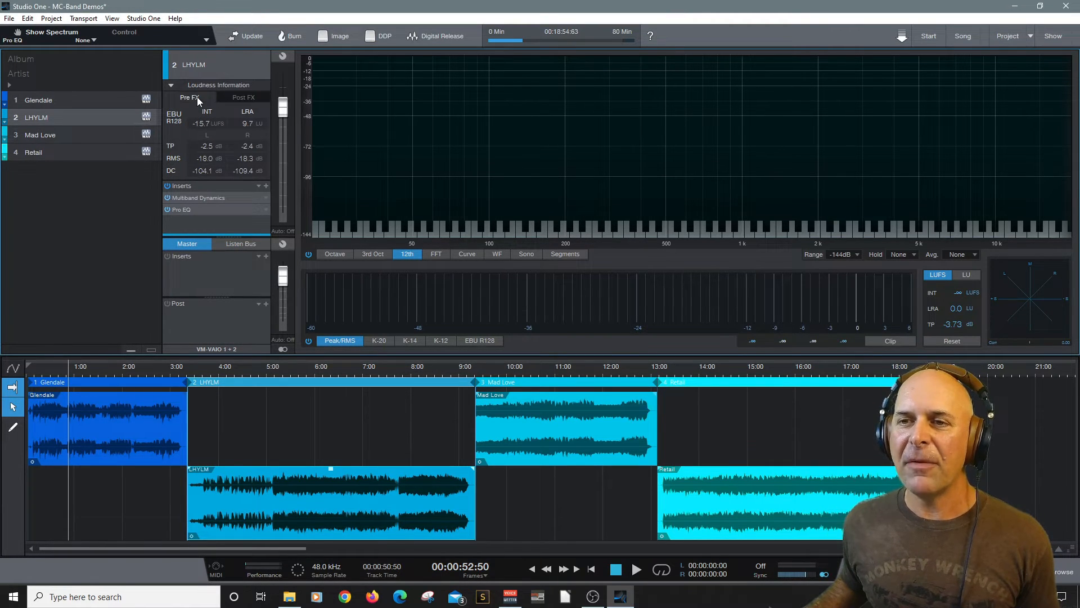
left_click(243, 98)
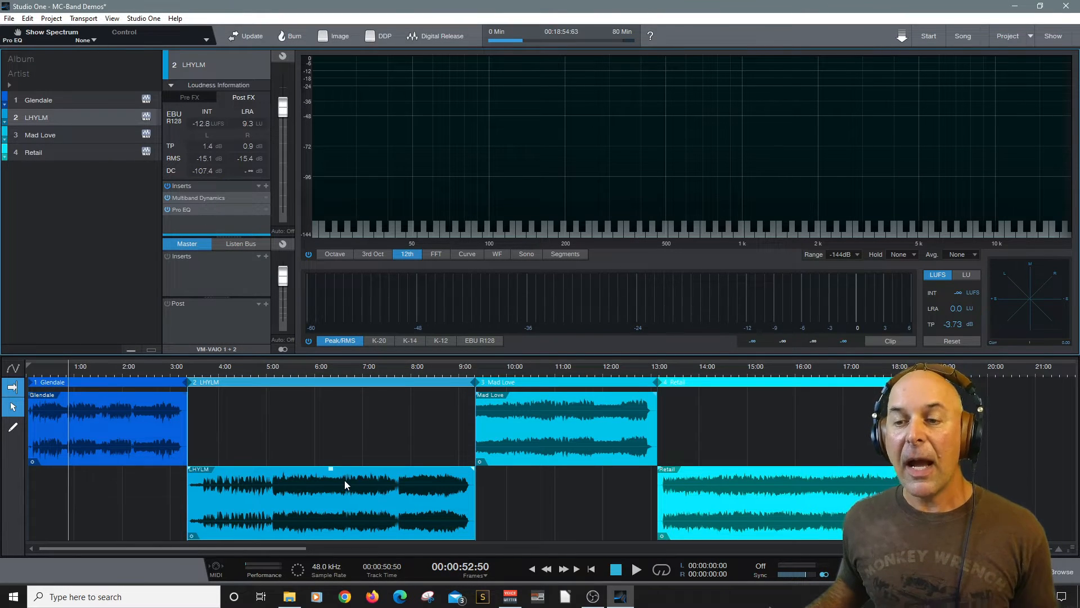
mouse_move(331, 474)
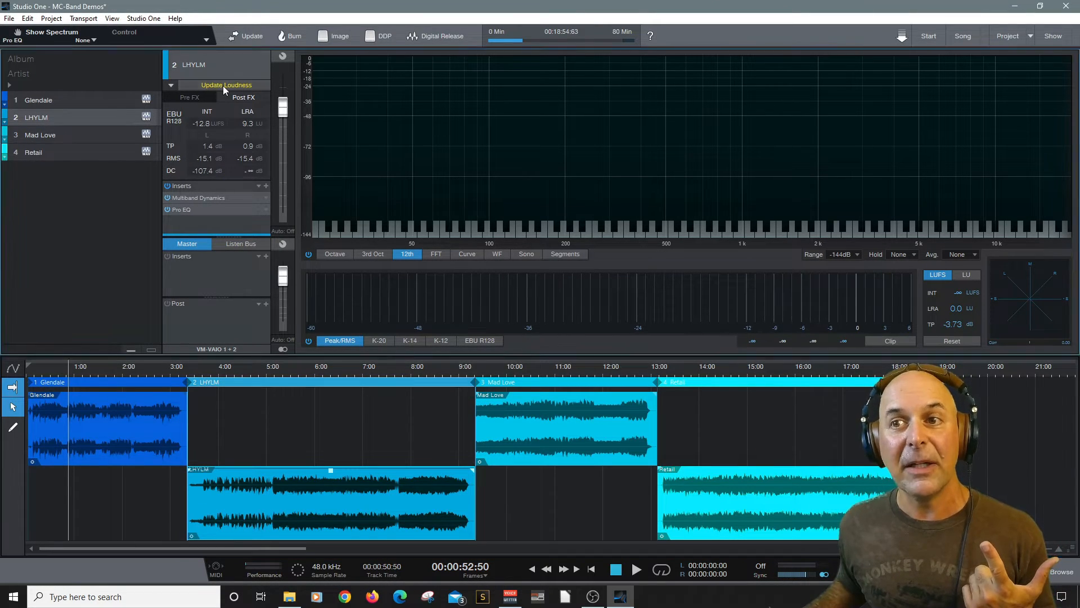
left_click(226, 85)
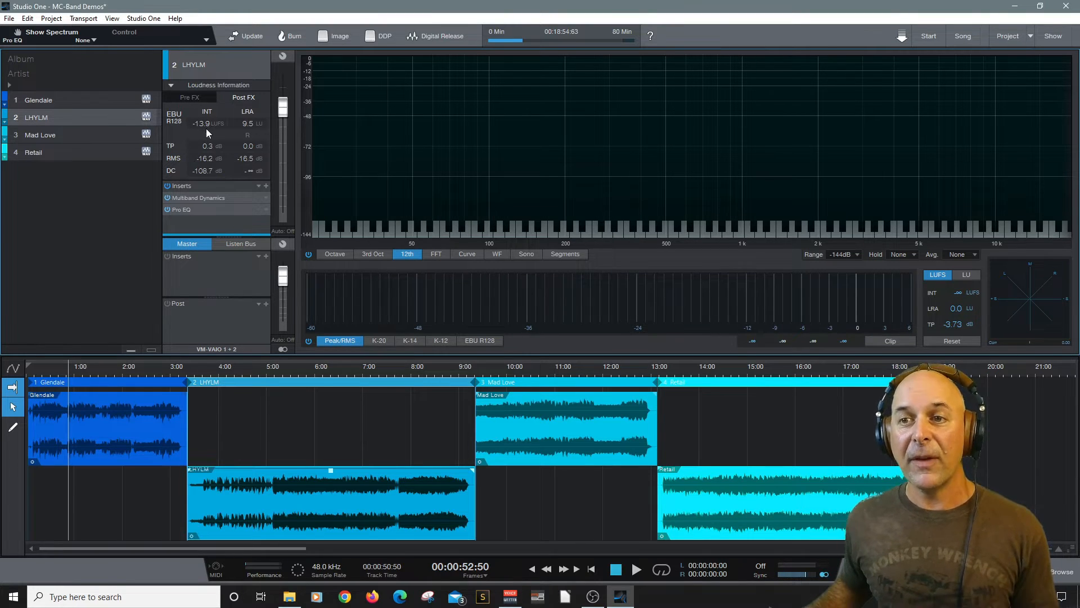
mouse_move(203, 123)
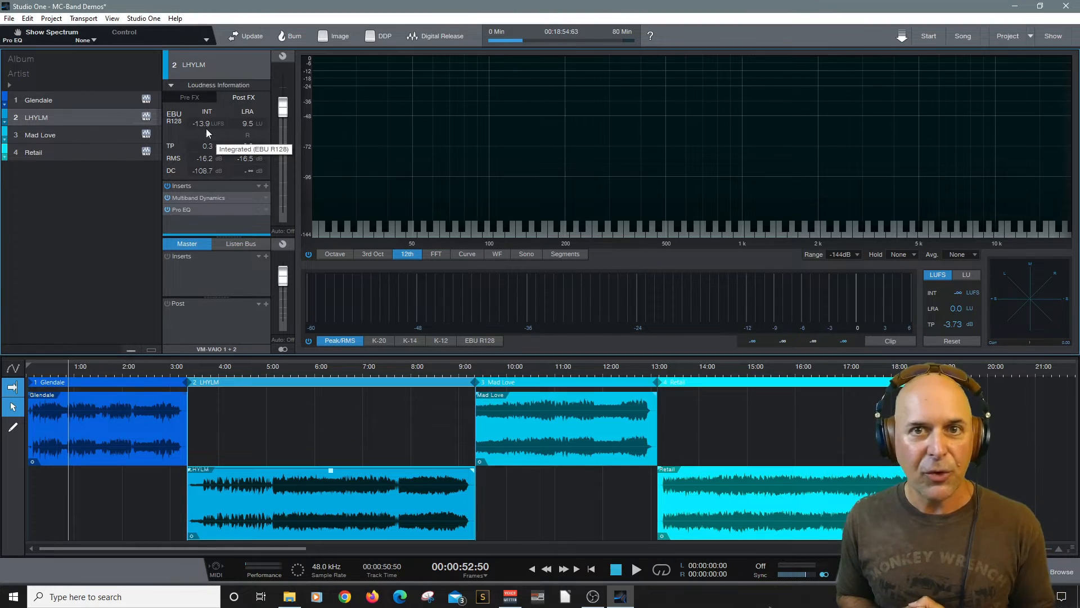
left_click(39, 135)
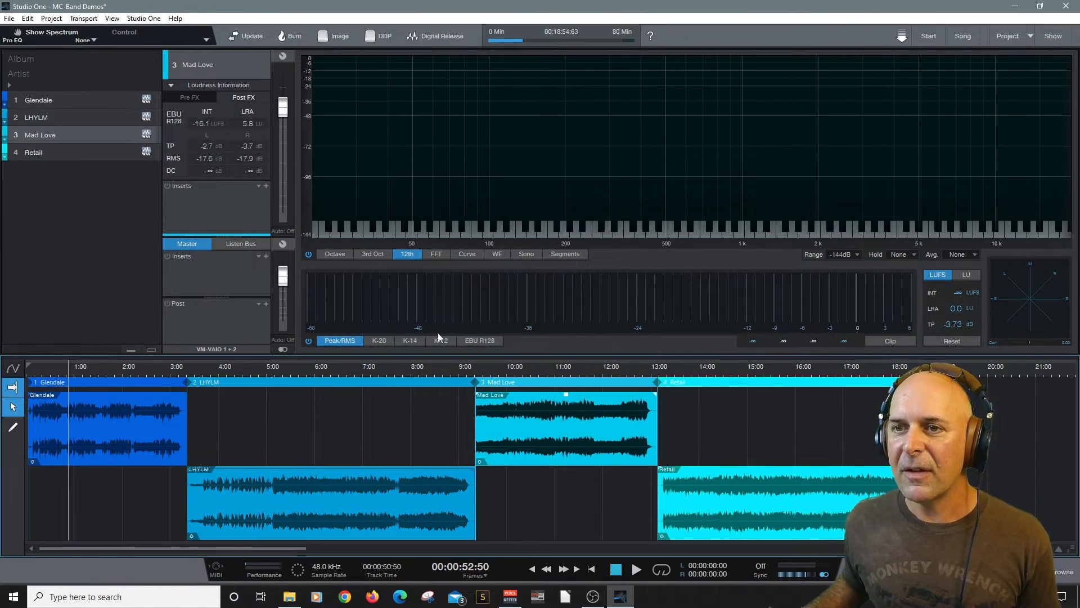
Apply the Smooth and Clear chain to Mad Love, lower Global Gain, and remeasure at -14.1 LUFS
left_click(265, 185)
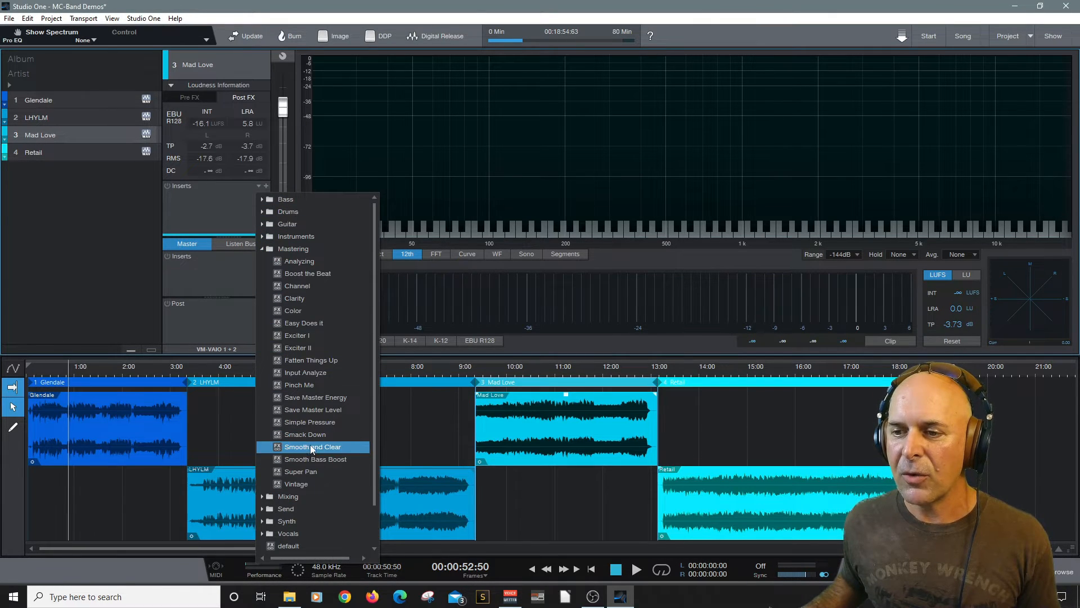
left_click(312, 446)
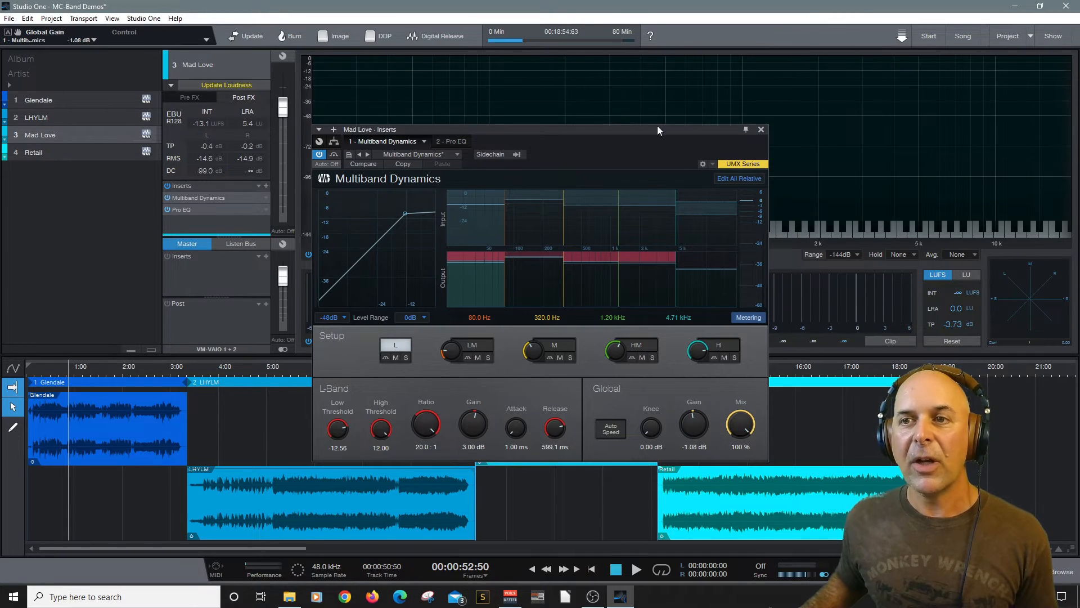
left_click(761, 129)
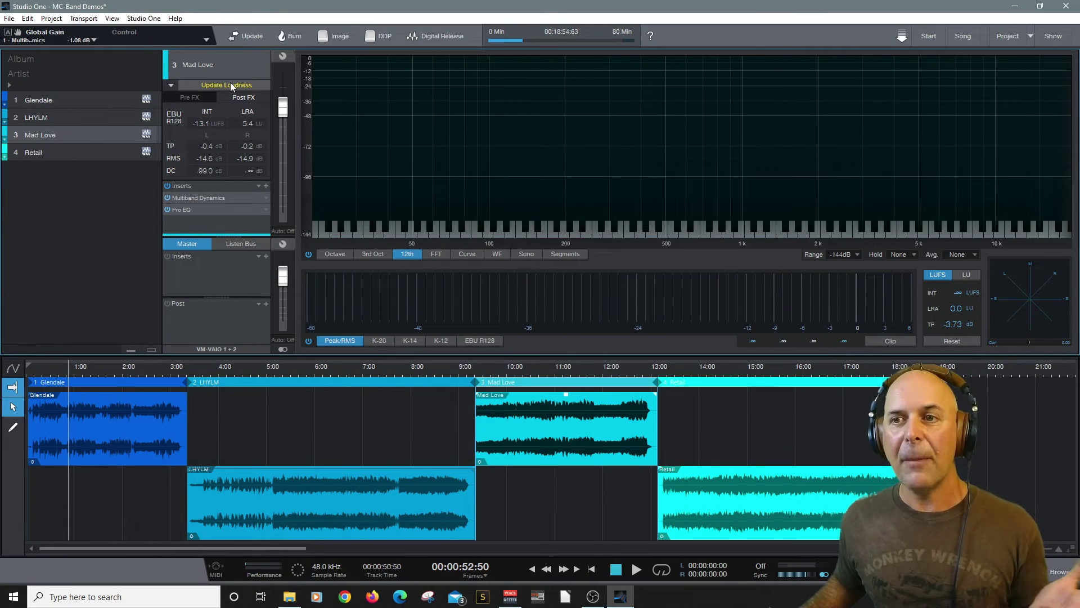
left_click(225, 85)
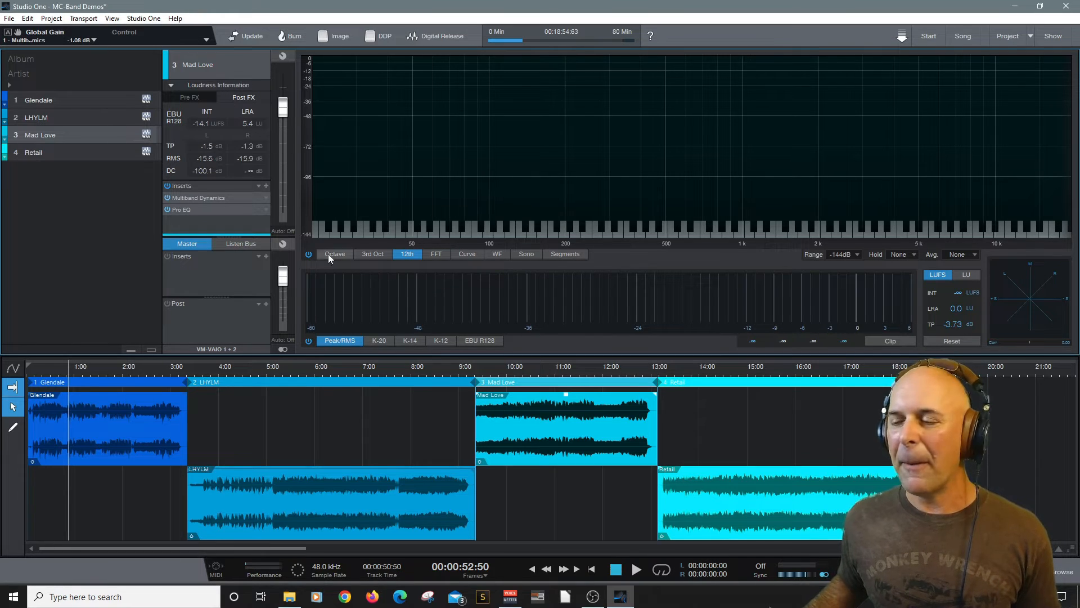
left_click(33, 152)
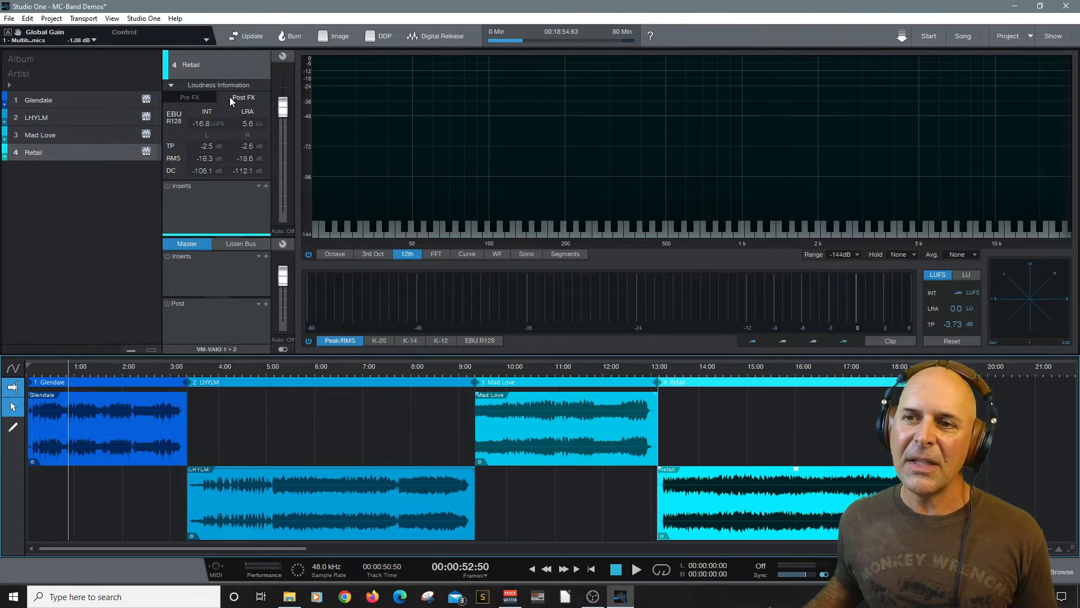
left_click(188, 96)
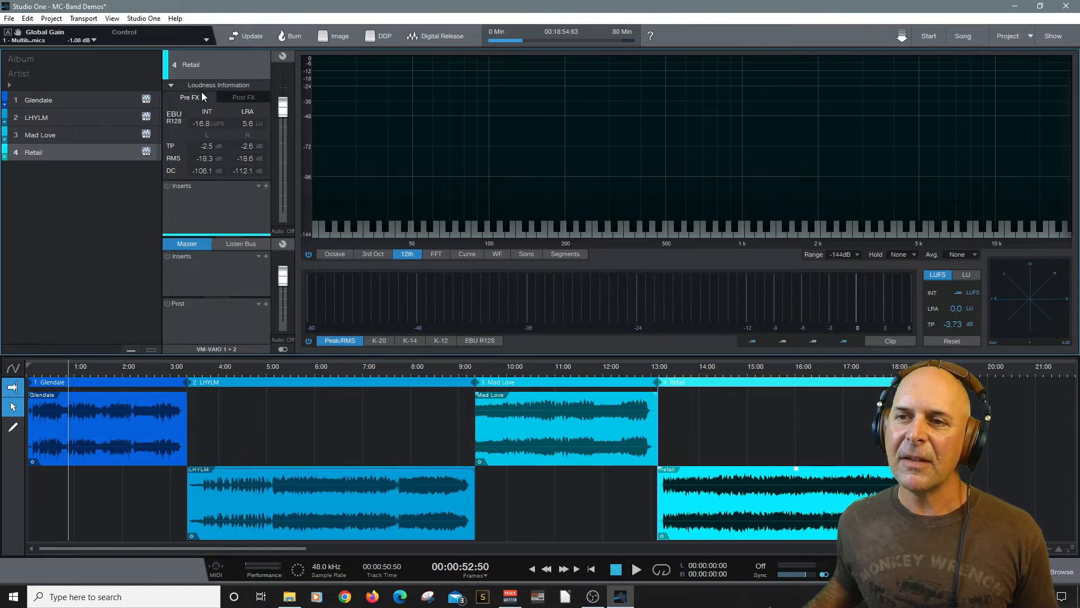
left_click(243, 98)
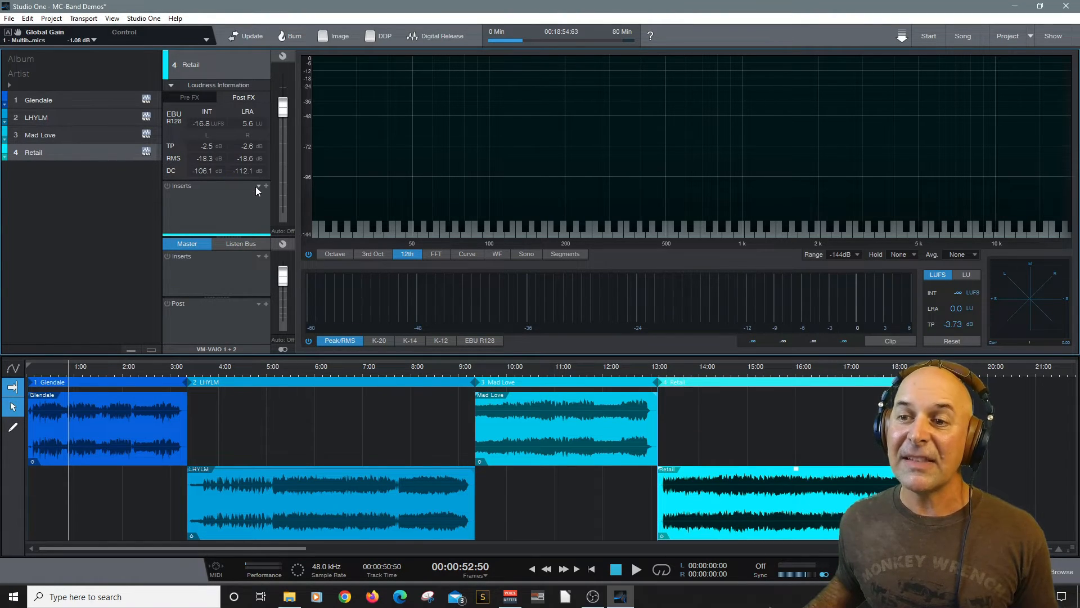
left_click(264, 187)
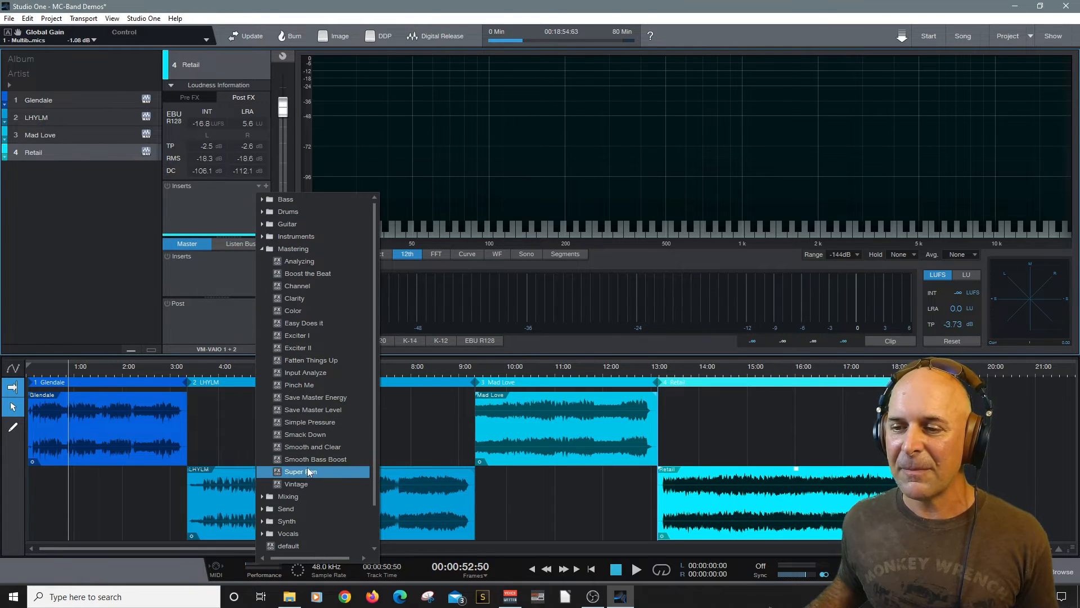
left_click(296, 472)
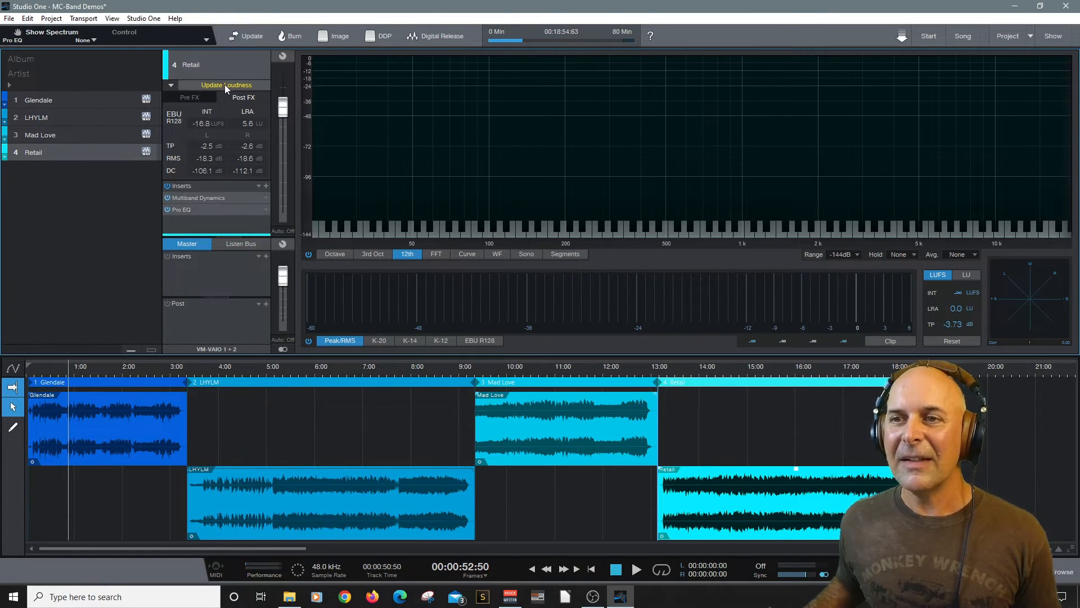
left_click(222, 85)
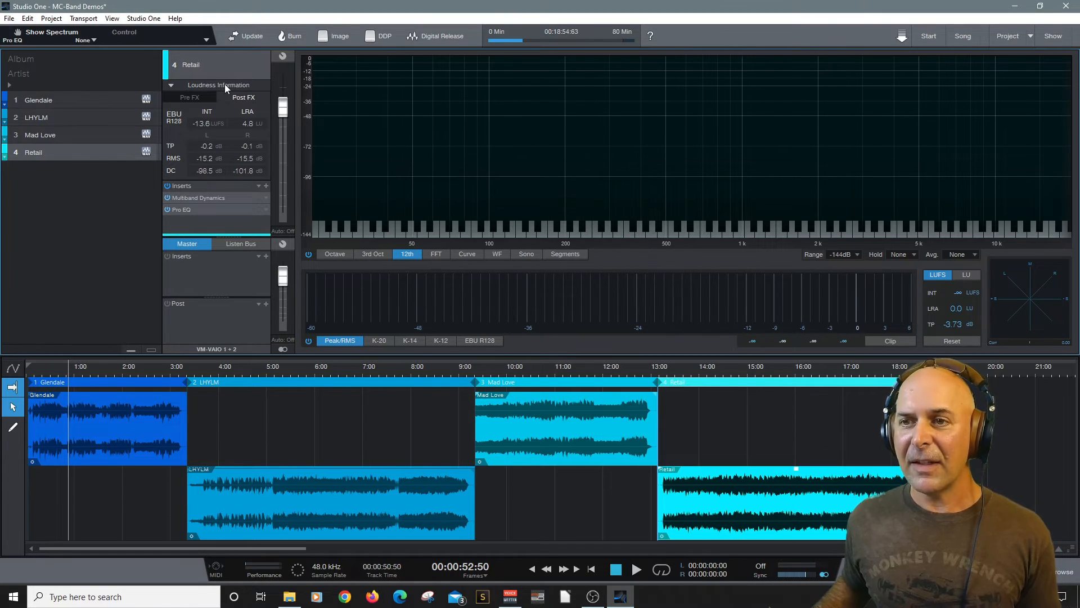
mouse_move(215, 143)
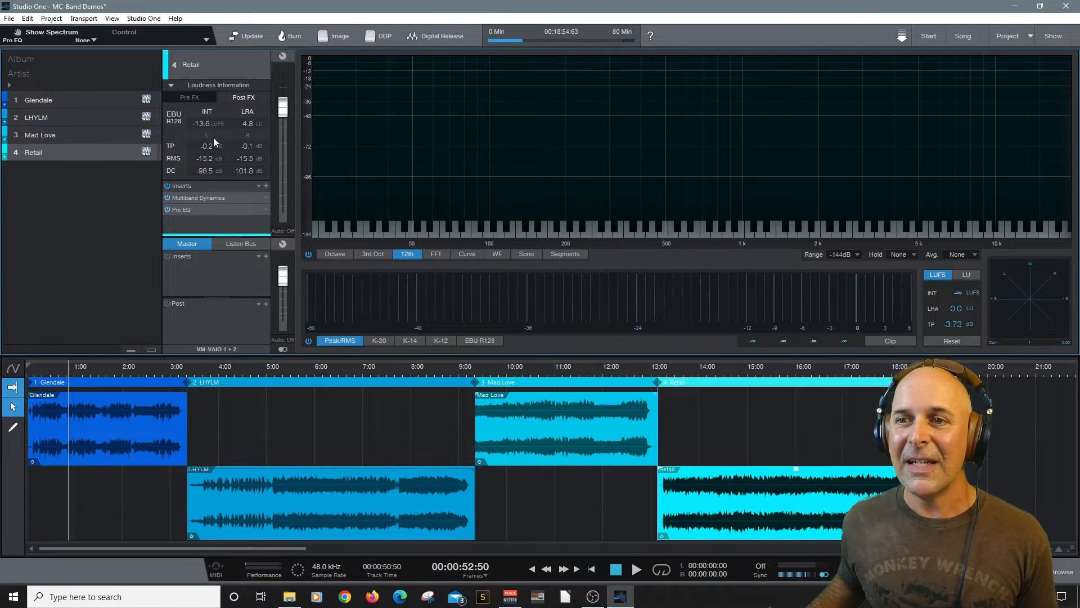
left_click(170, 85)
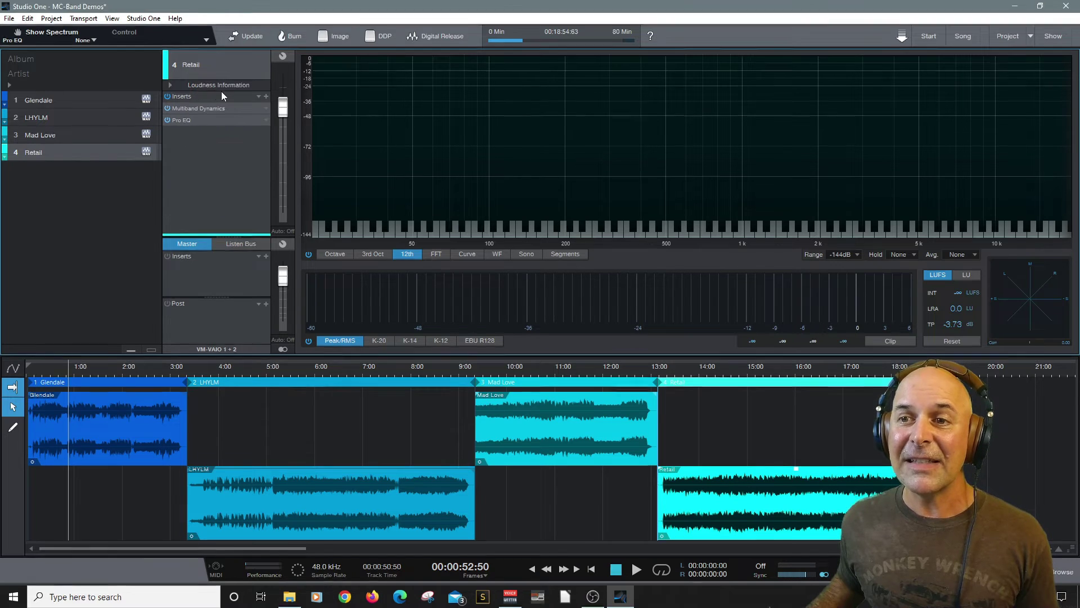
left_click(171, 85)
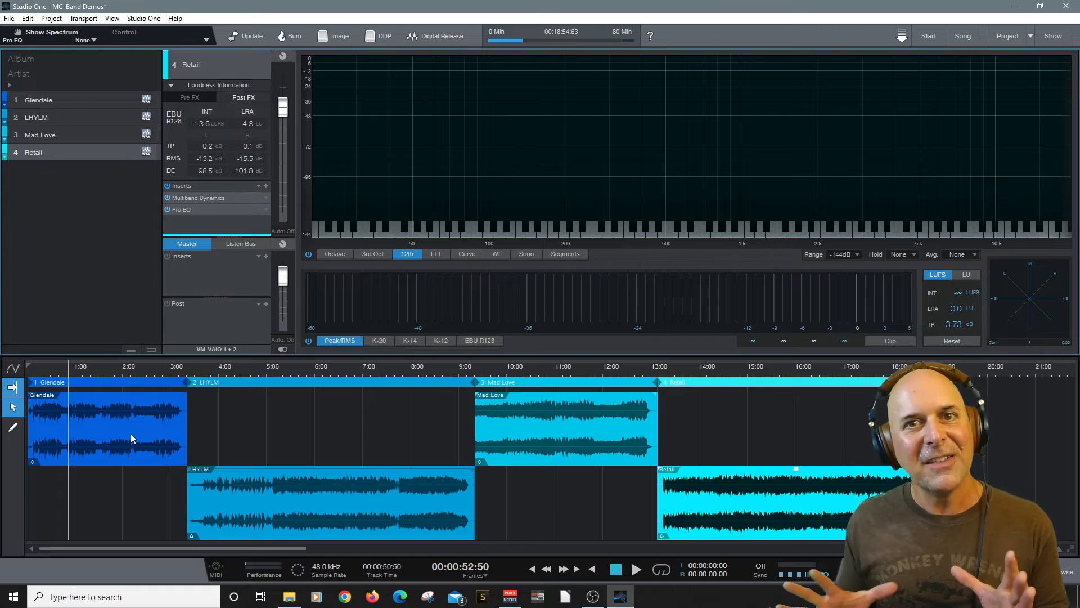
mouse_move(703, 118)
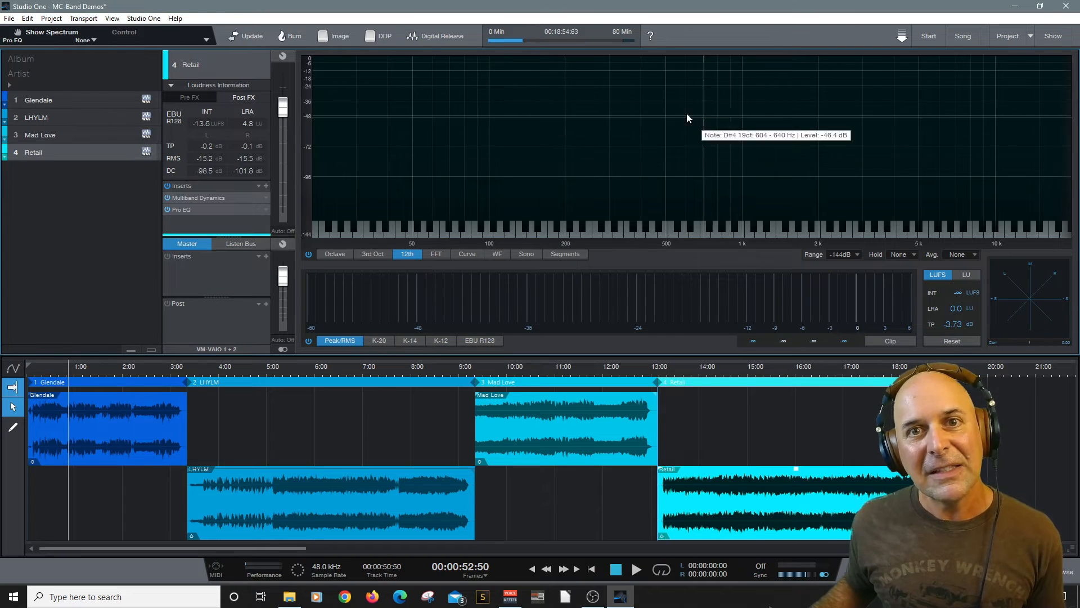
mouse_move(187, 212)
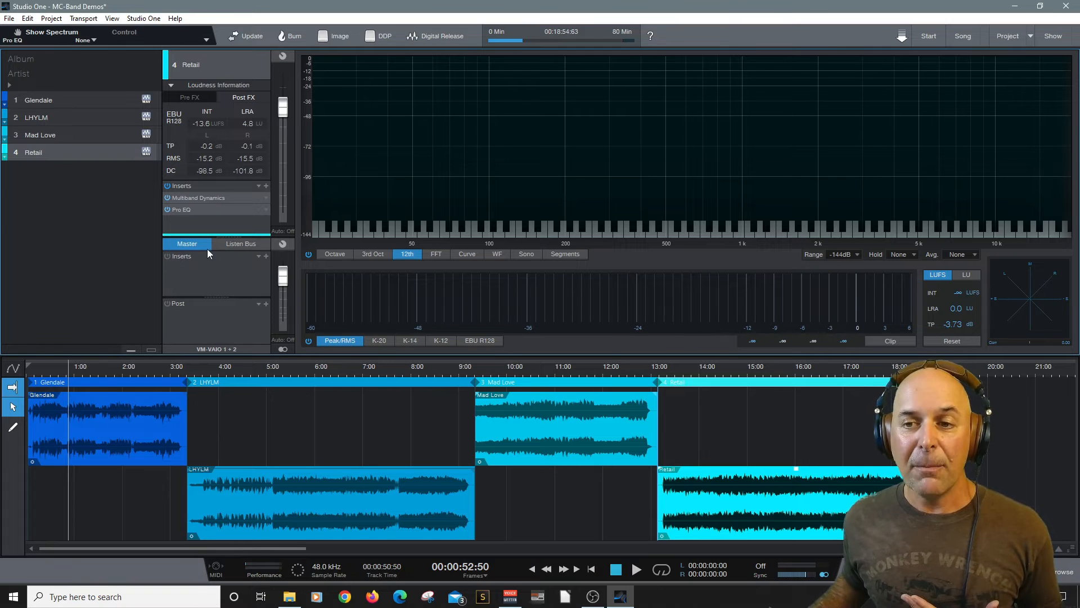
mouse_move(216, 283)
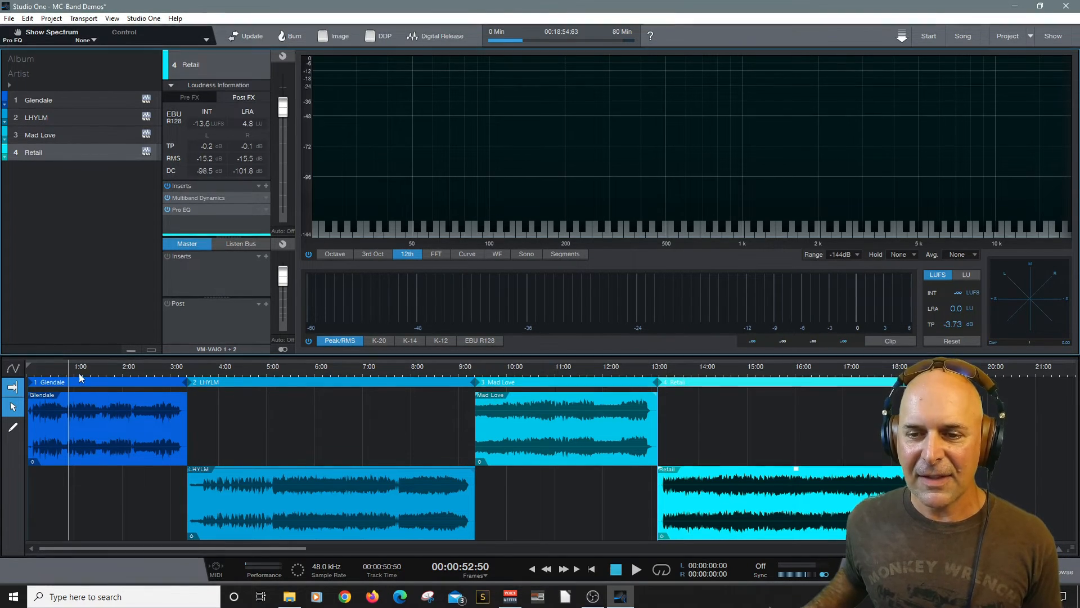
Play the project from around the 5:00 mark to watch the meters, then stop
left_click(636, 570)
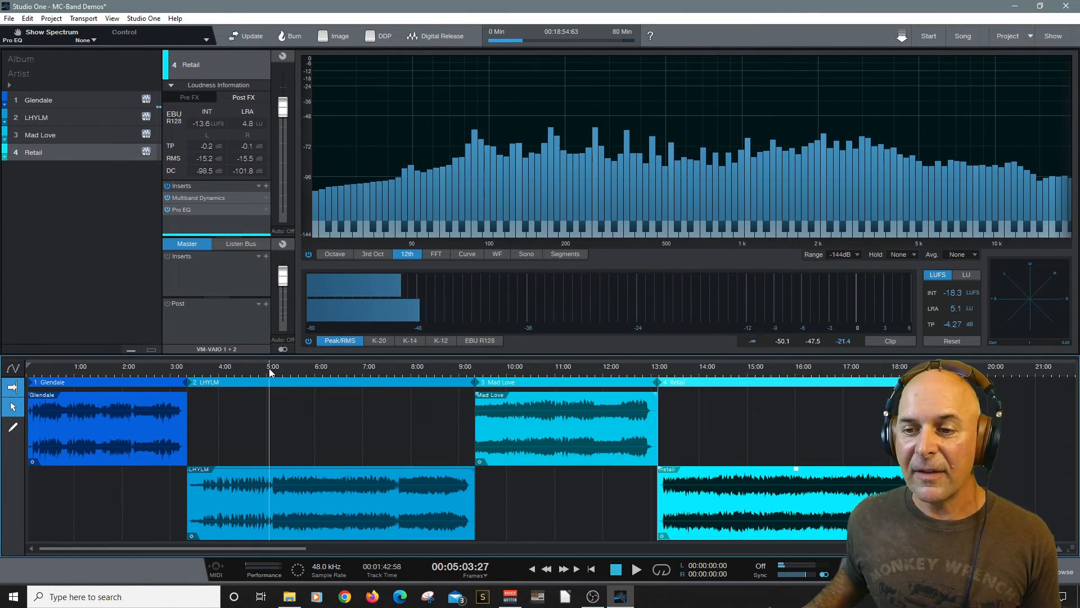
left_click(634, 569)
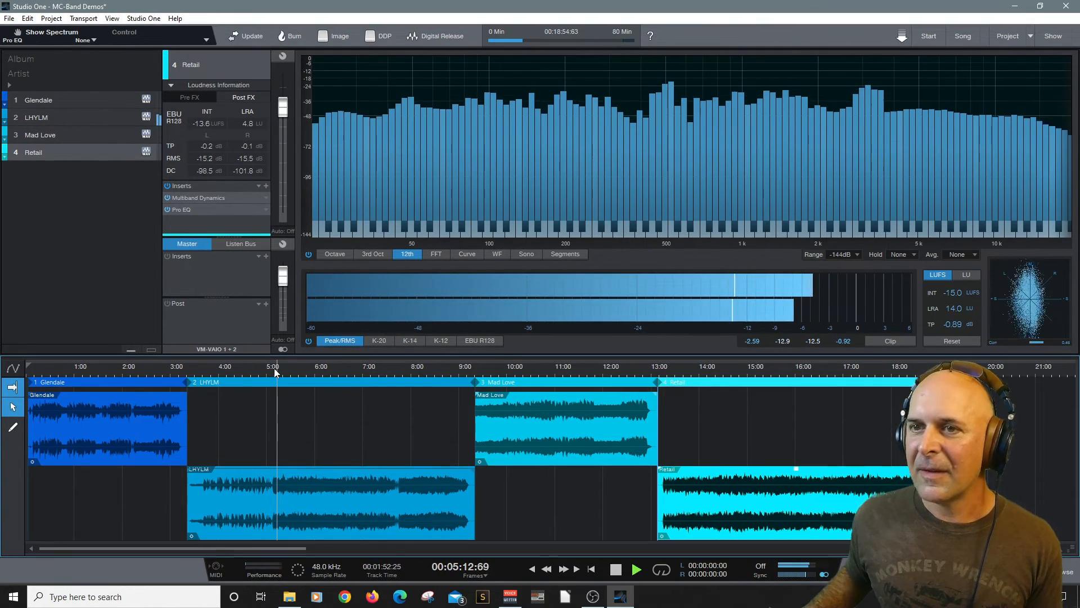
left_click(635, 569)
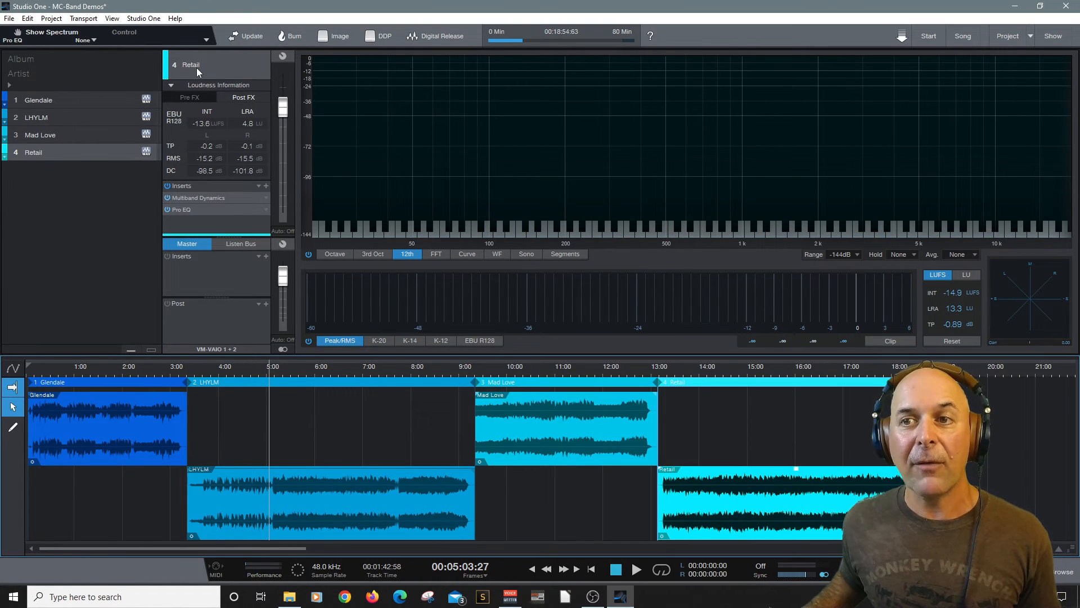
Review the loudness readings of Glendale, Mad Love and Retail in turn
left_click(39, 100)
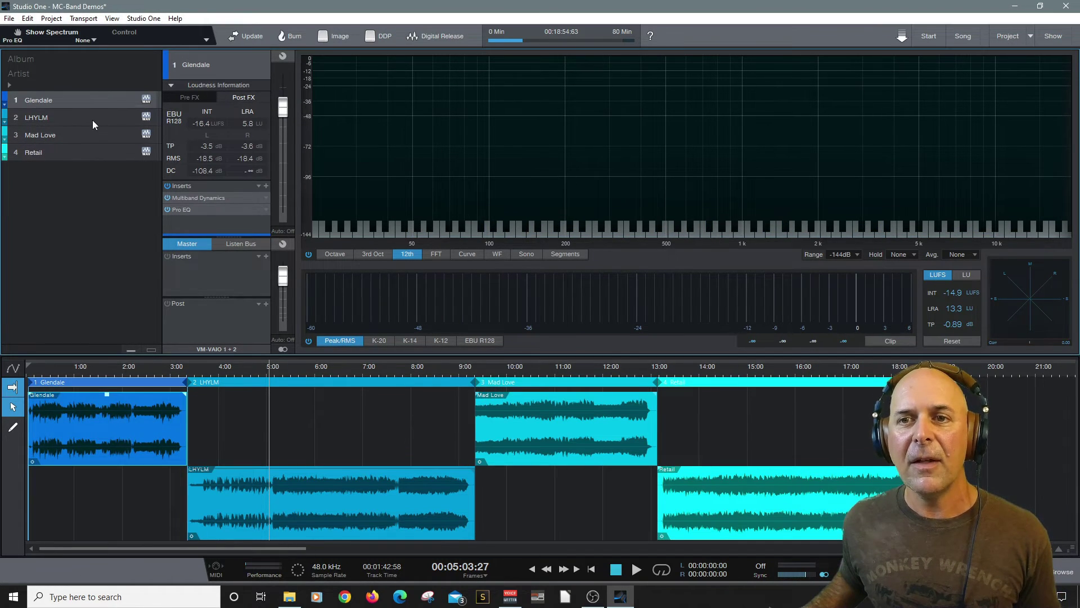
left_click(40, 134)
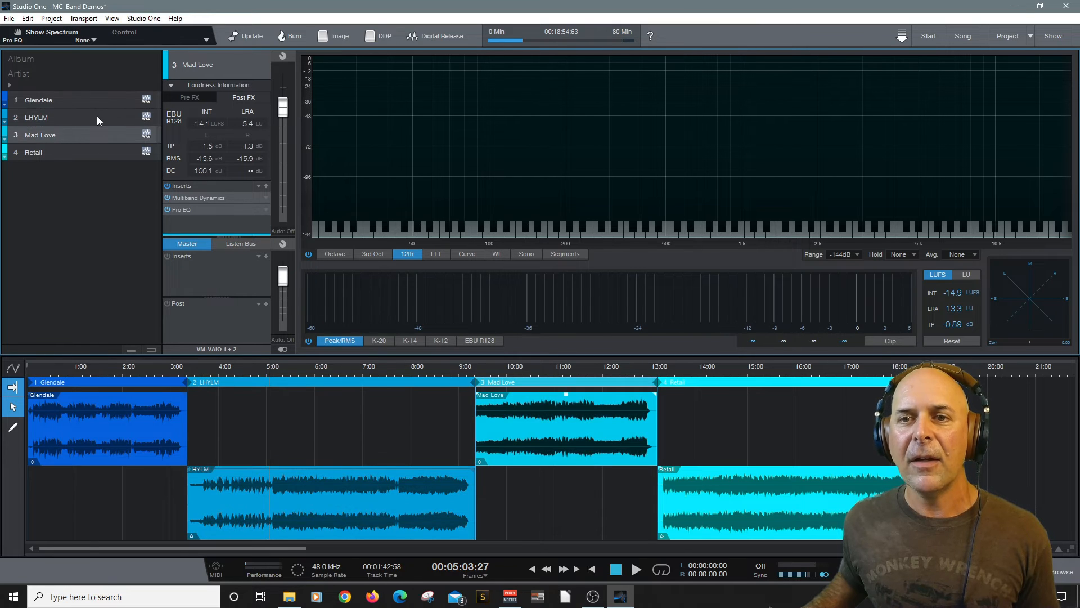
left_click(33, 153)
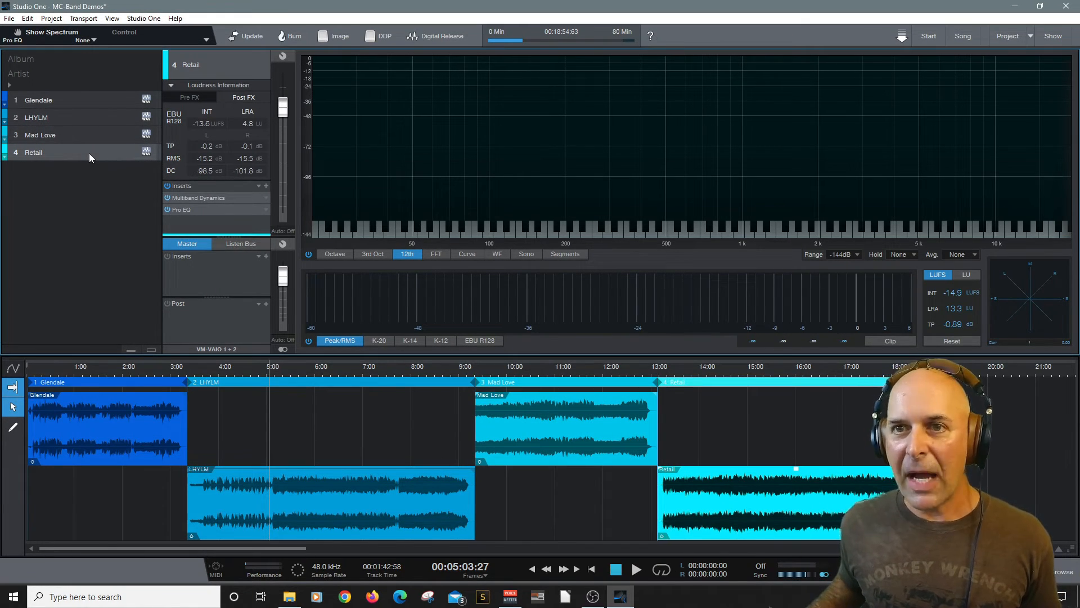
mouse_move(115, 131)
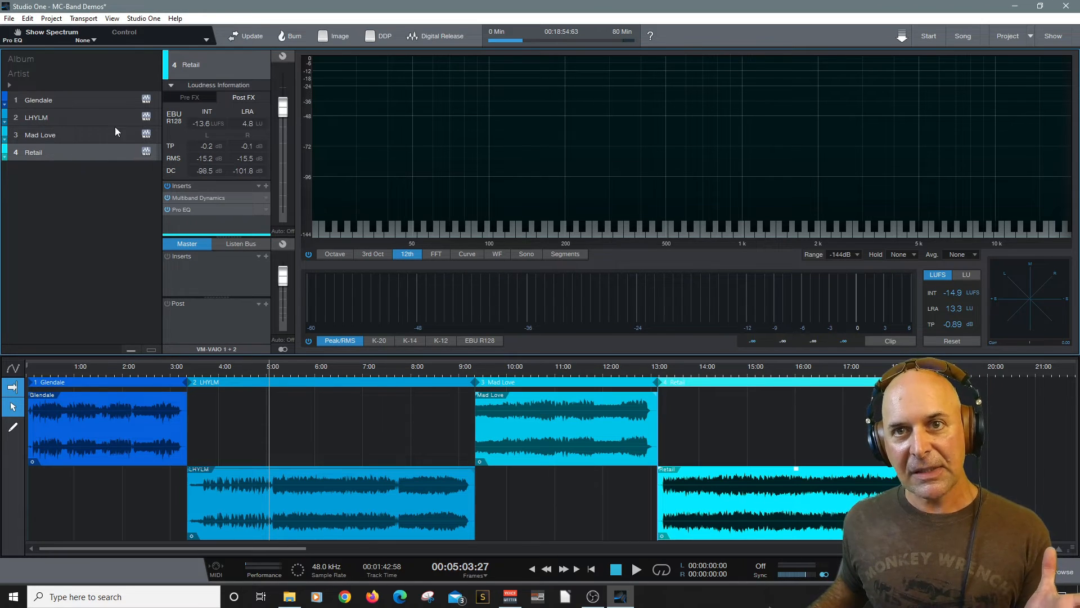
In Digital Release, set the Adjust Loudness target to YouTube at -14 LUFS
left_click(435, 36)
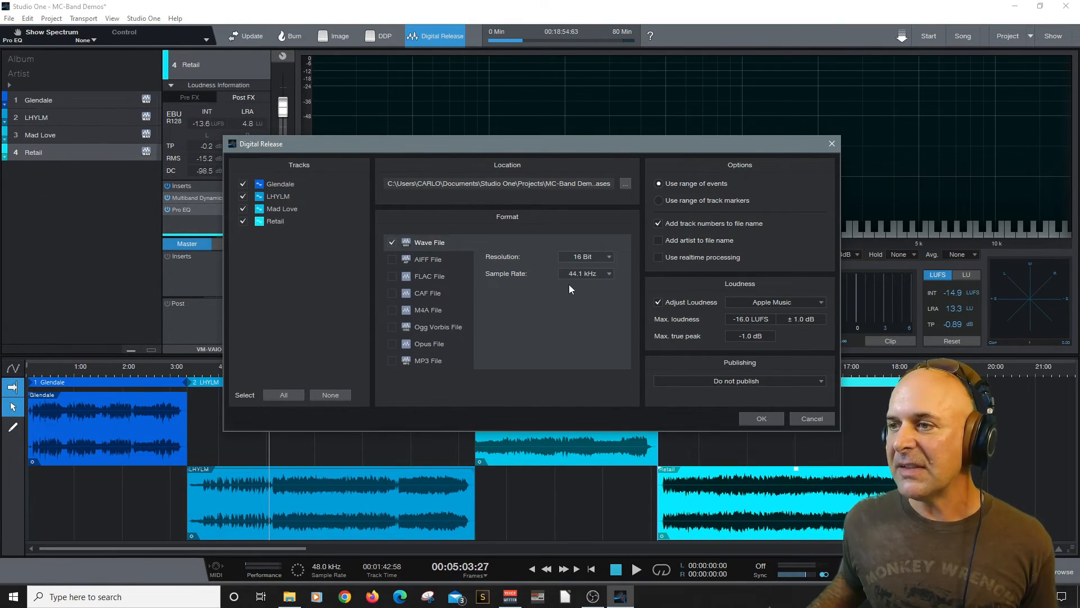
left_click(776, 301)
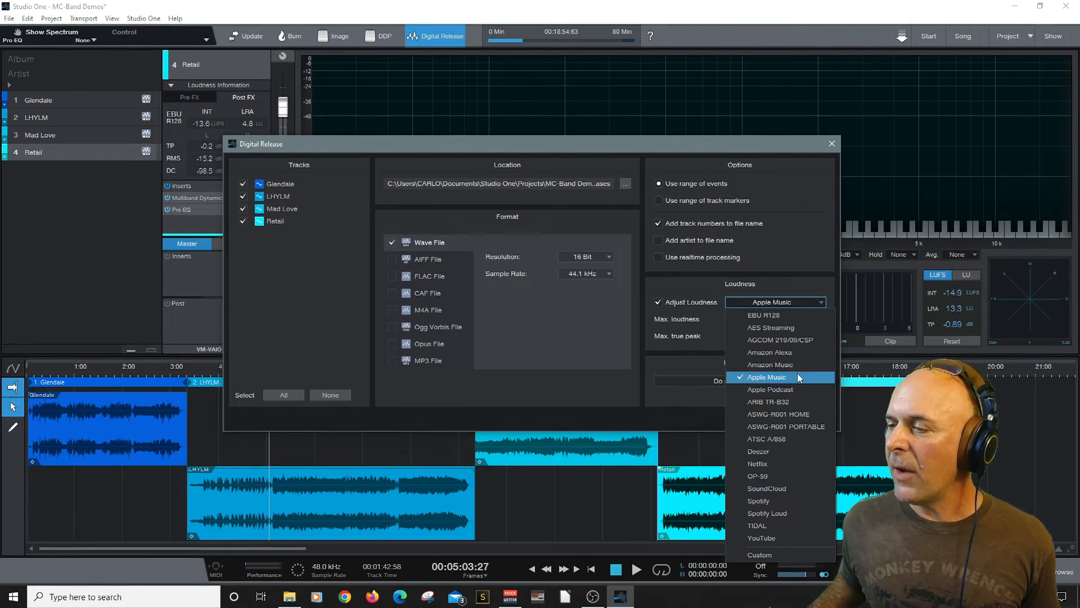
left_click(762, 537)
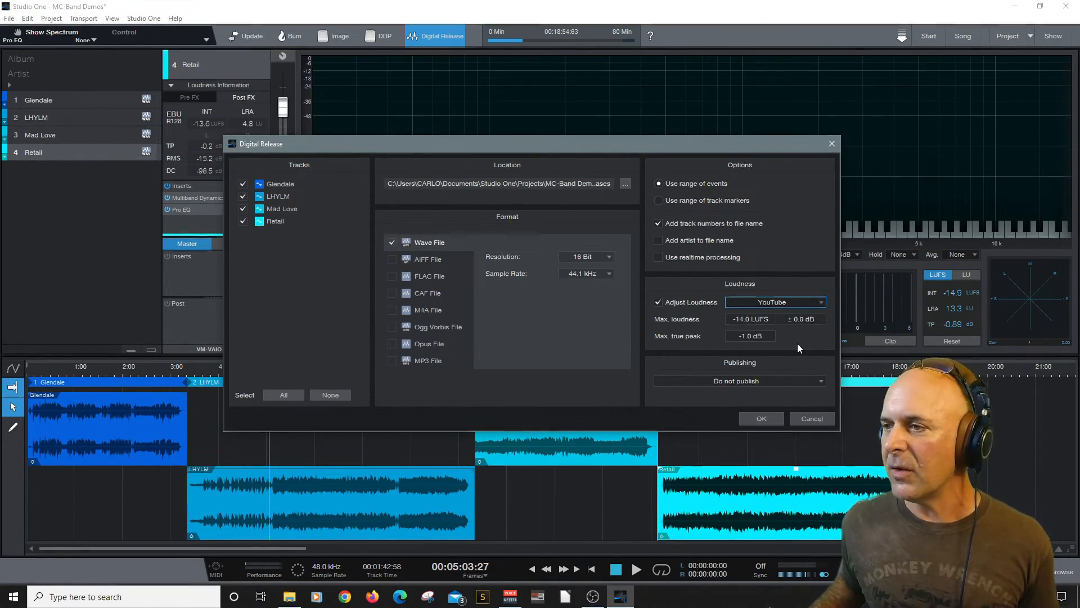
Run the Digital Release export, rendering all four songs as WAV files to the Releases folder
left_click(761, 418)
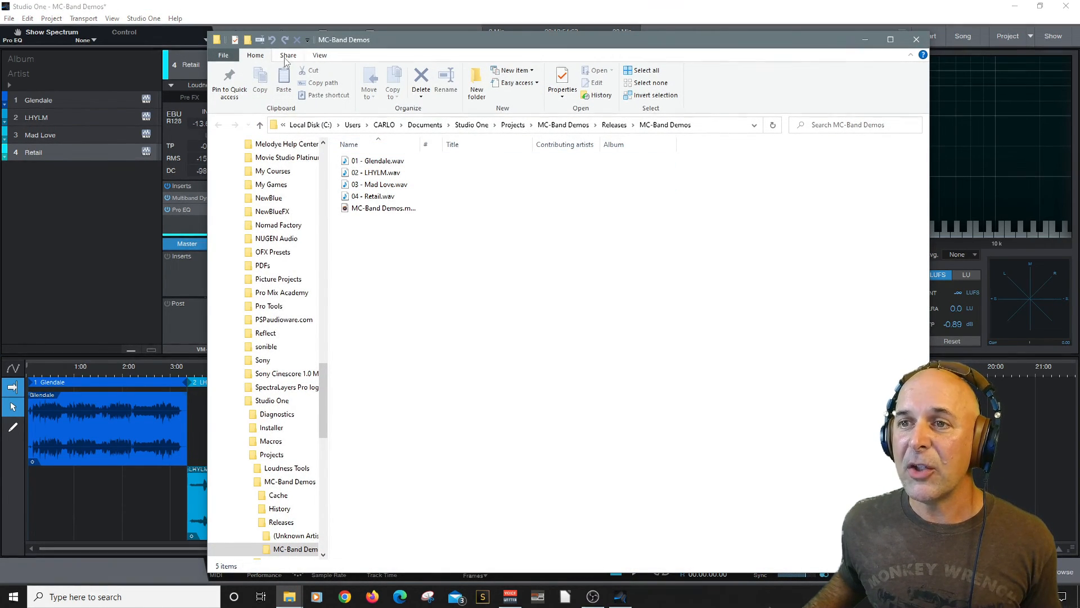
Show the exported WAVs in Content layout with lengths and sizes, then minimize Explorer
left_click(319, 56)
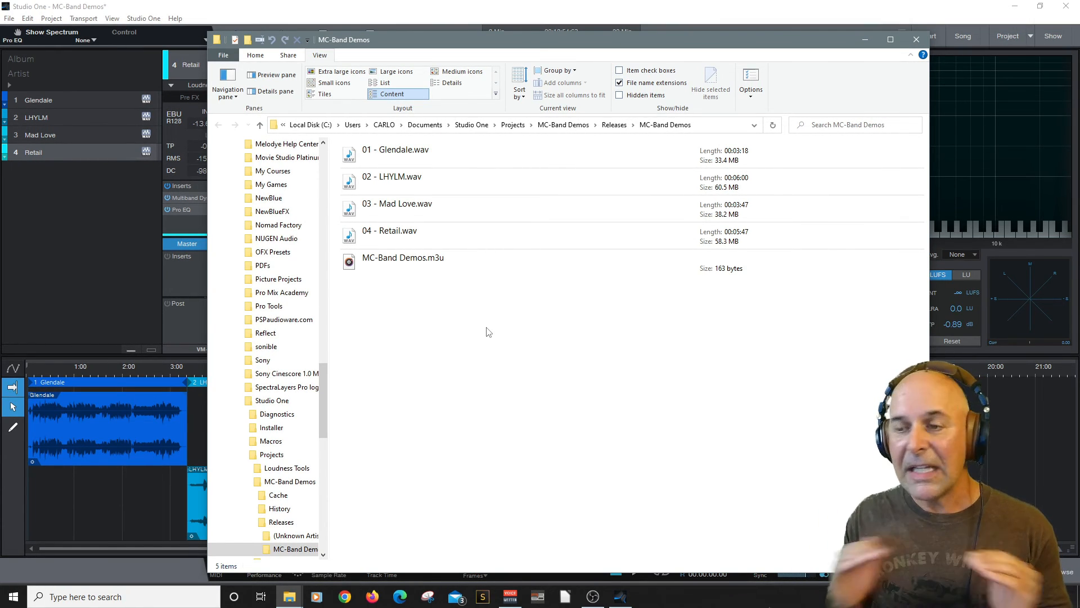
left_click(396, 150)
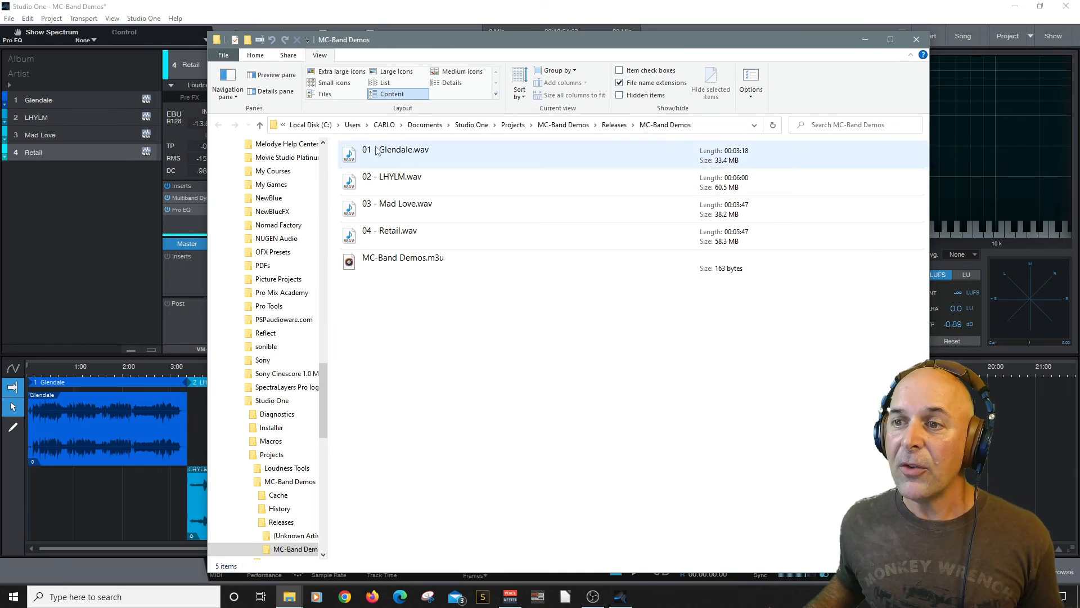
left_click(396, 208)
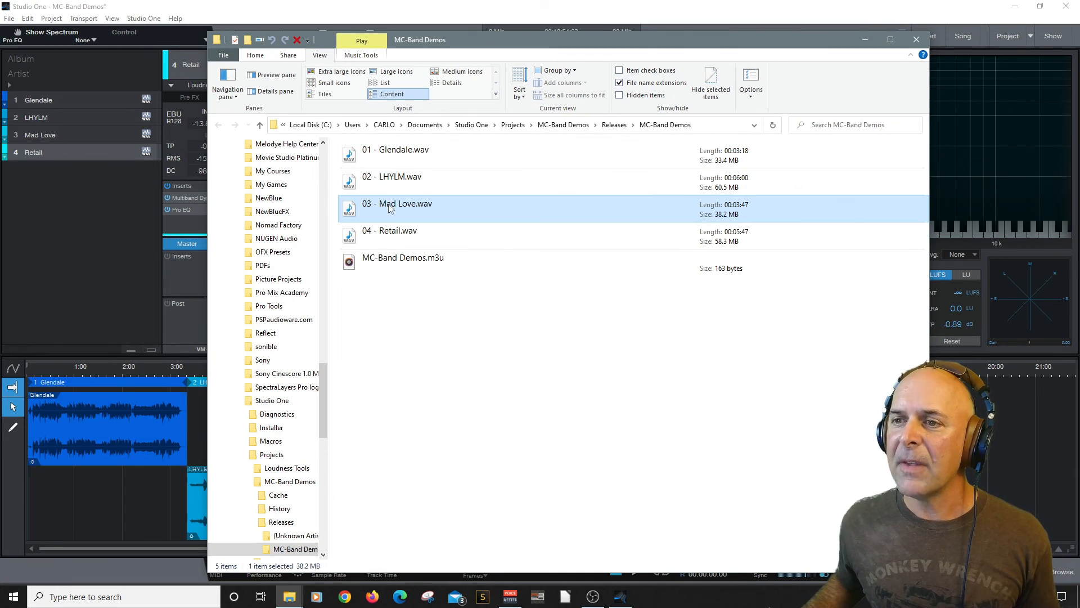
left_click(389, 230)
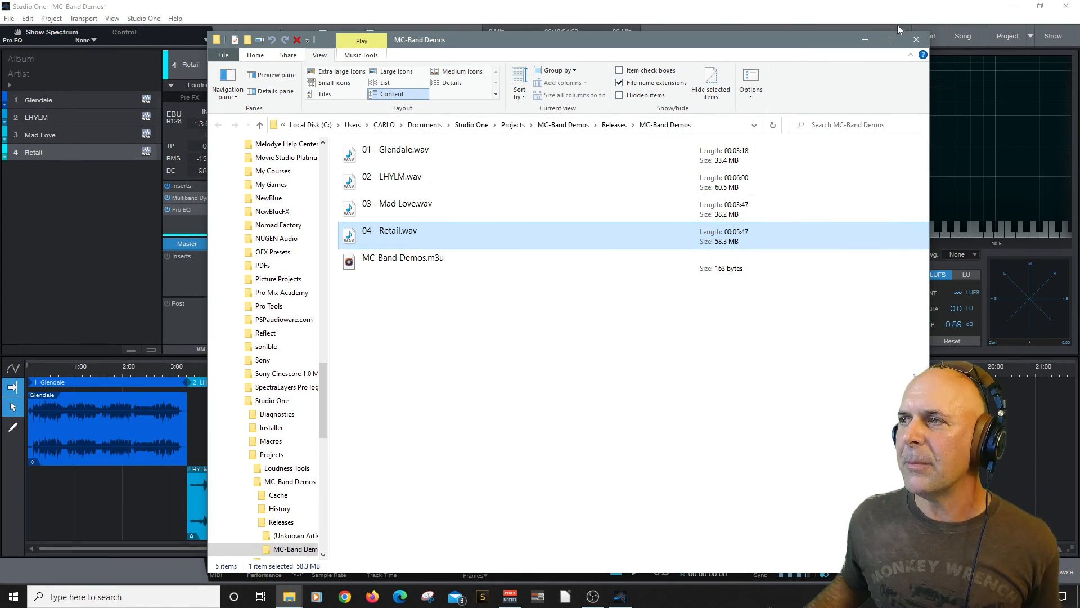
left_click(917, 39)
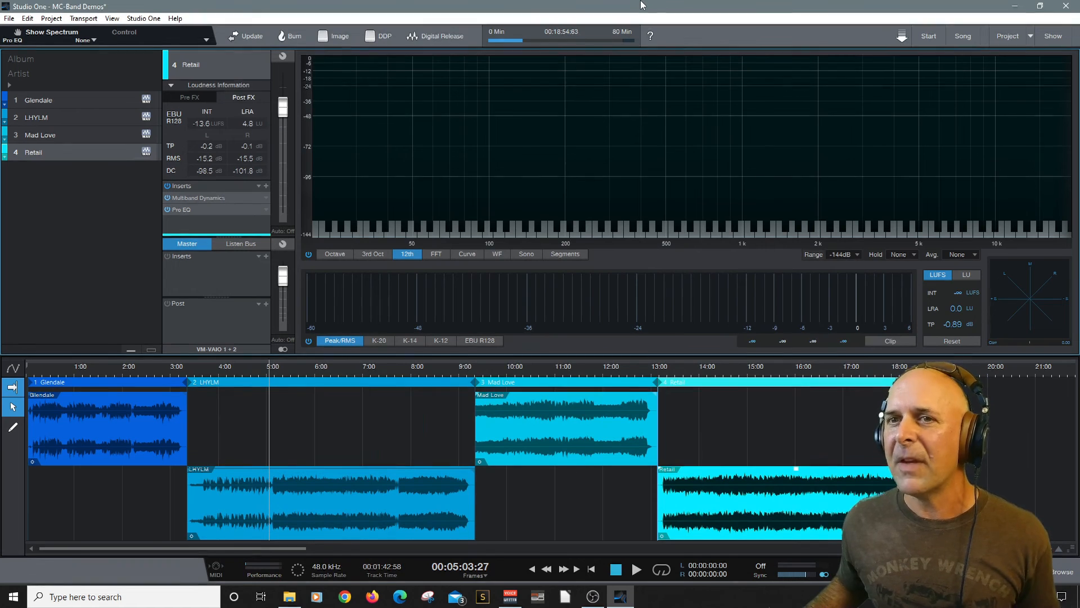